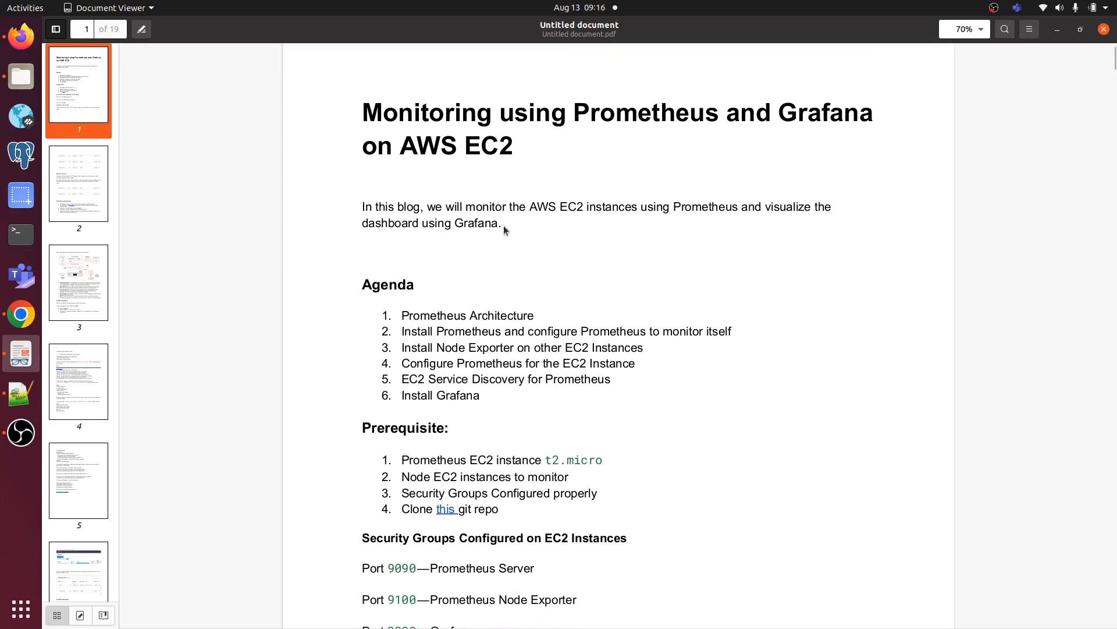
{"action": "mouse_move", "coordinate": [556, 264]}
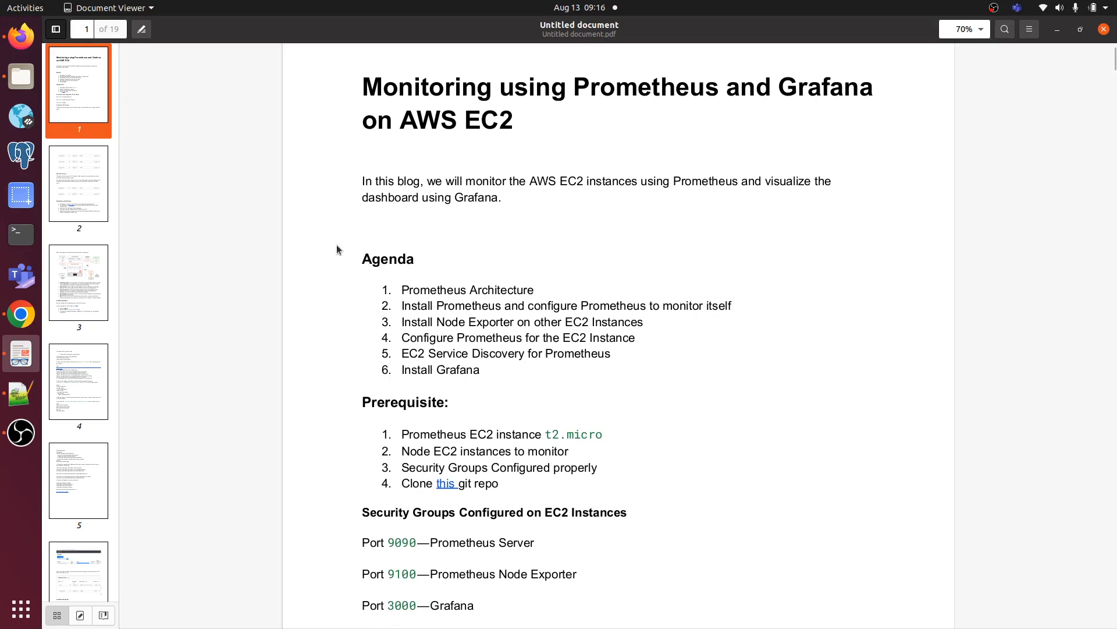
- Scroll the PDF guide to the Security Groups port list and review the required ports
{"action": "double_click", "coordinate": [387, 258]}
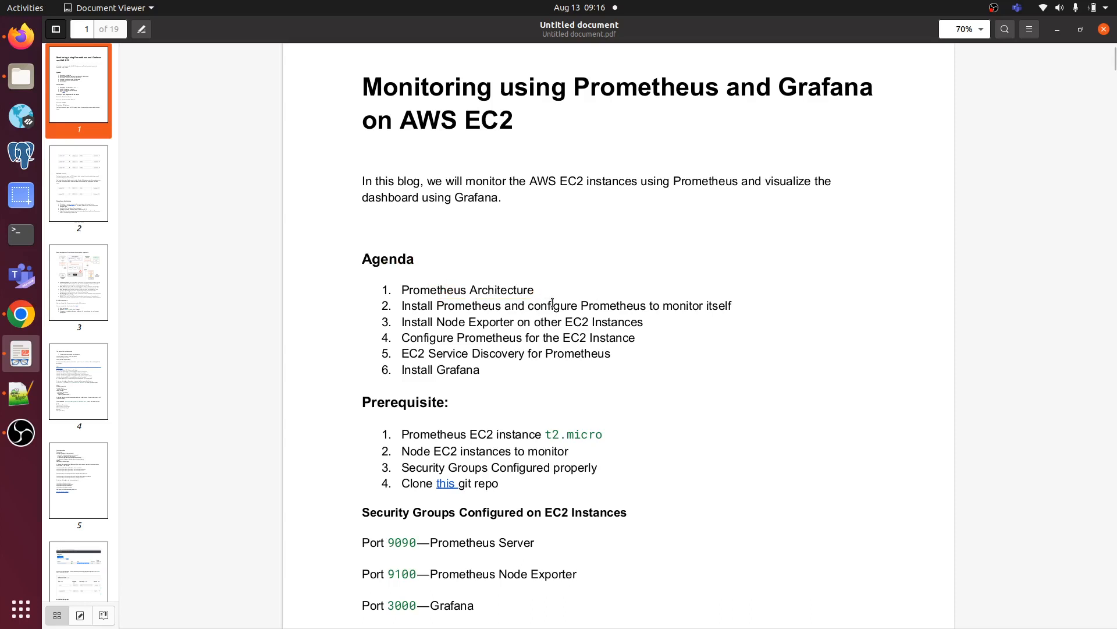
{"action": "mouse_move", "coordinate": [759, 310]}
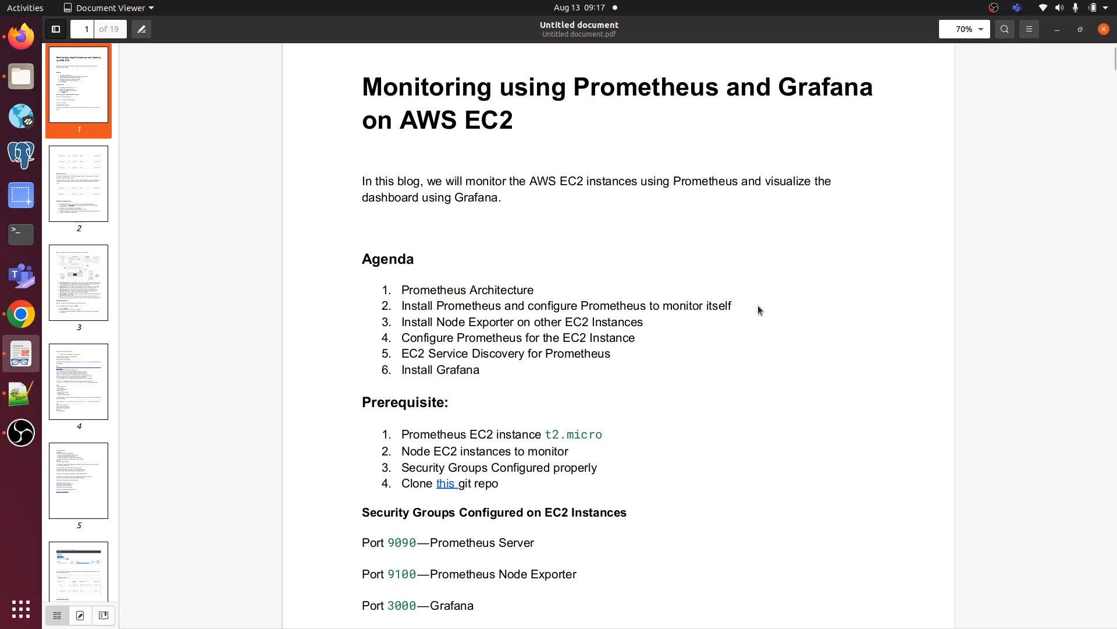
{"action": "mouse_move", "coordinate": [406, 322]}
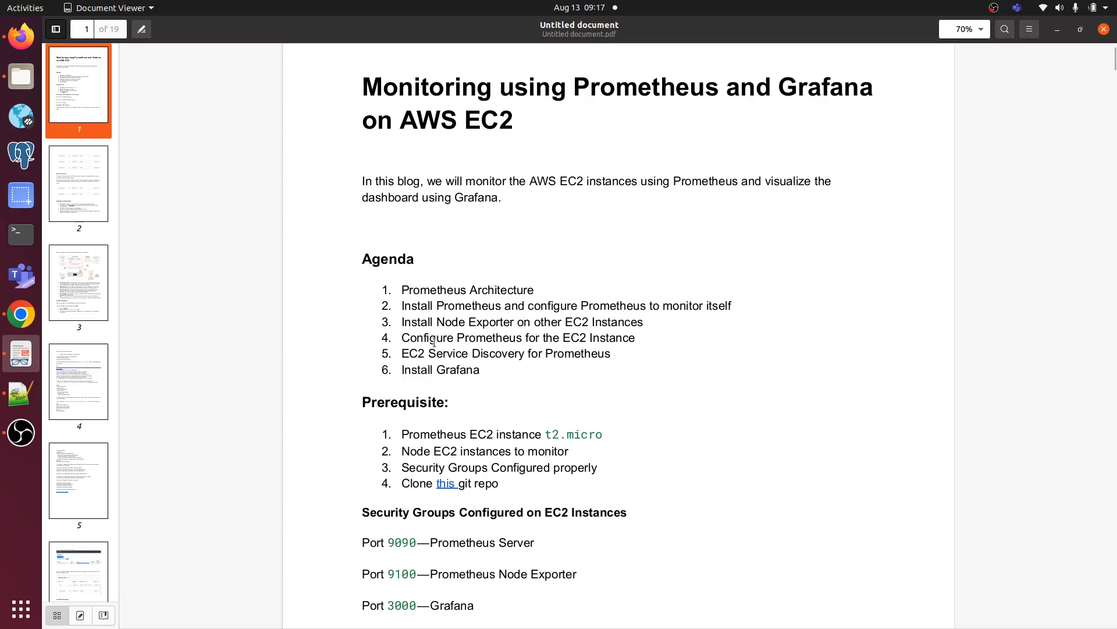
{"action": "mouse_move", "coordinate": [637, 342]}
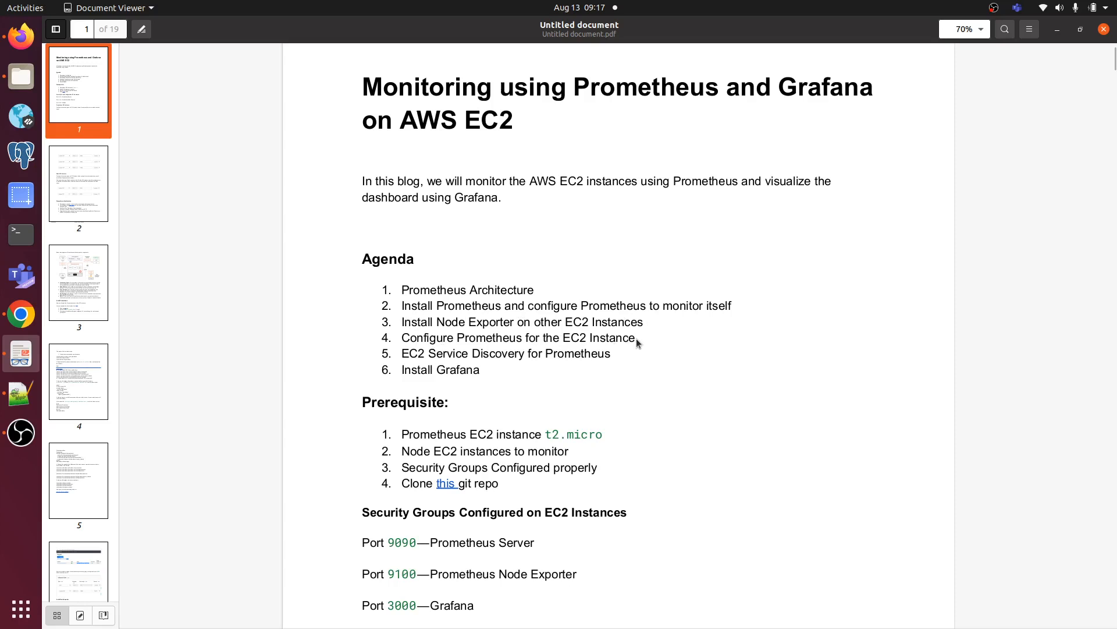
{"action": "mouse_move", "coordinate": [398, 357]}
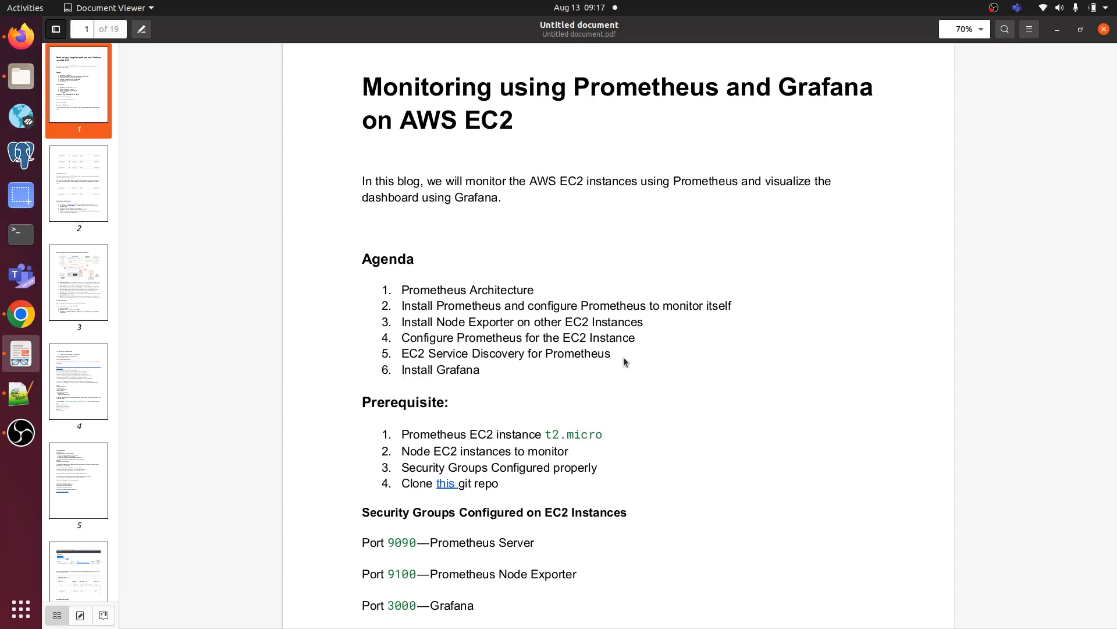
{"action": "mouse_move", "coordinate": [491, 378]}
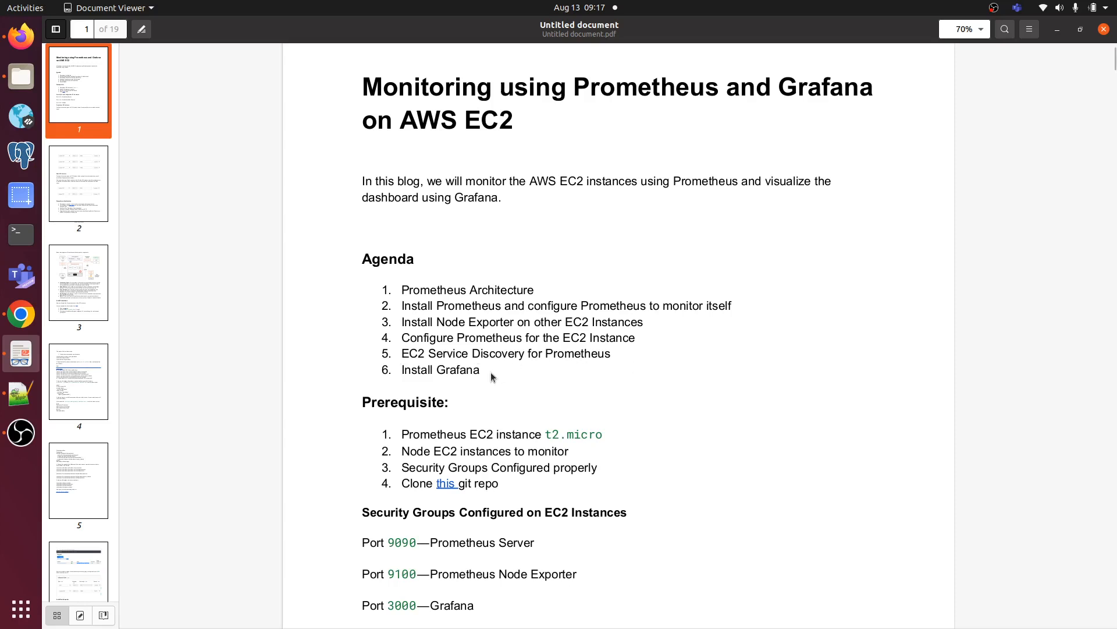
{"action": "mouse_move", "coordinate": [668, 360]}
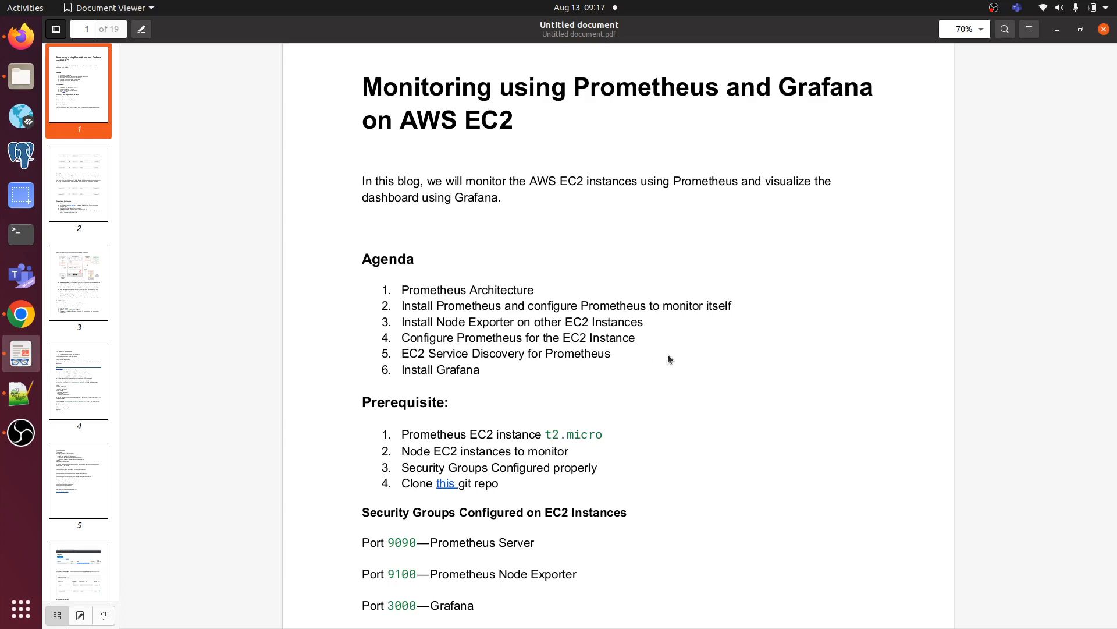
{"action": "mouse_move", "coordinate": [551, 383]}
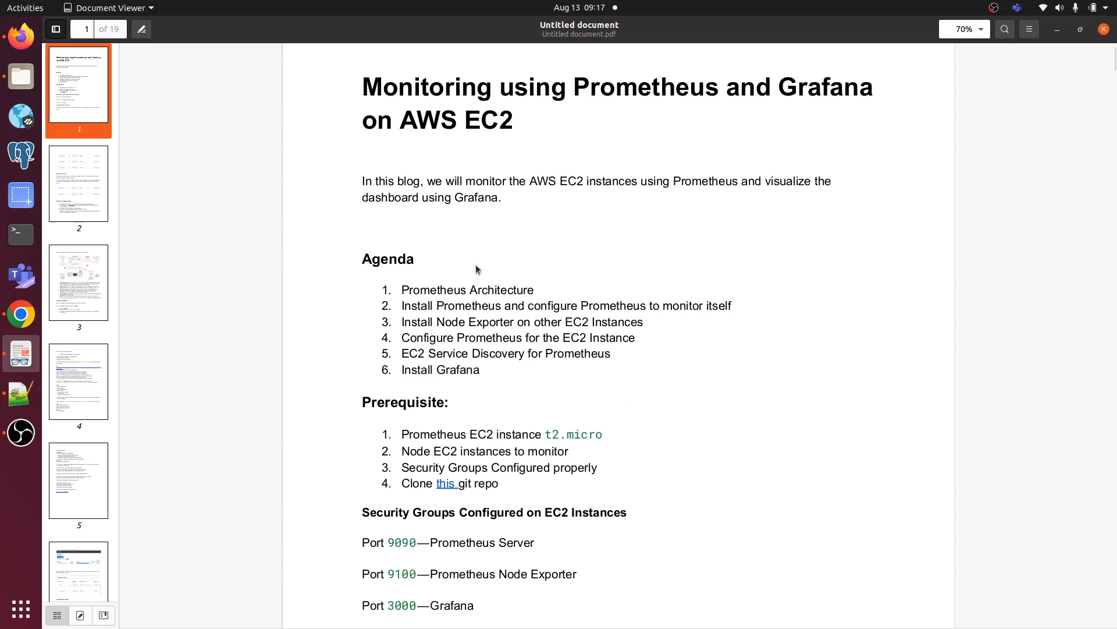
{"action": "mouse_move", "coordinate": [601, 309]}
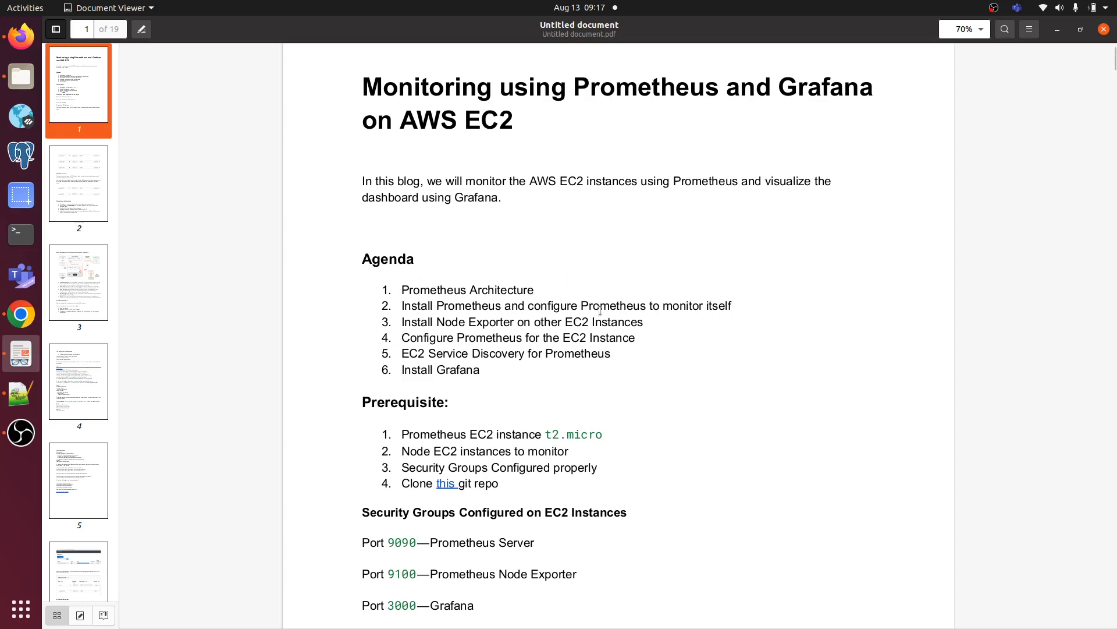
{"action": "mouse_move", "coordinate": [633, 311]}
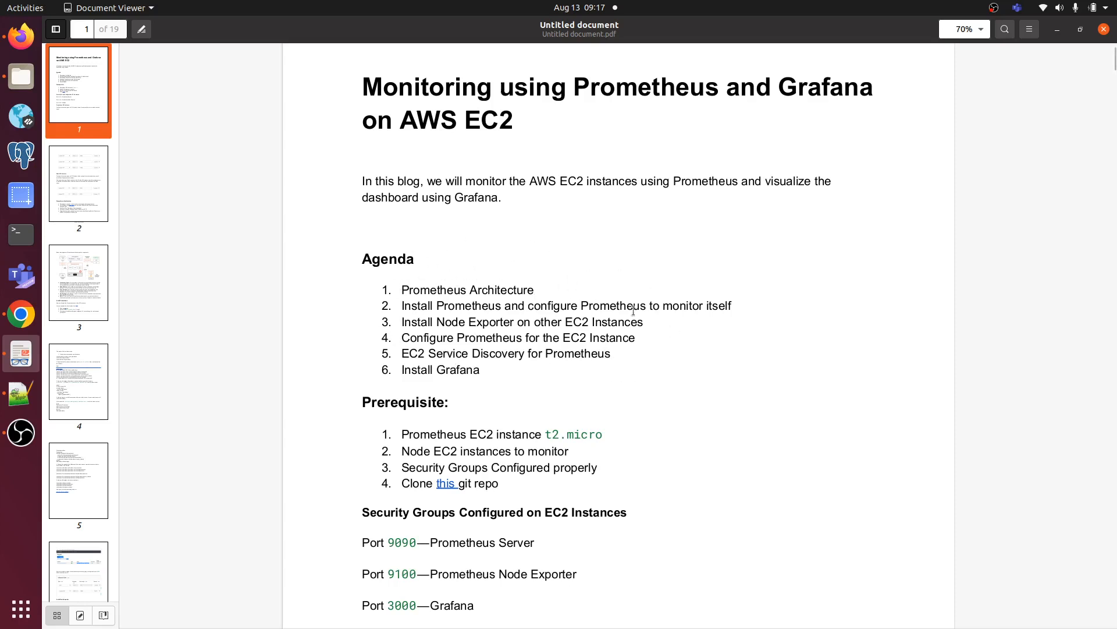
{"action": "scroll", "scroll_direction": "down", "scroll_amount": 3}
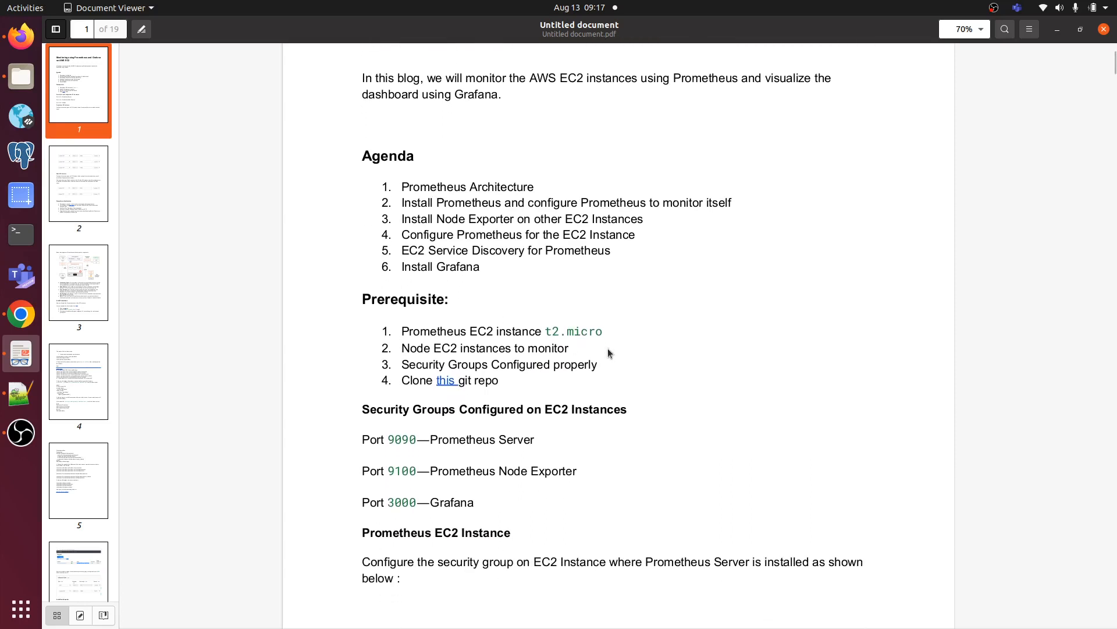
{"action": "mouse_move", "coordinate": [621, 341]}
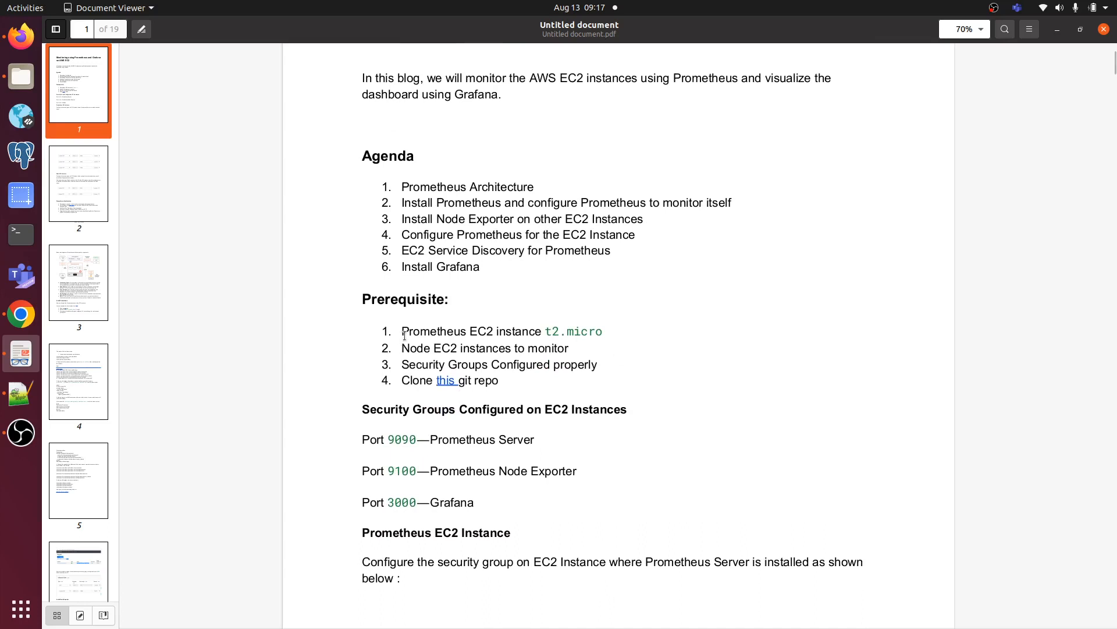
{"action": "mouse_move", "coordinate": [410, 362]}
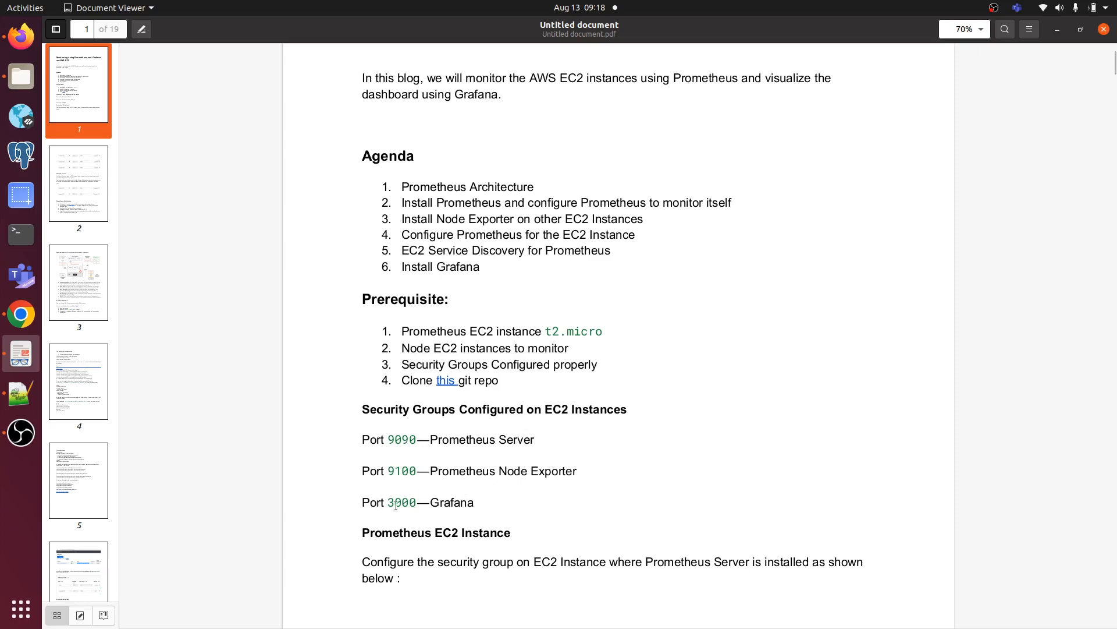
{"action": "scroll", "scroll_direction": "up", "scroll_amount": 3}
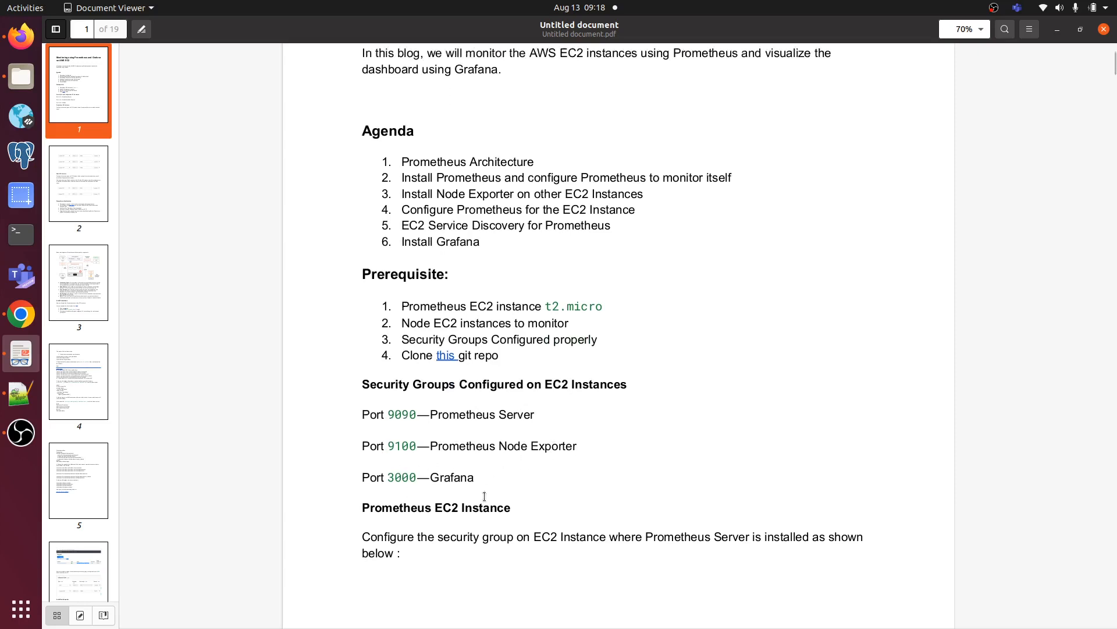
{"action": "scroll", "scroll_direction": "down", "scroll_amount": 3}
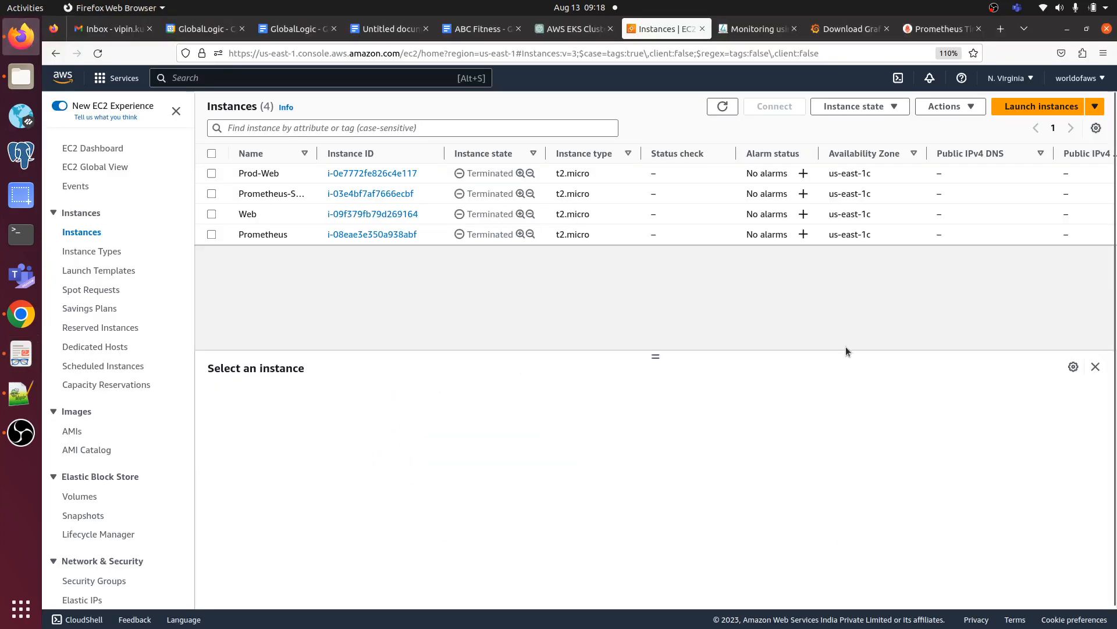
- Start a new EC2 instance launch and name it Prometheus
{"action": "left_click", "coordinate": [1043, 106]}
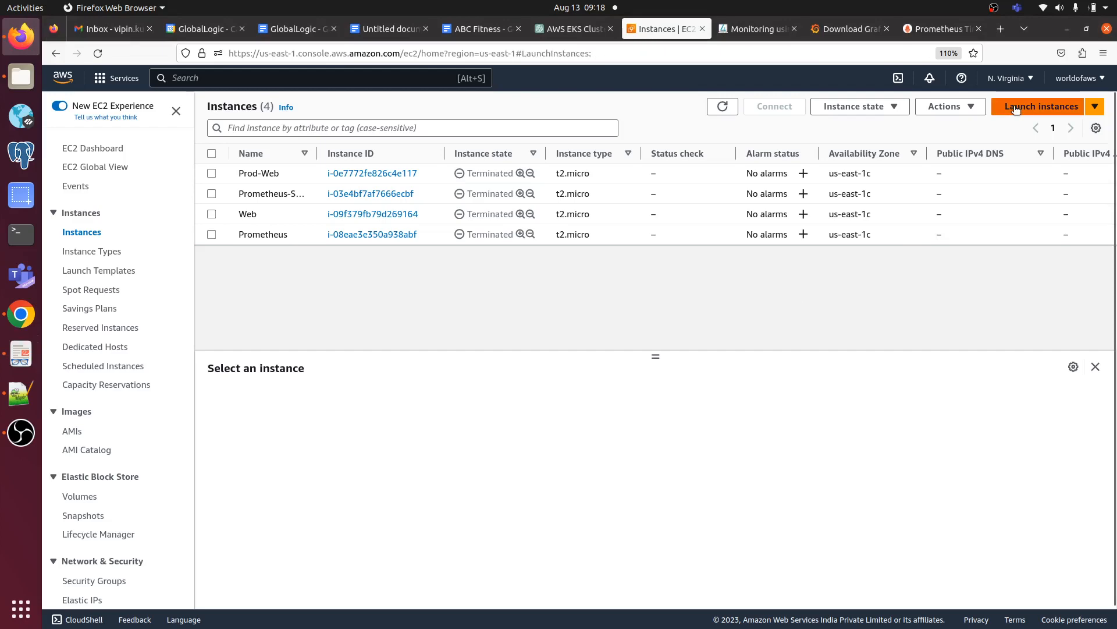
{"action": "left_click", "coordinate": [1041, 105]}
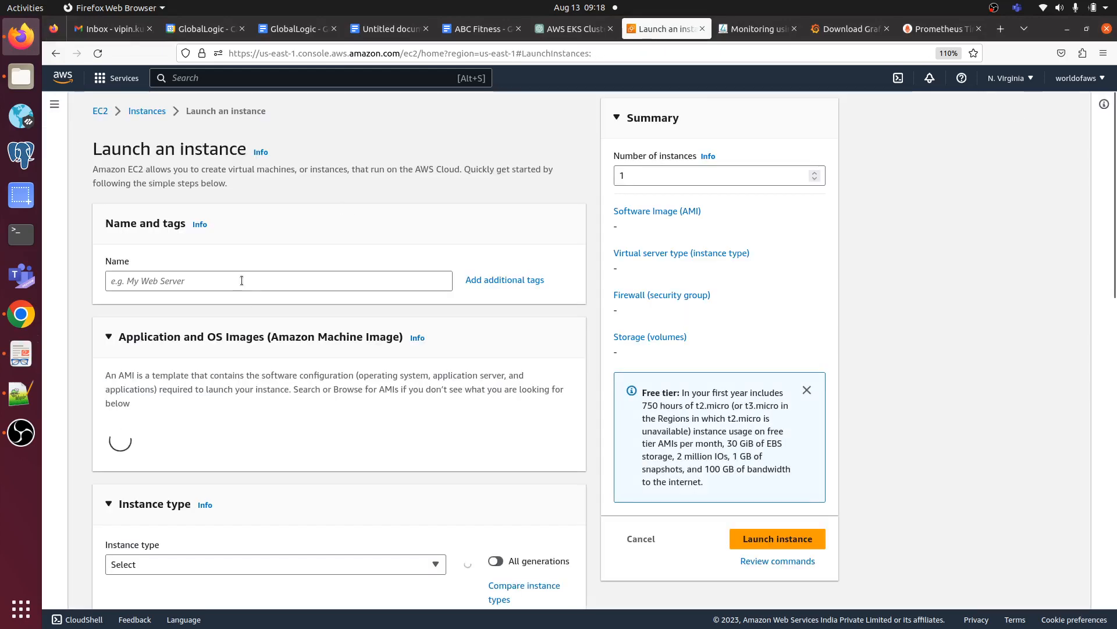
{"action": "type", "text": "Prome"}
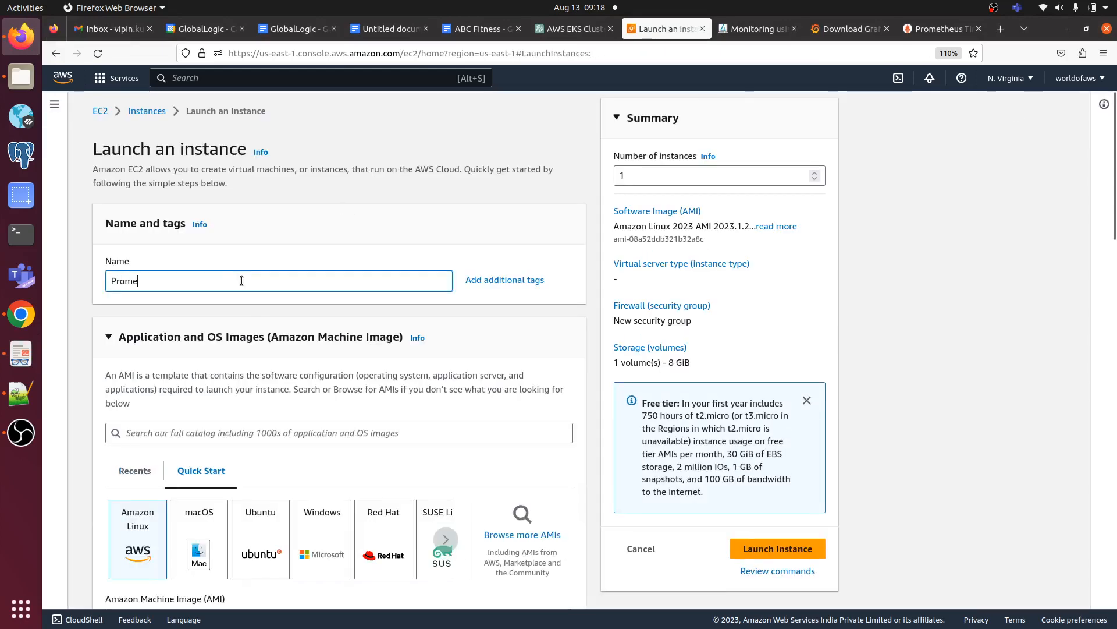
{"action": "type", "text": "tgheus"}
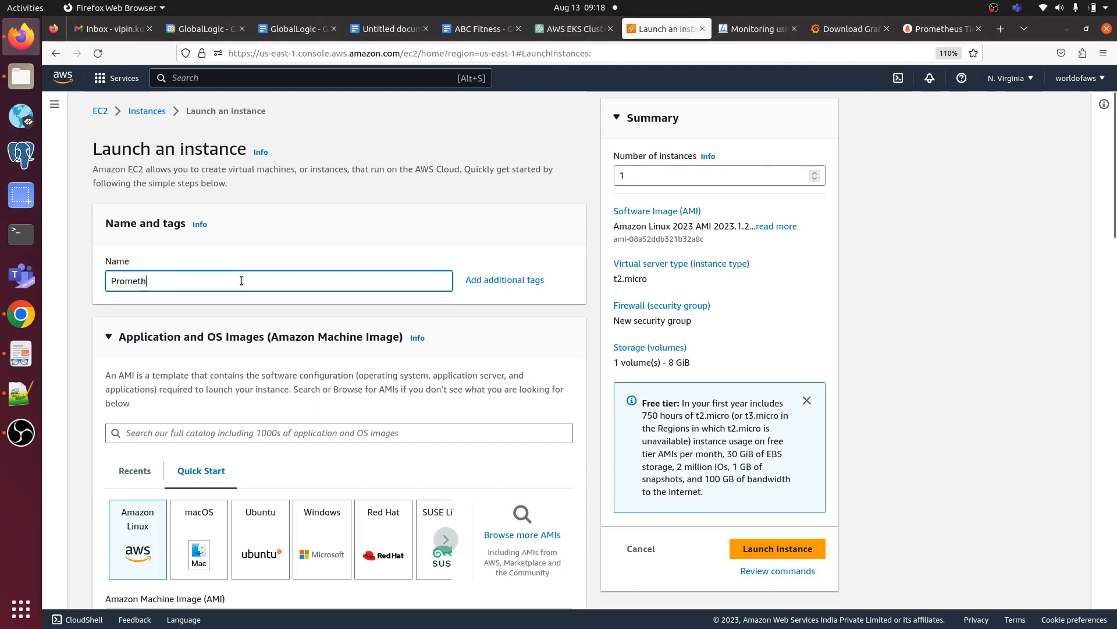
{"action": "type", "text": "eu"}
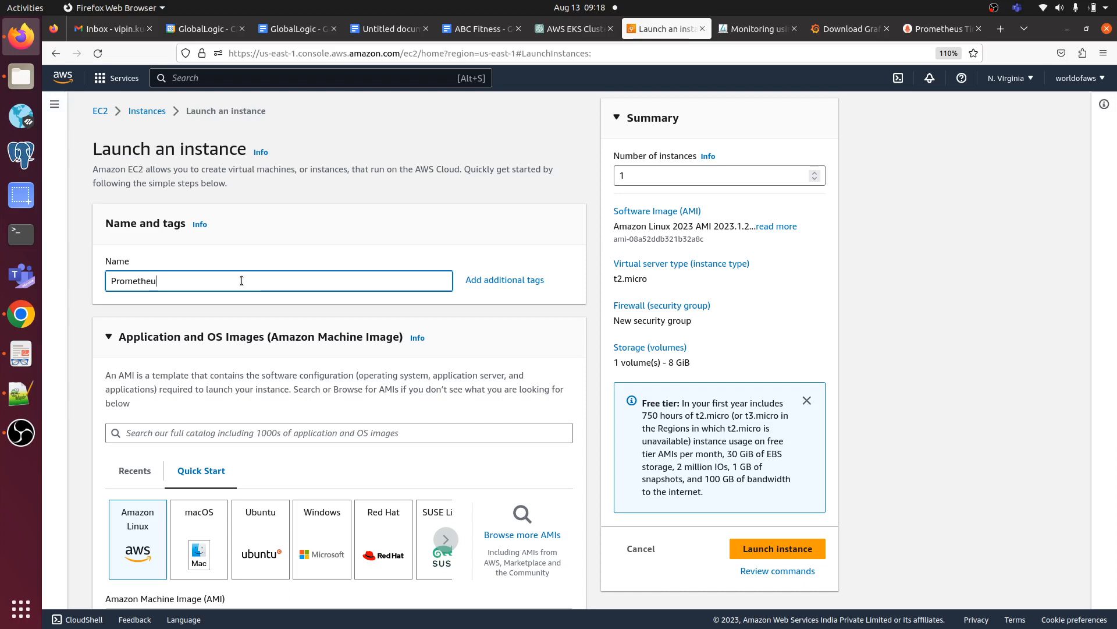
{"action": "type", "text": "s"}
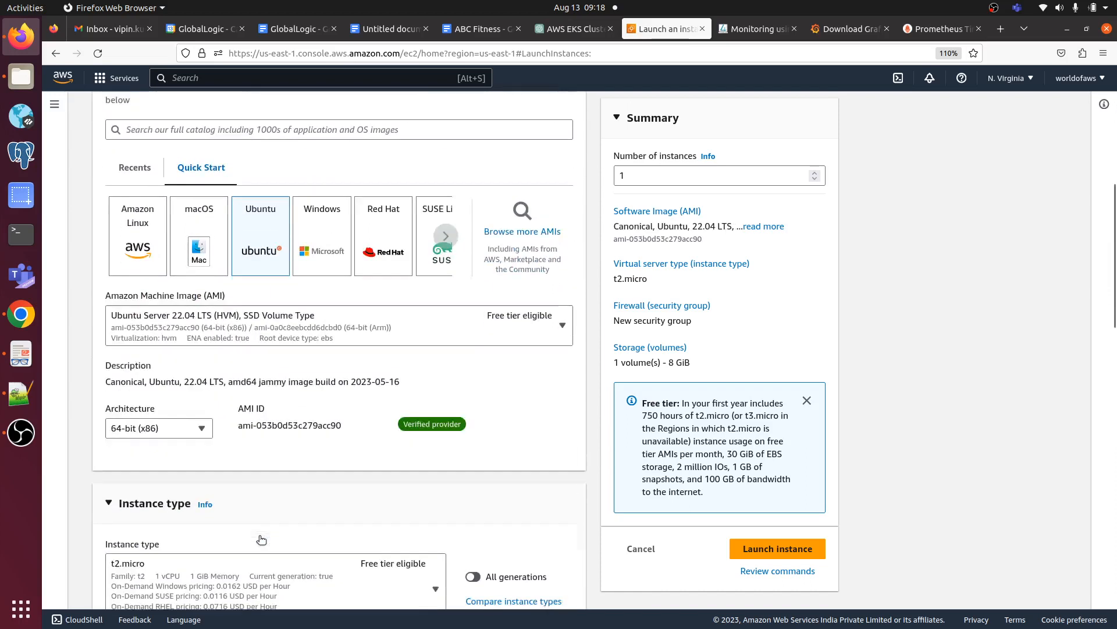
- Select mykeypair and allow HTTPS and HTTP traffic from the internet alongside SSH
{"action": "scroll", "scroll_direction": "down", "scroll_amount": 3}
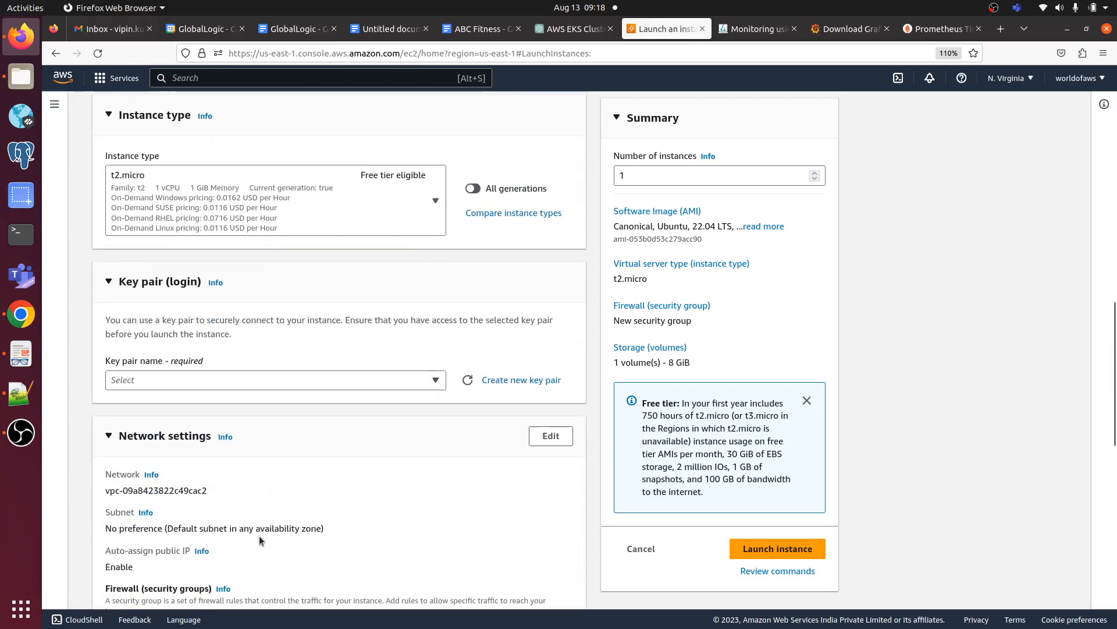
{"action": "left_click", "coordinate": [275, 379]}
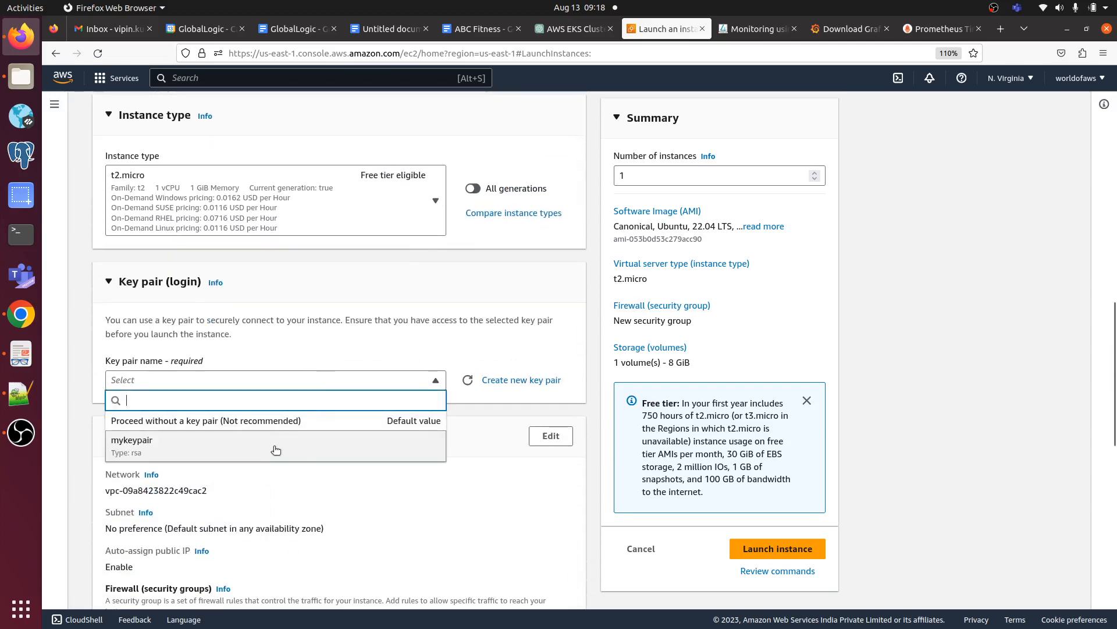
{"action": "left_click", "coordinate": [132, 445]}
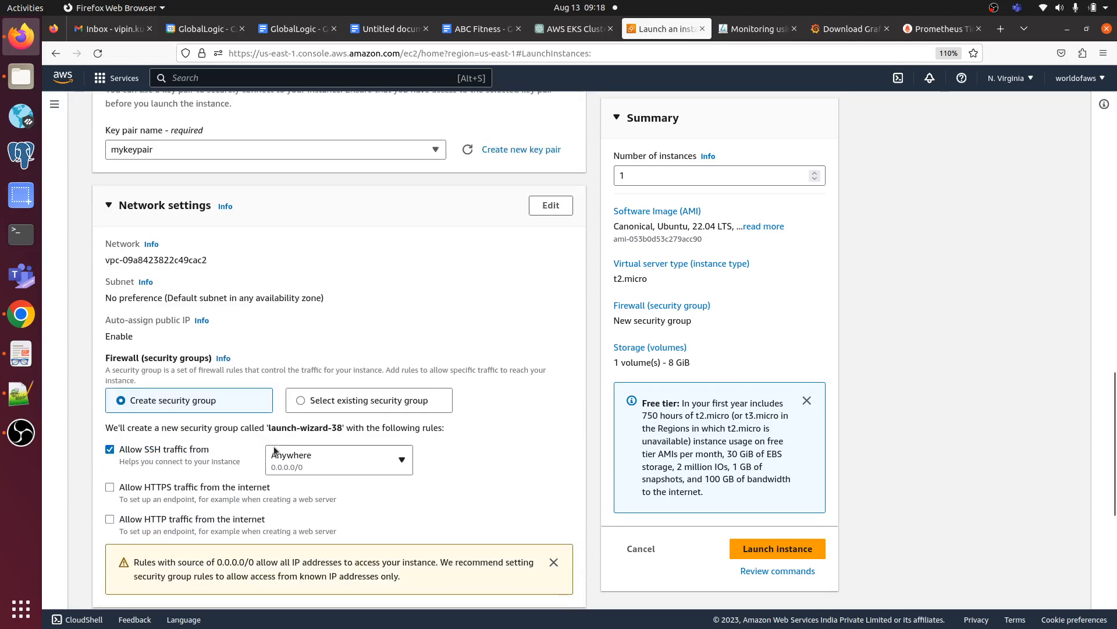
{"action": "left_click", "coordinate": [109, 518]}
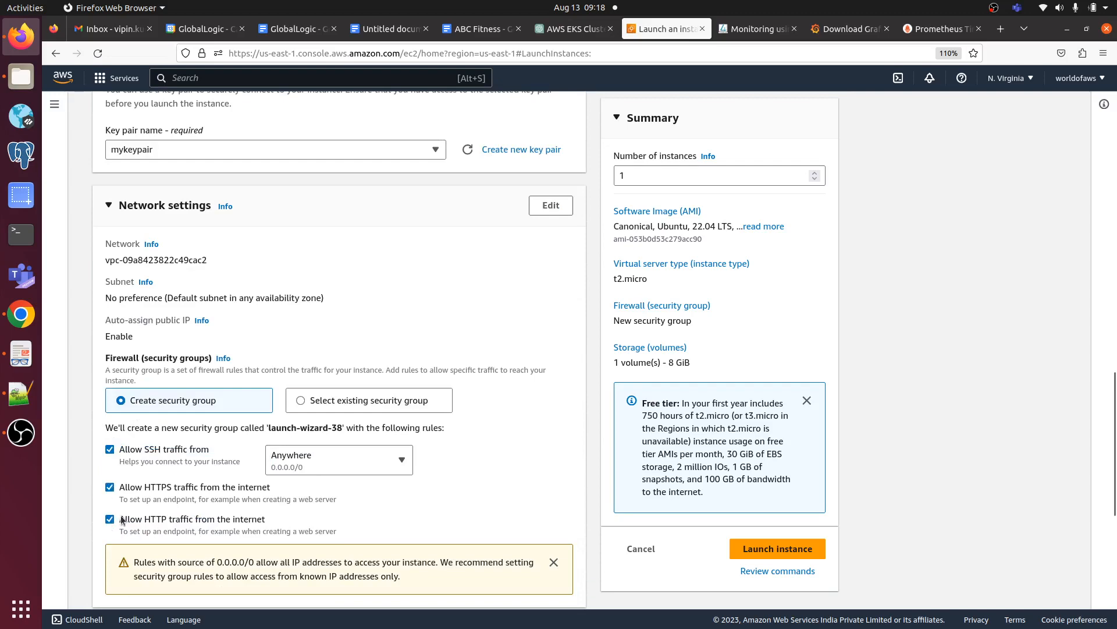
- Add a Custom TCP rule for Prometheus port 9090 from 0.0.0.0/0 with a description
{"action": "scroll", "scroll_direction": "down", "scroll_amount": 3}
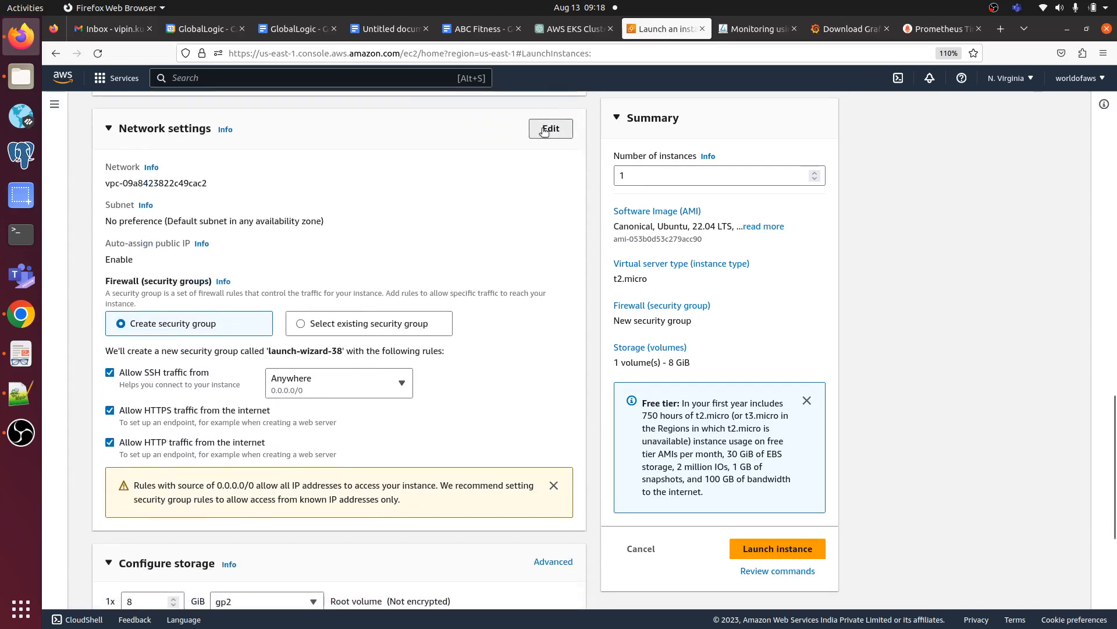
{"action": "scroll", "scroll_direction": "down", "scroll_amount": 3}
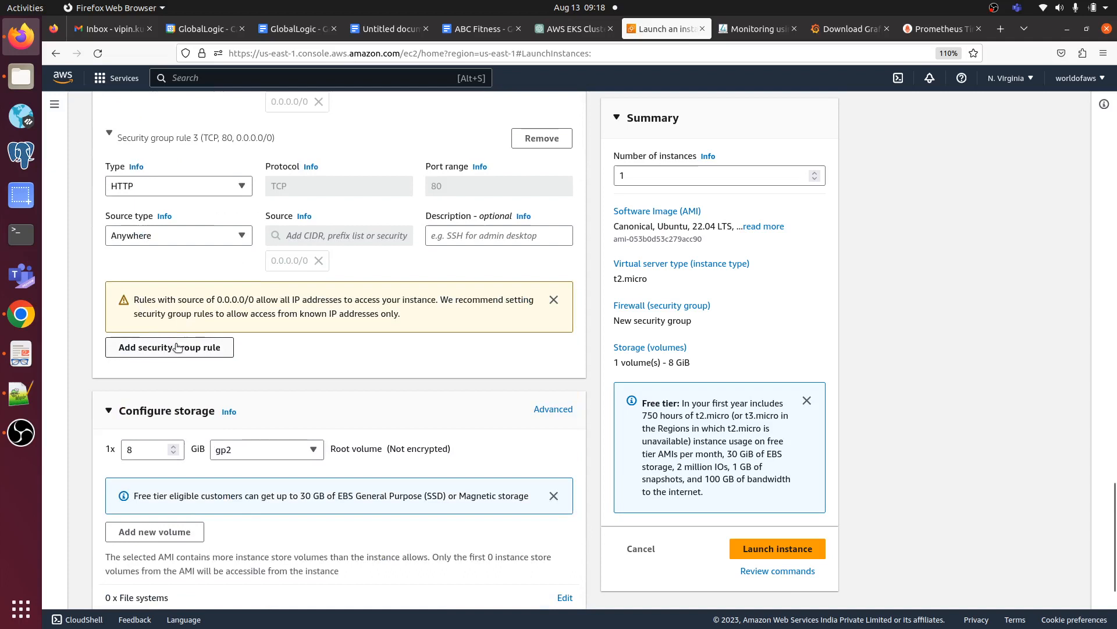
{"action": "left_click", "coordinate": [169, 347]}
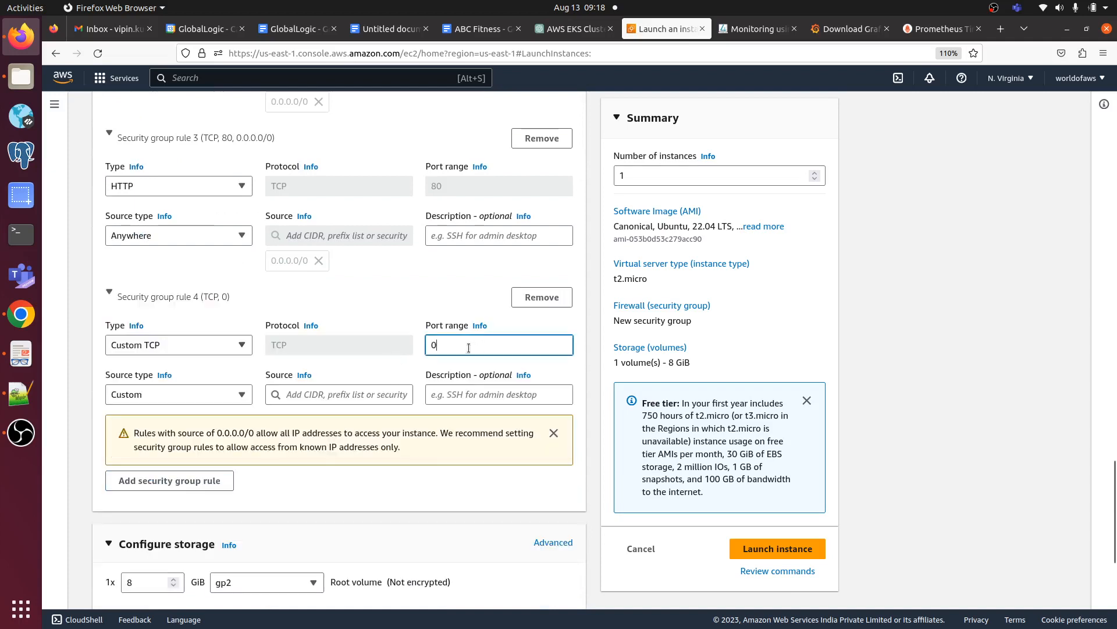
{"action": "type", "text": "090"}
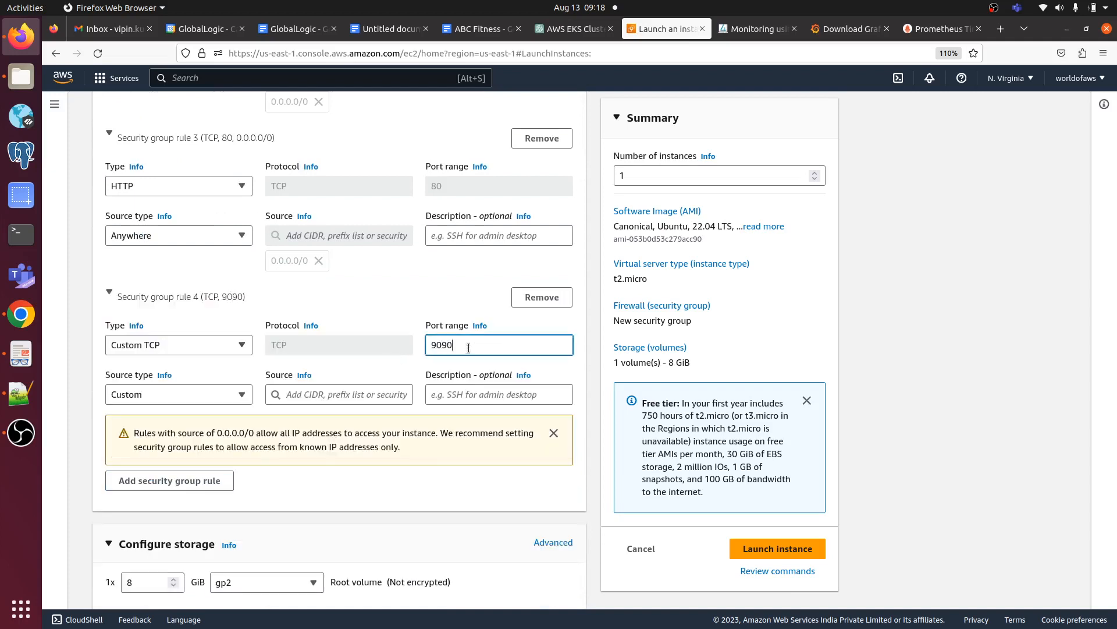
{"action": "left_click", "coordinate": [338, 394]}
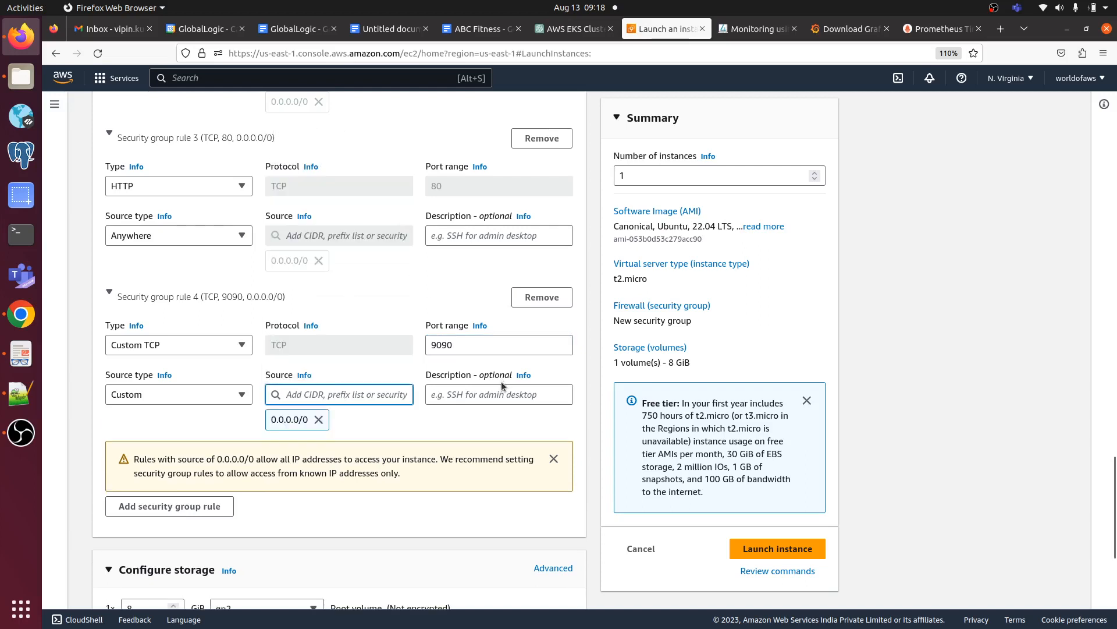
{"action": "type", "text": "Prometheus"}
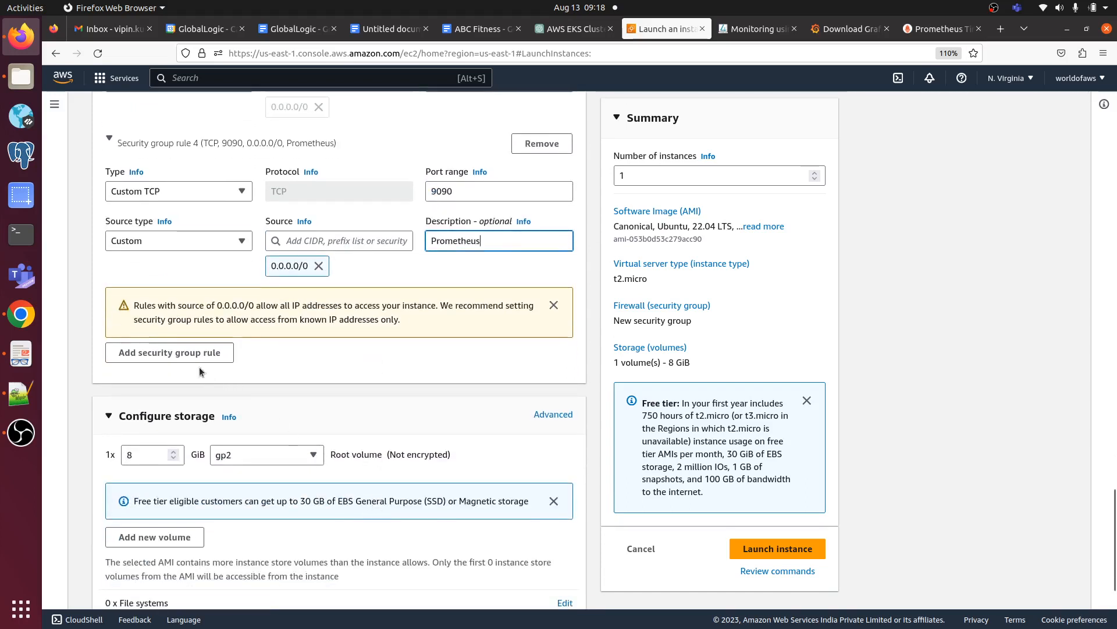
- Add a Custom TCP rule for Grafana port 3000 from 0.0.0.0/0 described Grafana
{"action": "left_click", "coordinate": [169, 352]}
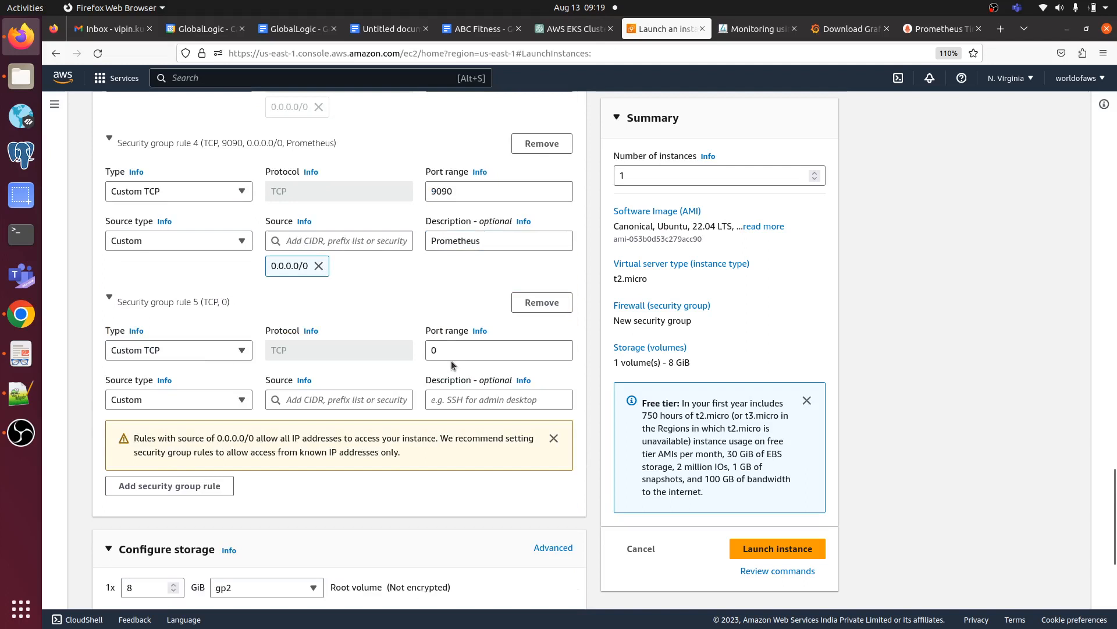
{"action": "left_click", "coordinate": [499, 351]}
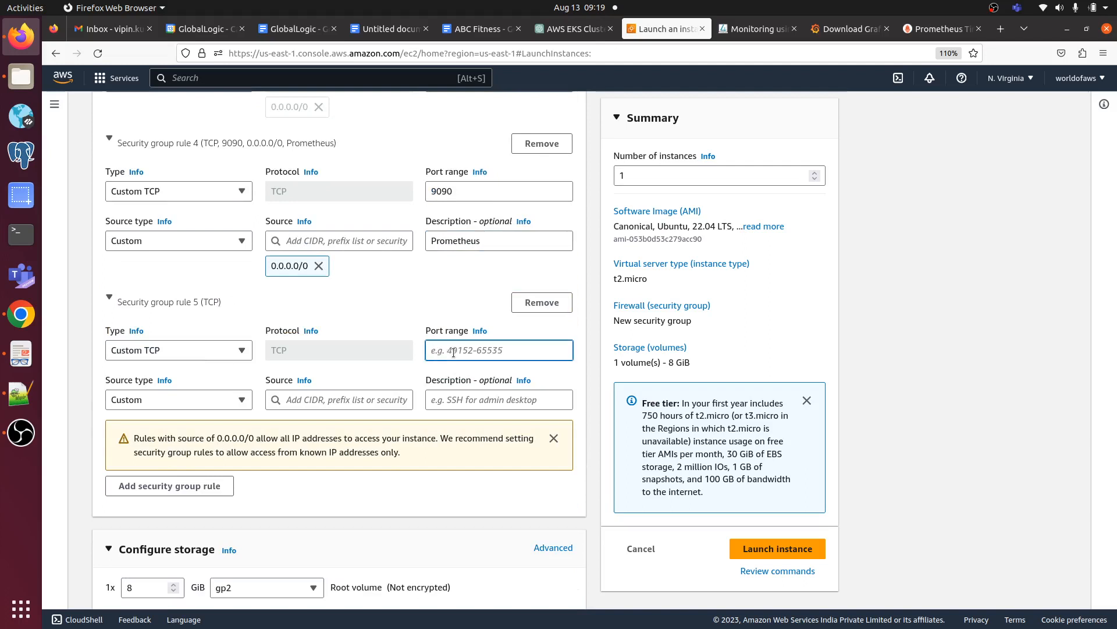
{"action": "type", "text": "3000"}
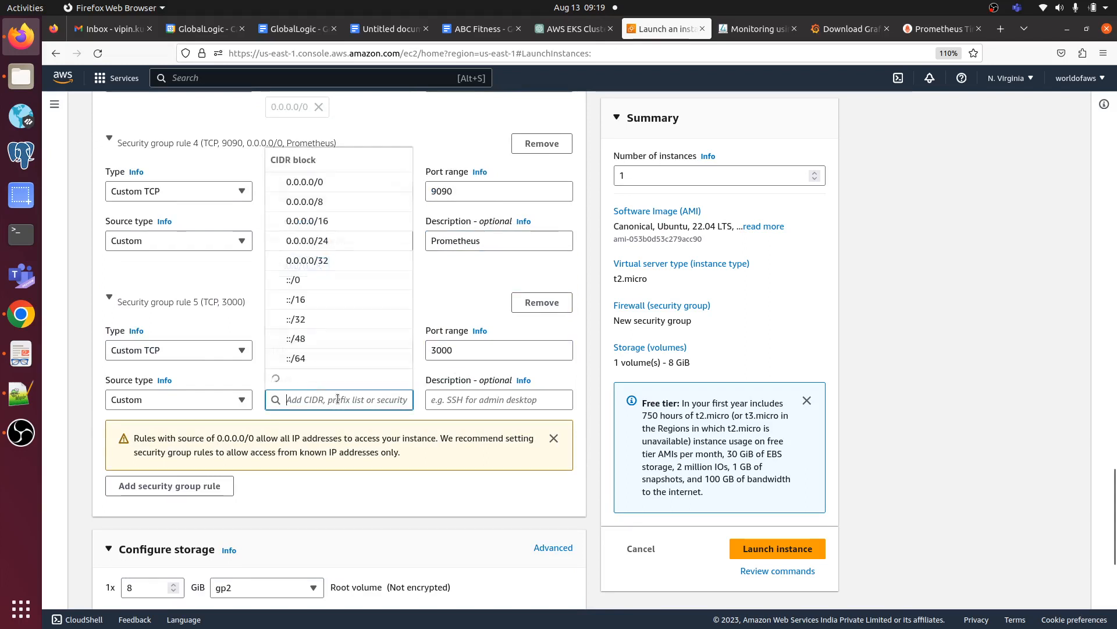
{"action": "left_click", "coordinate": [303, 182]}
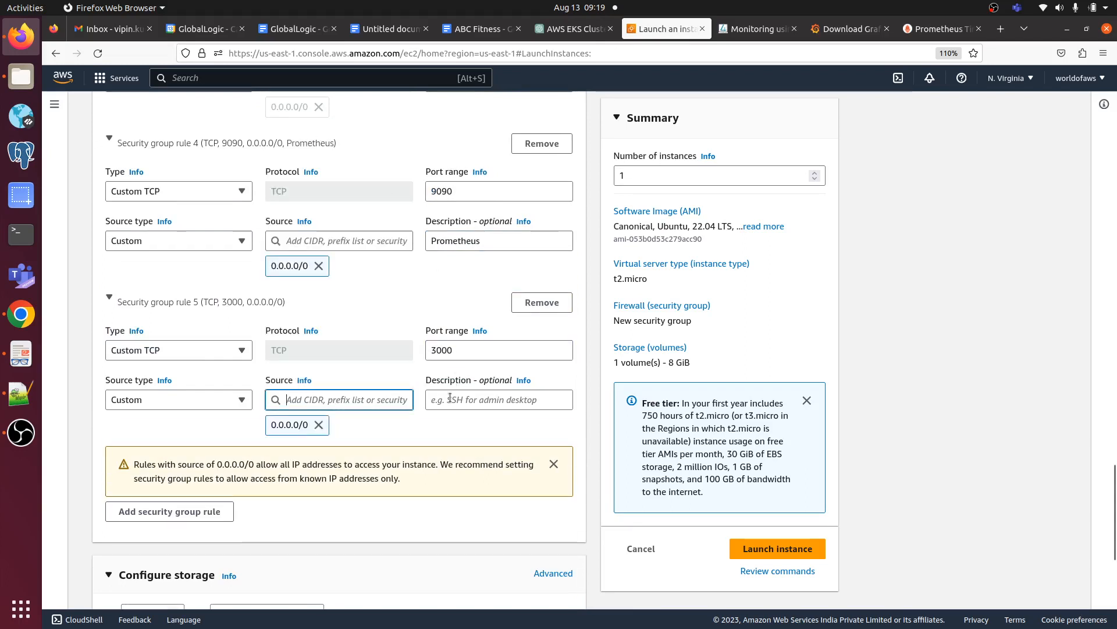
{"action": "left_click", "coordinate": [499, 399]}
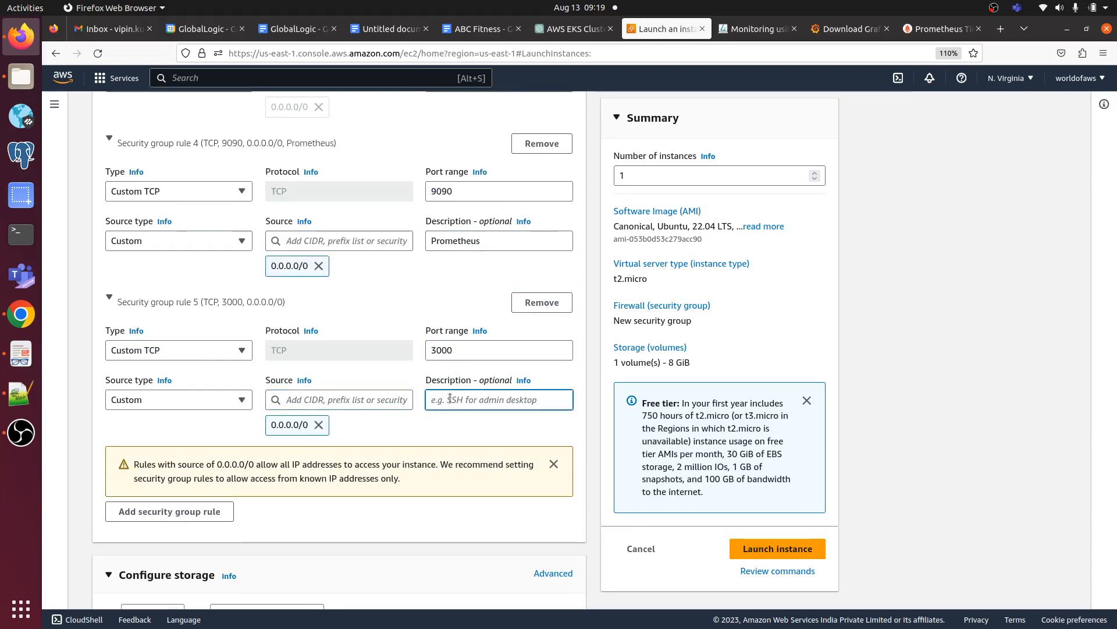
{"action": "type", "text": "Grafana"}
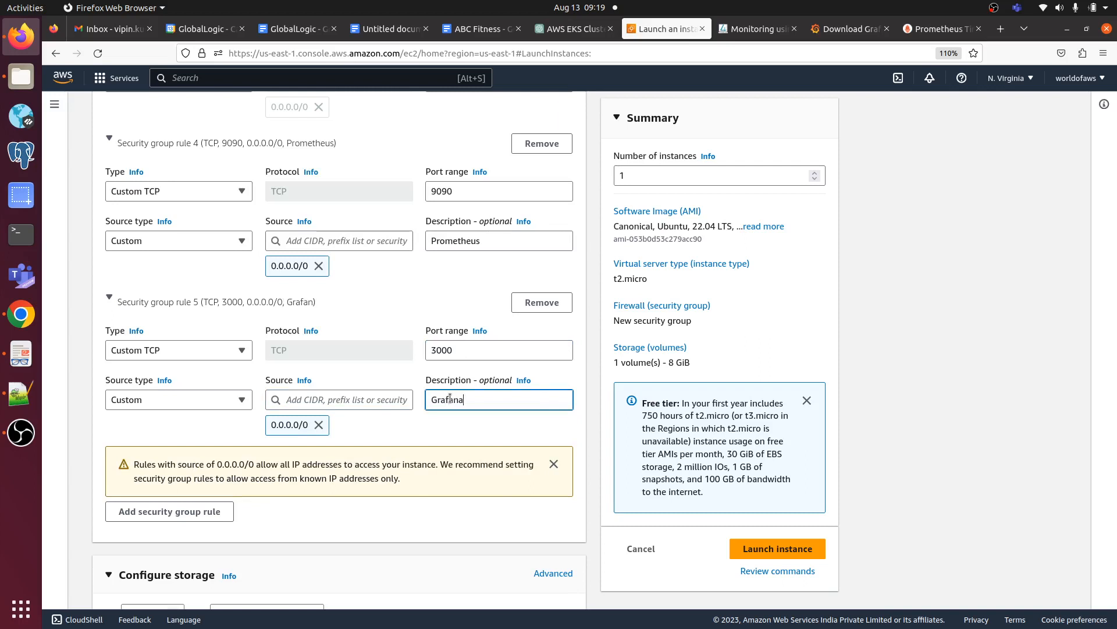
- Add a Node_Exporter rule for port 9100 from 0.0.0.0/0 and launch the Prometheus instance
{"action": "left_click", "coordinate": [169, 511]}
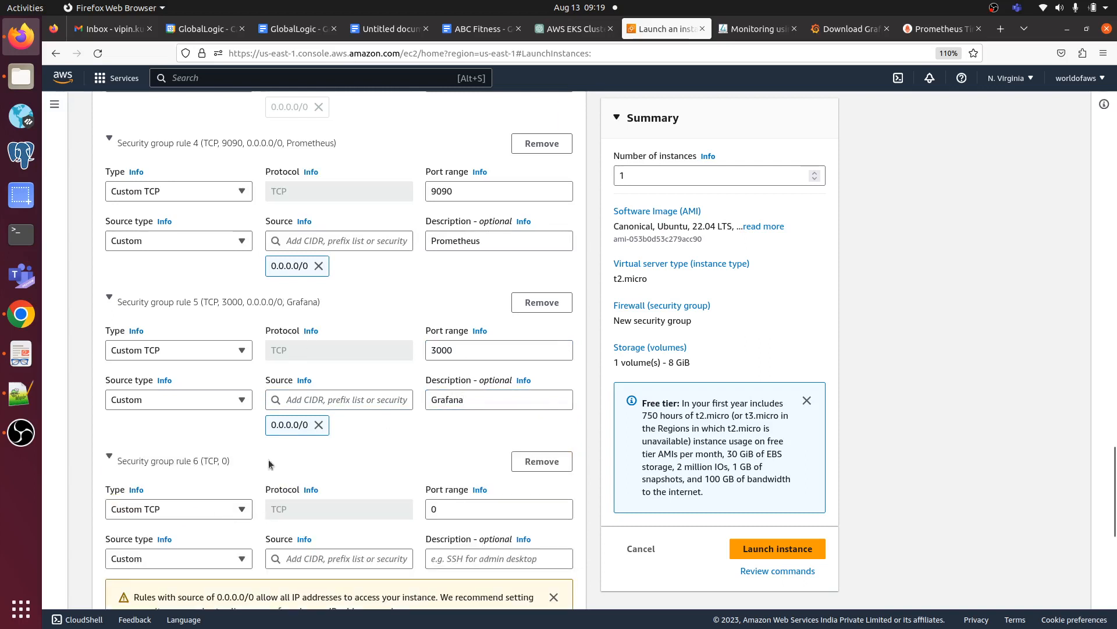
{"action": "left_click", "coordinate": [499, 508]}
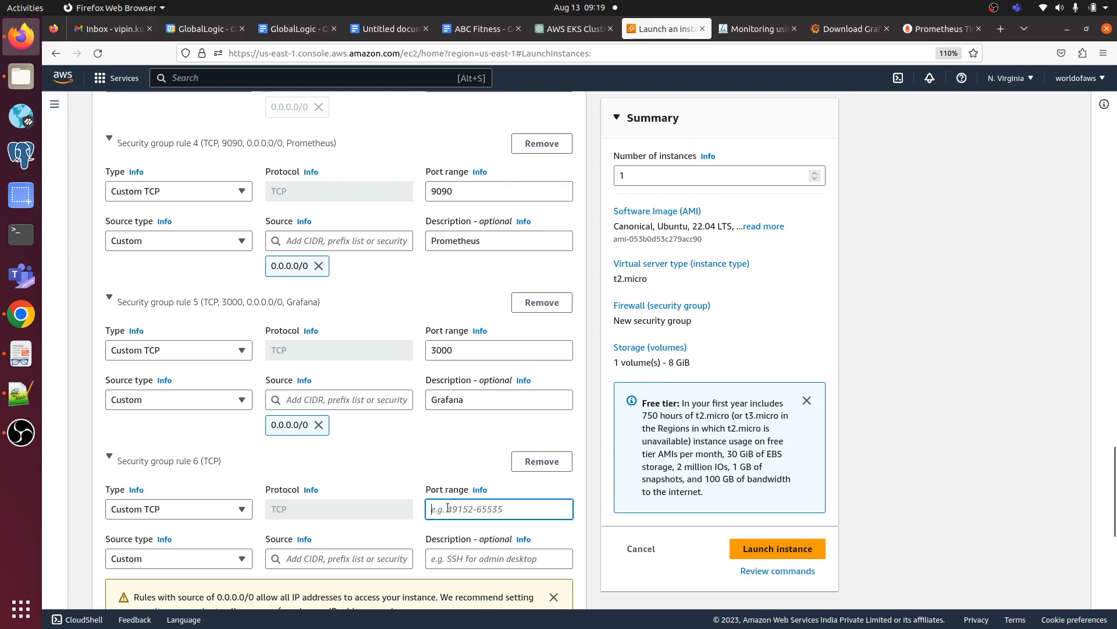
{"action": "type", "text": "9100"}
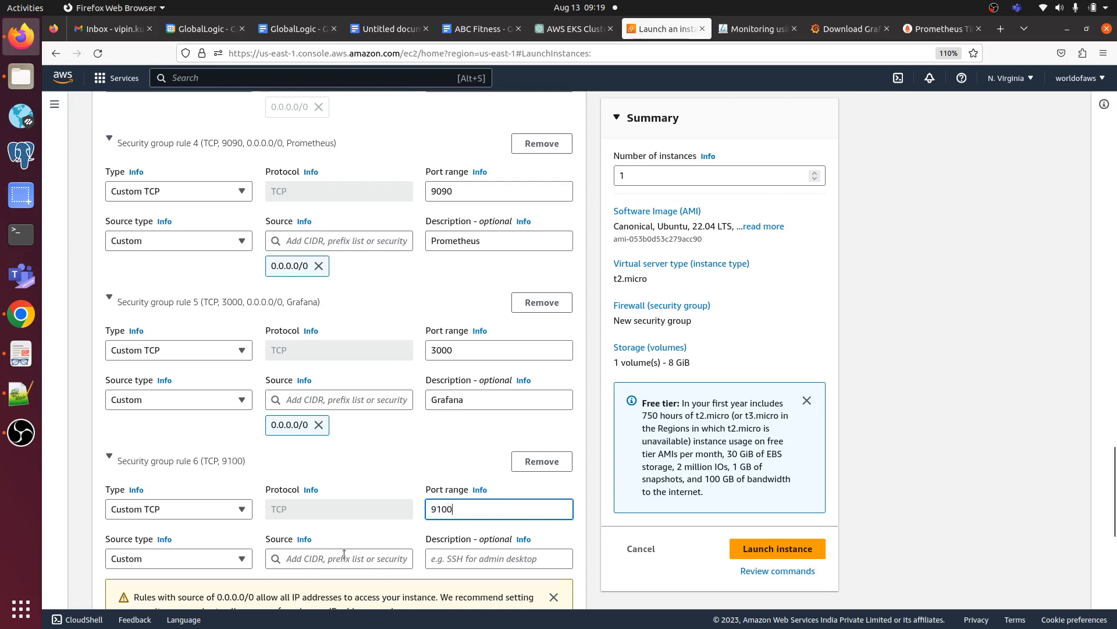
{"action": "left_click", "coordinate": [339, 558]}
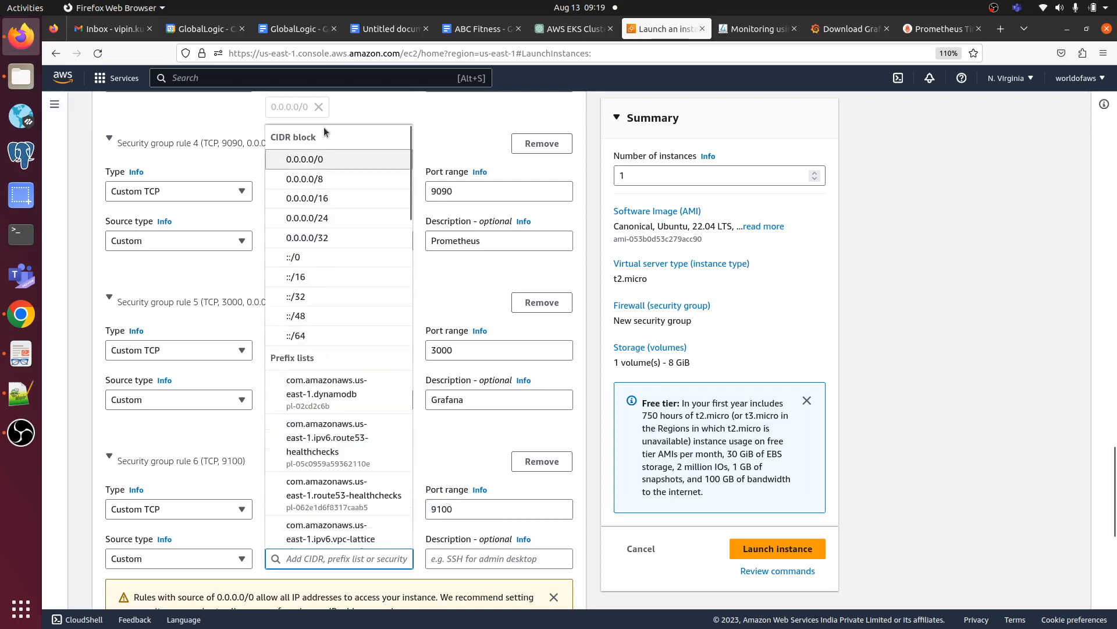
{"action": "left_click", "coordinate": [300, 160]}
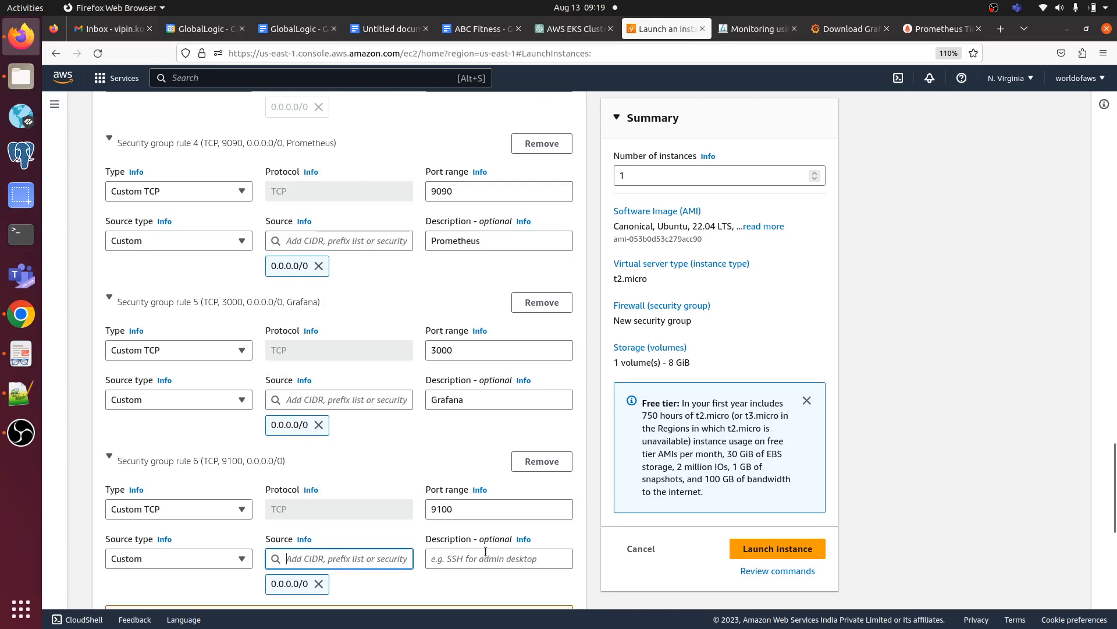
{"action": "type", "text": "Node"}
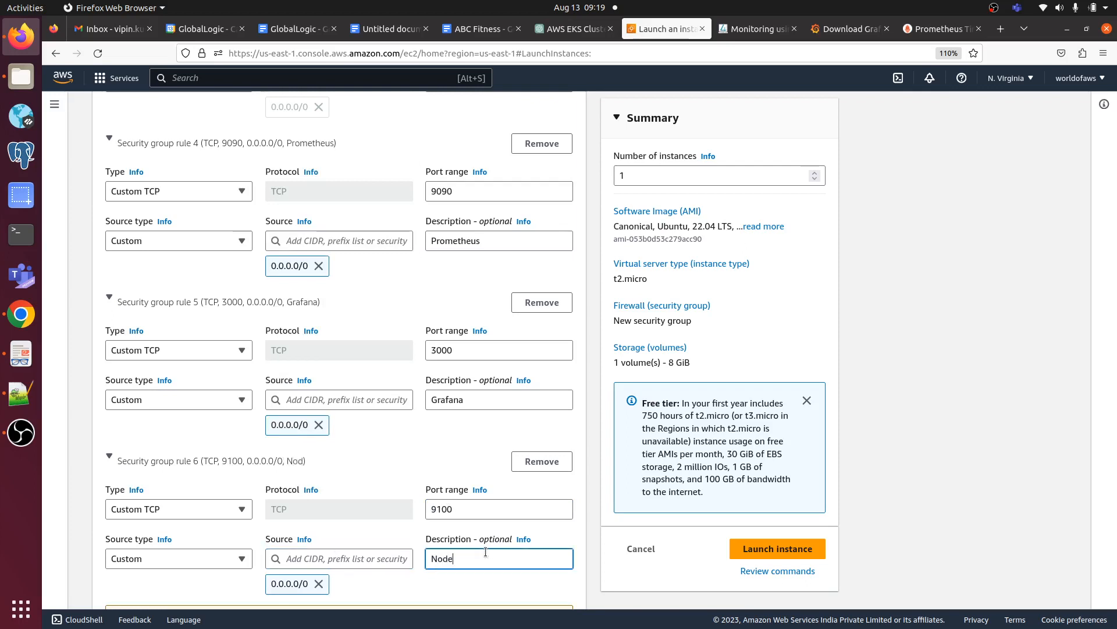
{"action": "type", "text": "_Exporter"}
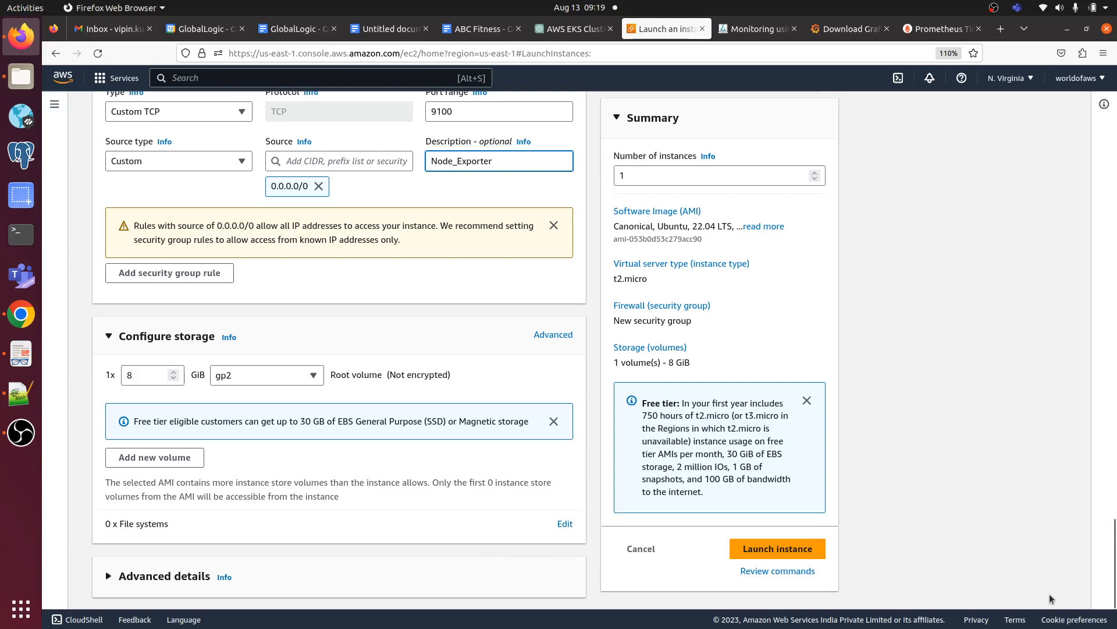
{"action": "left_click", "coordinate": [776, 548]}
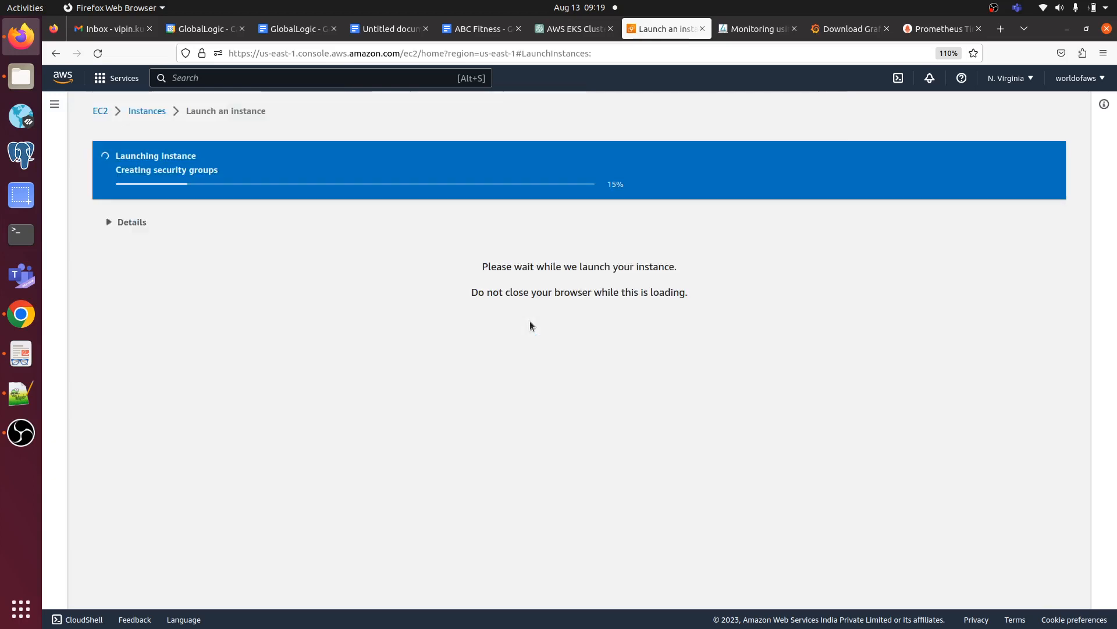
{"action": "mouse_move", "coordinate": [357, 339]}
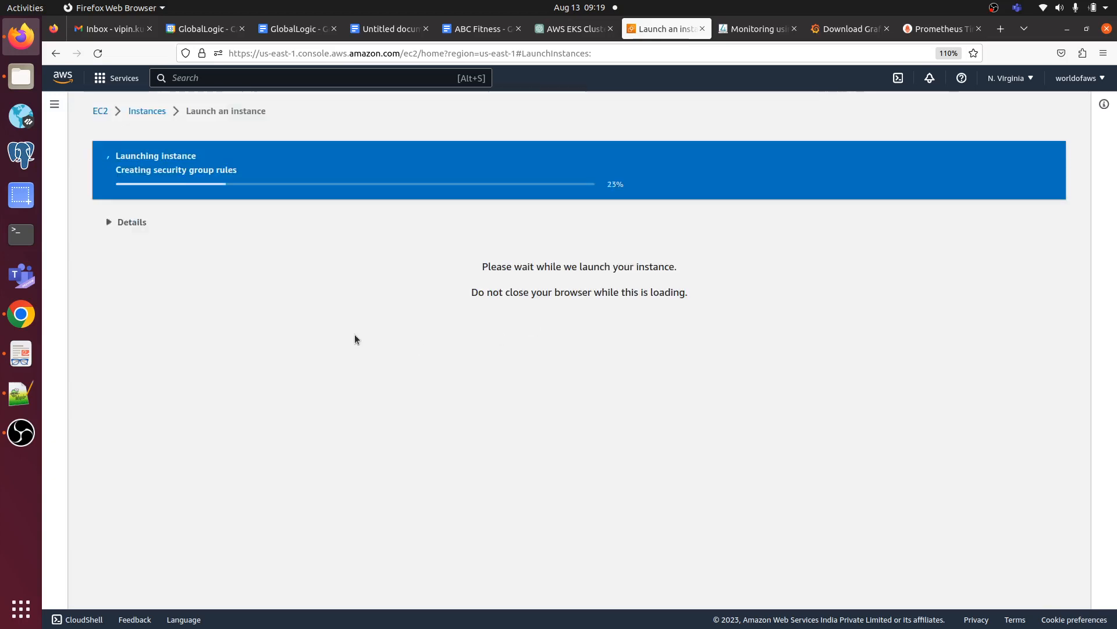
{"action": "mouse_move", "coordinate": [516, 363]}
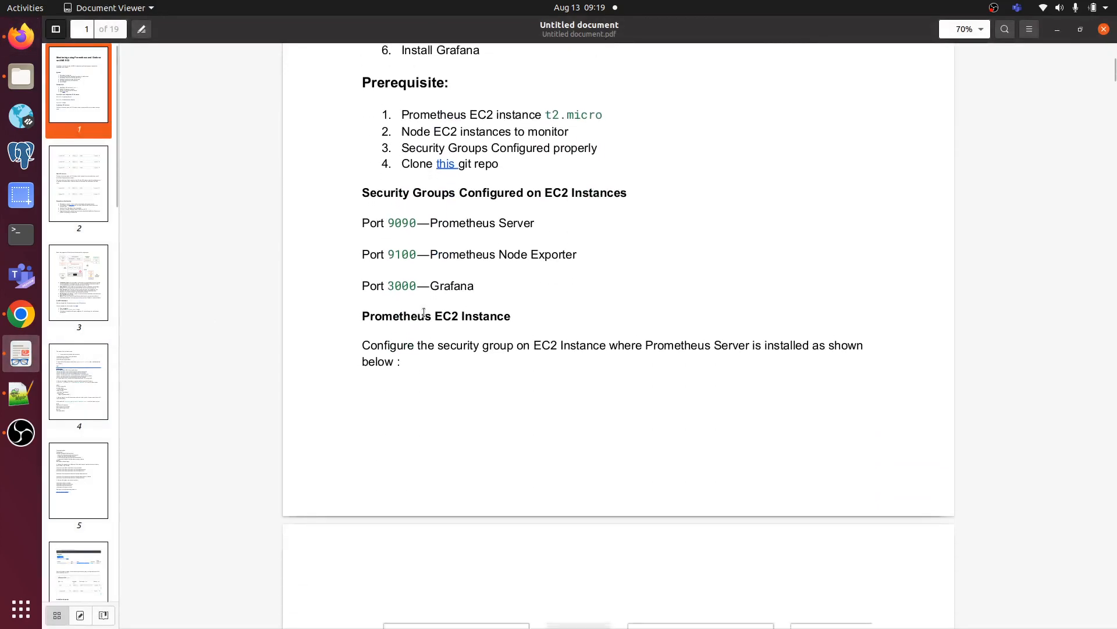
{"action": "scroll", "scroll_direction": "down", "scroll_amount": 3}
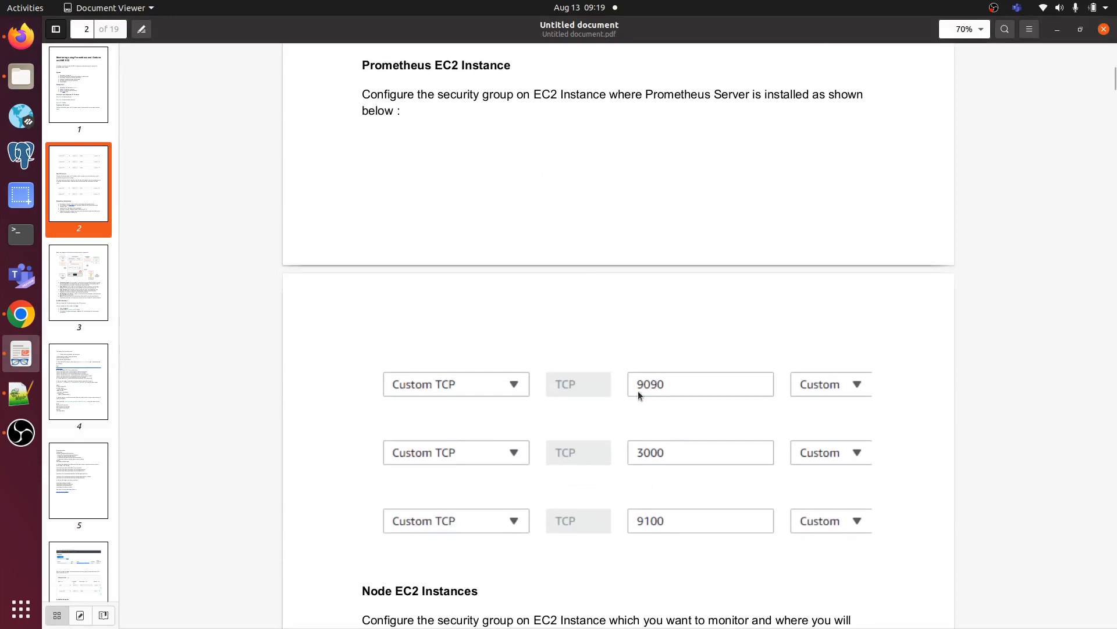
{"action": "scroll", "scroll_direction": "down", "scroll_amount": 3}
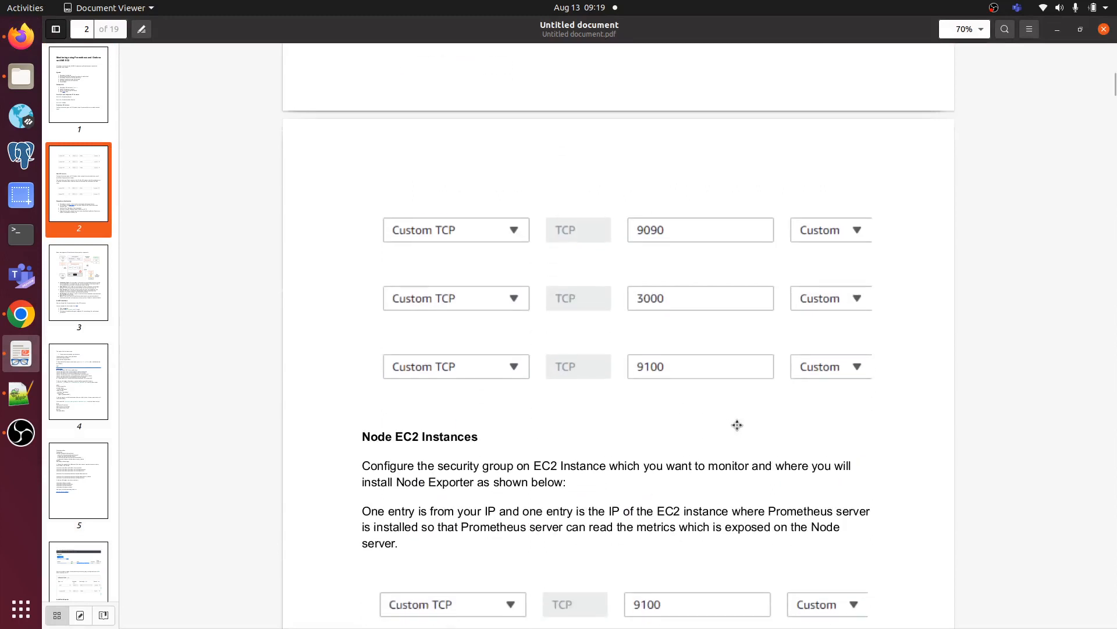
{"action": "scroll", "scroll_direction": "down", "scroll_amount": 3}
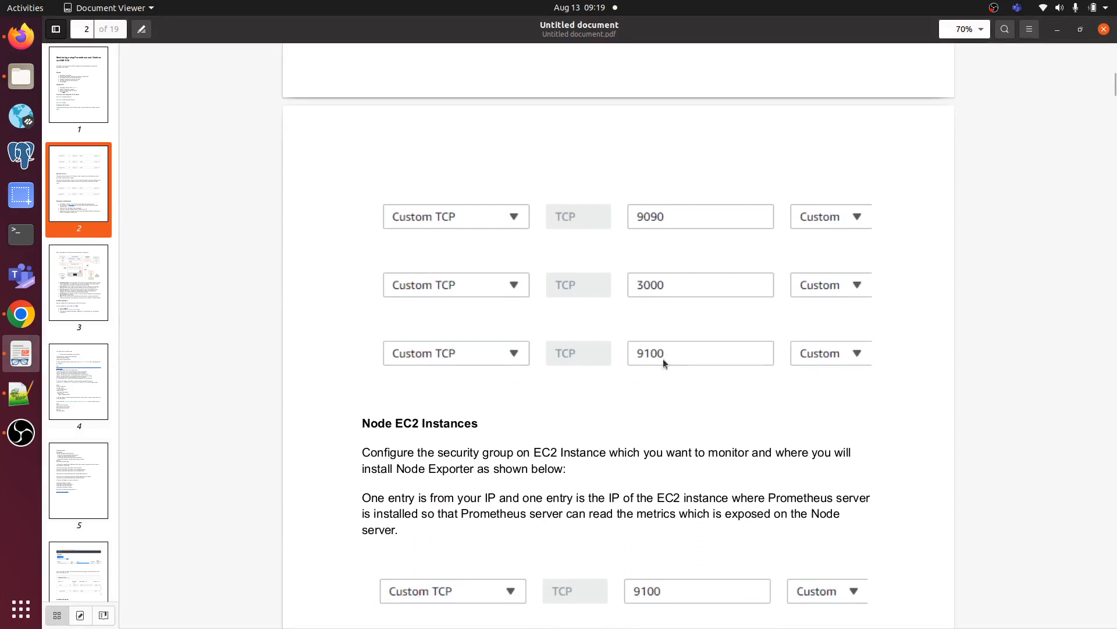
{"action": "scroll", "scroll_direction": "down", "scroll_amount": 3}
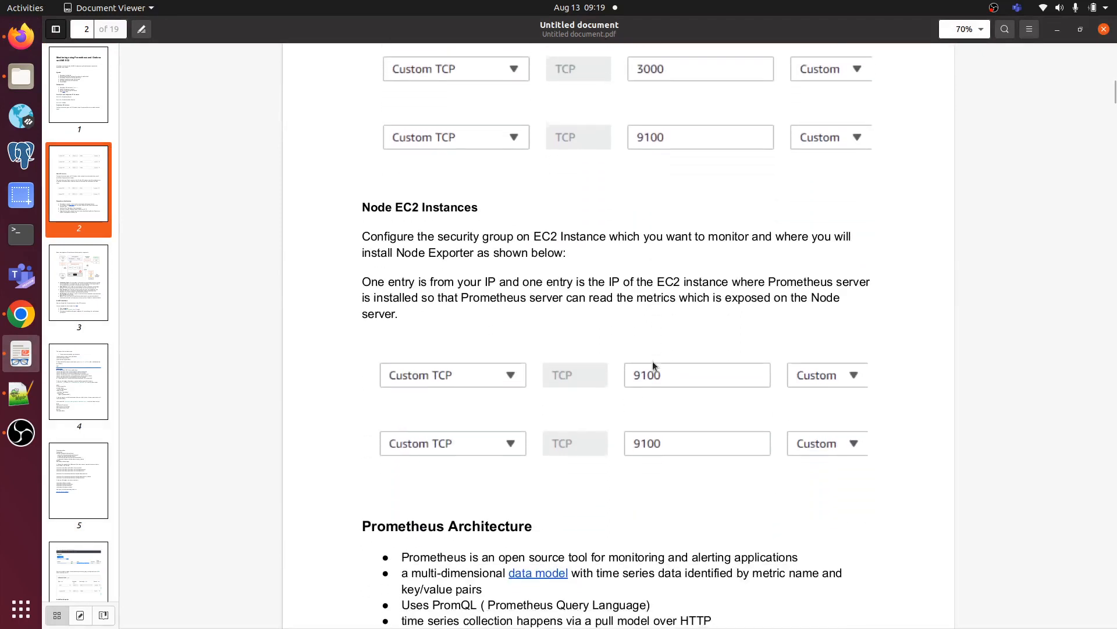
{"action": "scroll", "scroll_direction": "down", "scroll_amount": 3}
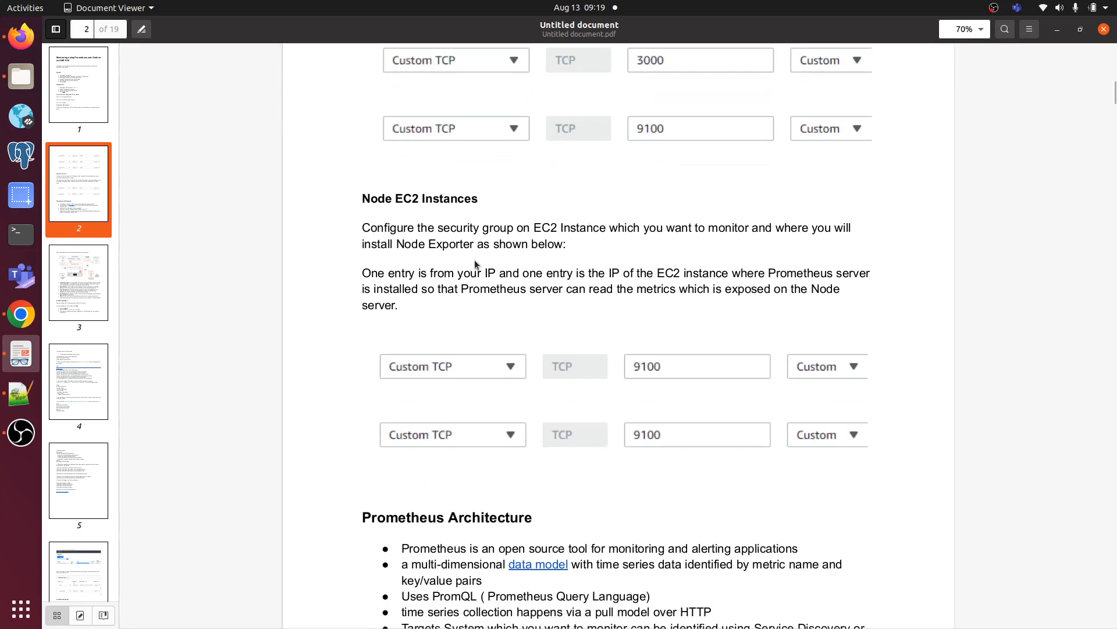
{"action": "mouse_move", "coordinate": [634, 325]}
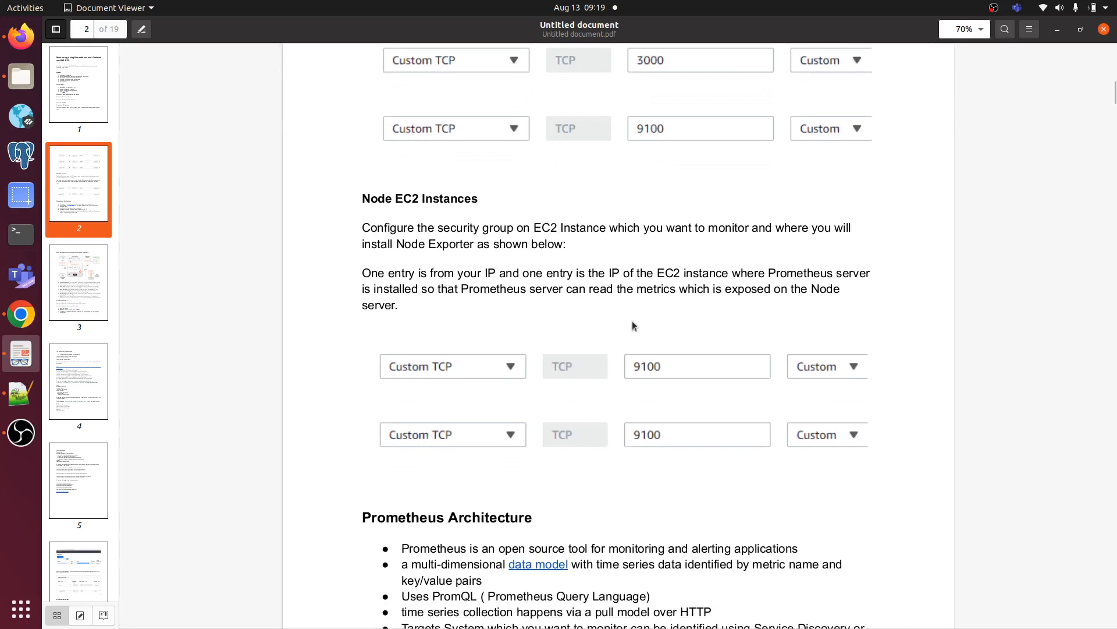
{"action": "mouse_move", "coordinate": [683, 405]}
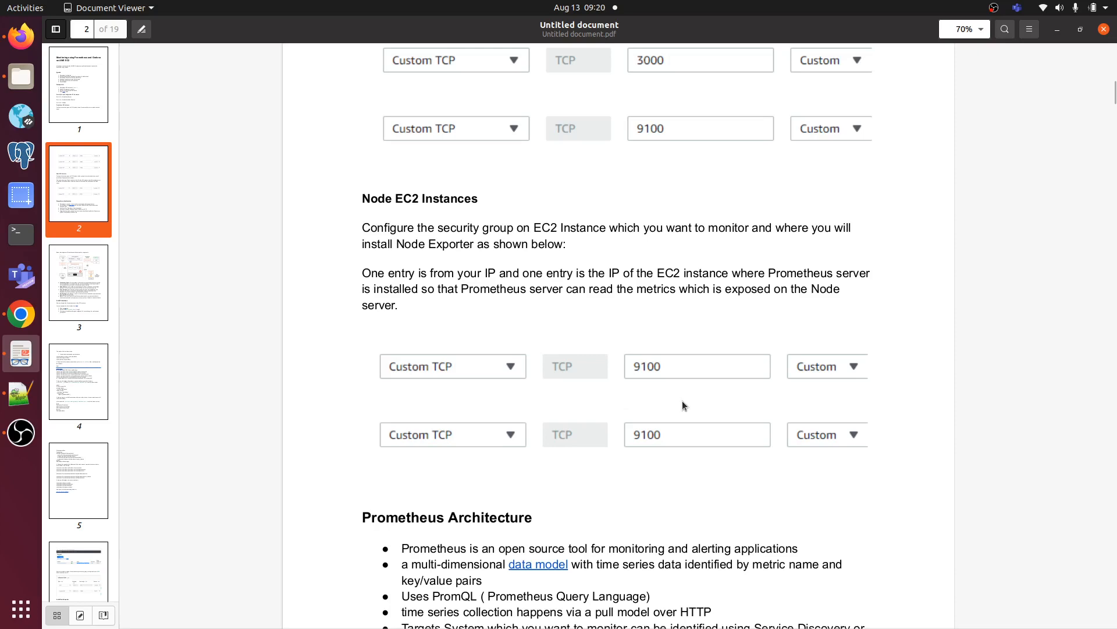
{"action": "mouse_move", "coordinate": [669, 367]}
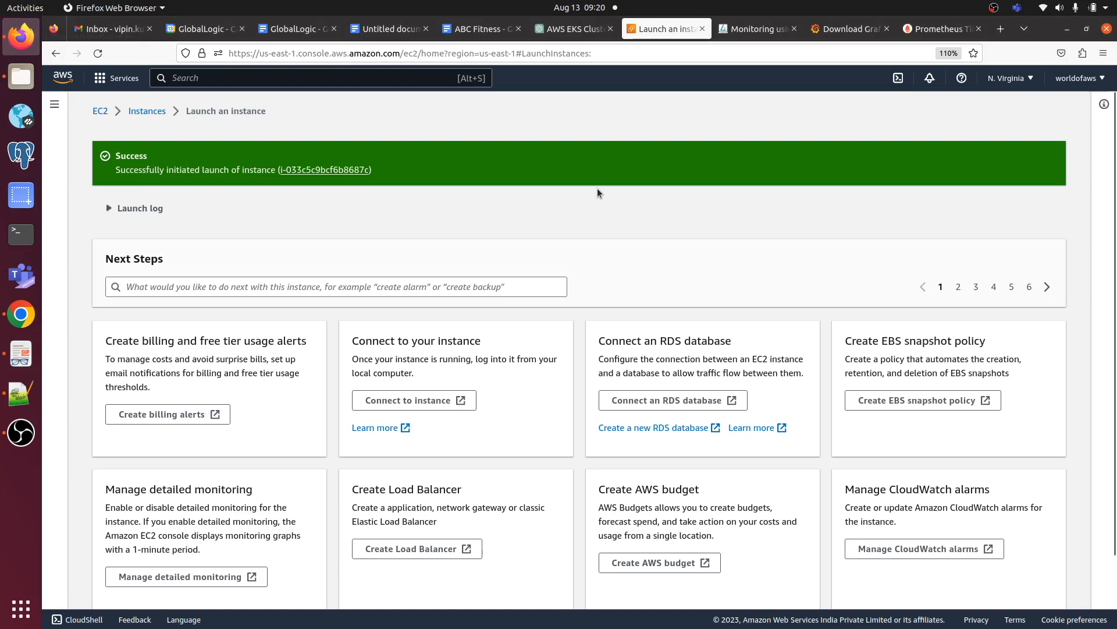
- Start another EC2 instance launch and name it Prod_web_server
{"action": "left_click", "coordinate": [147, 111]}
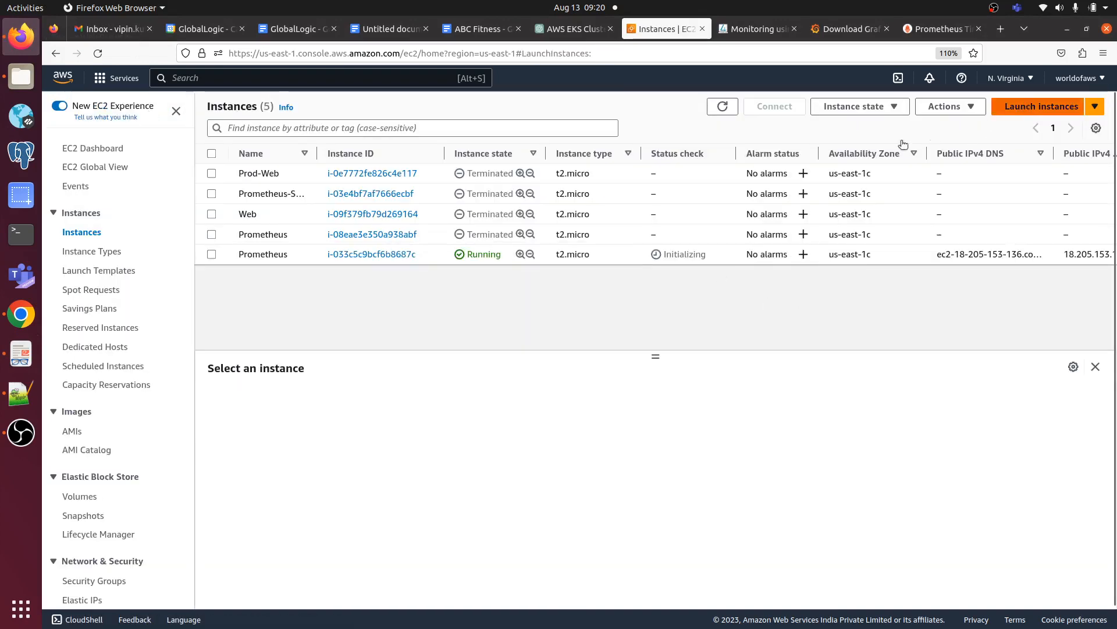
{"action": "mouse_move", "coordinate": [424, 279]}
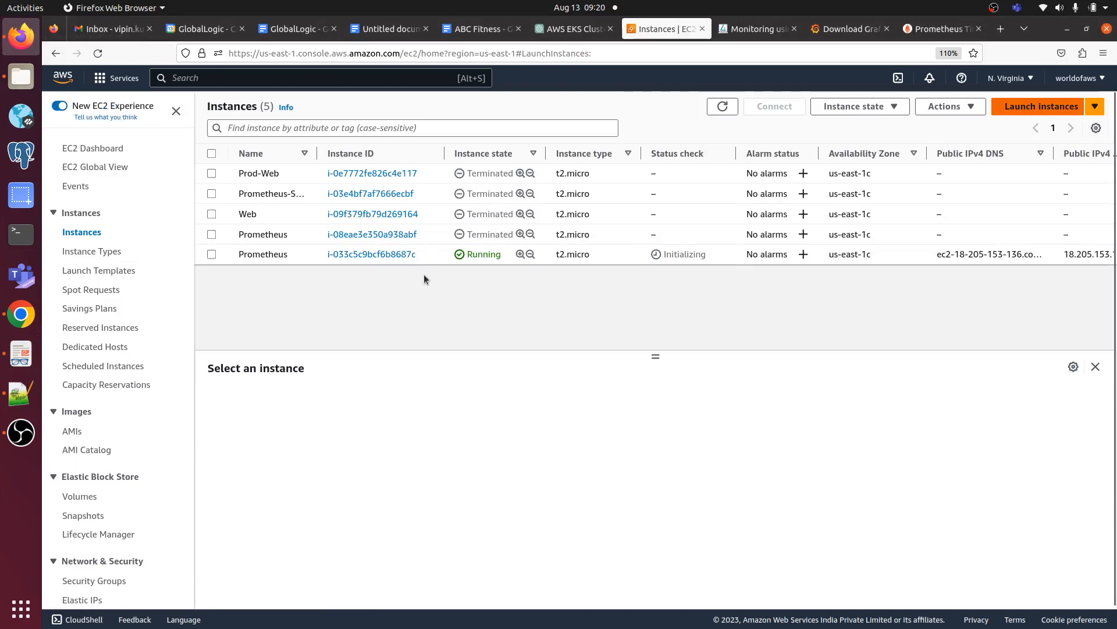
{"action": "left_click", "coordinate": [1039, 106]}
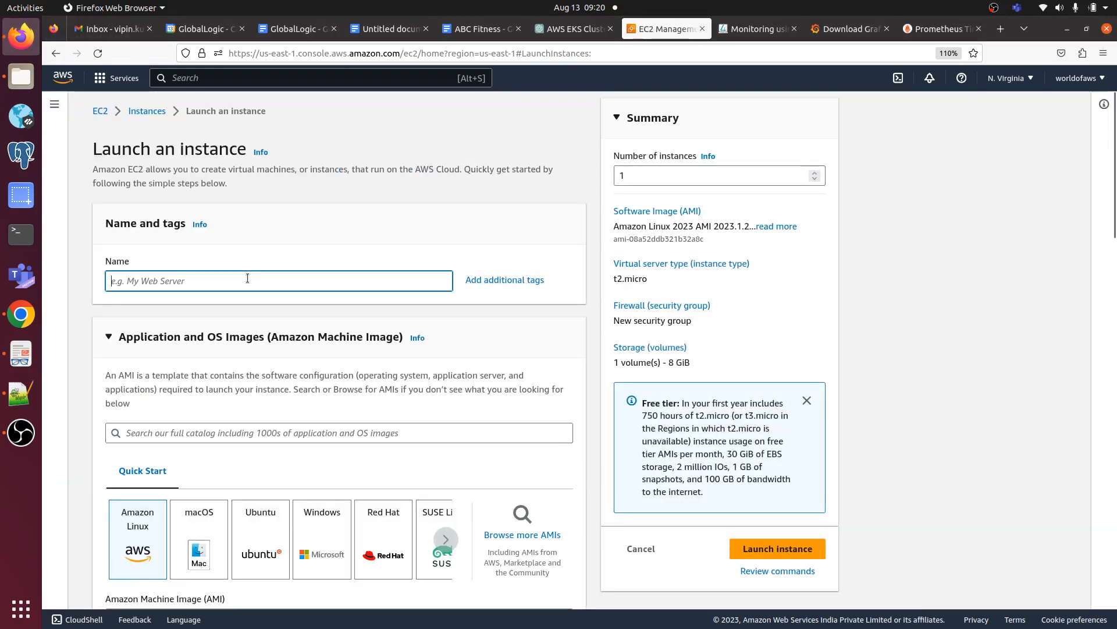
{"action": "type", "text": "P"}
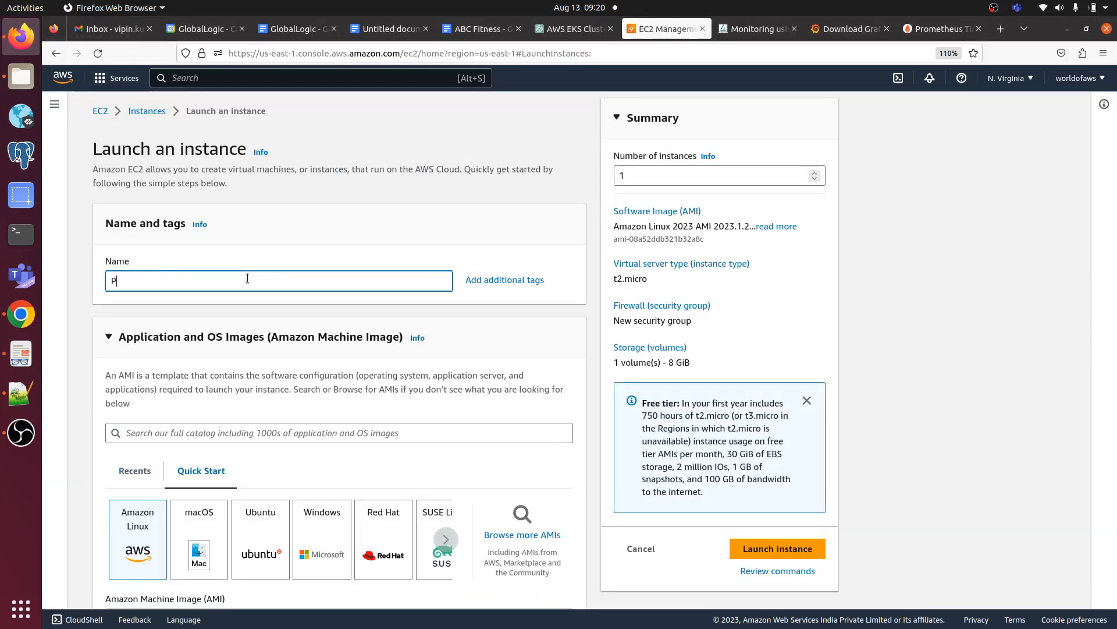
{"action": "type", "text": "rod_w"}
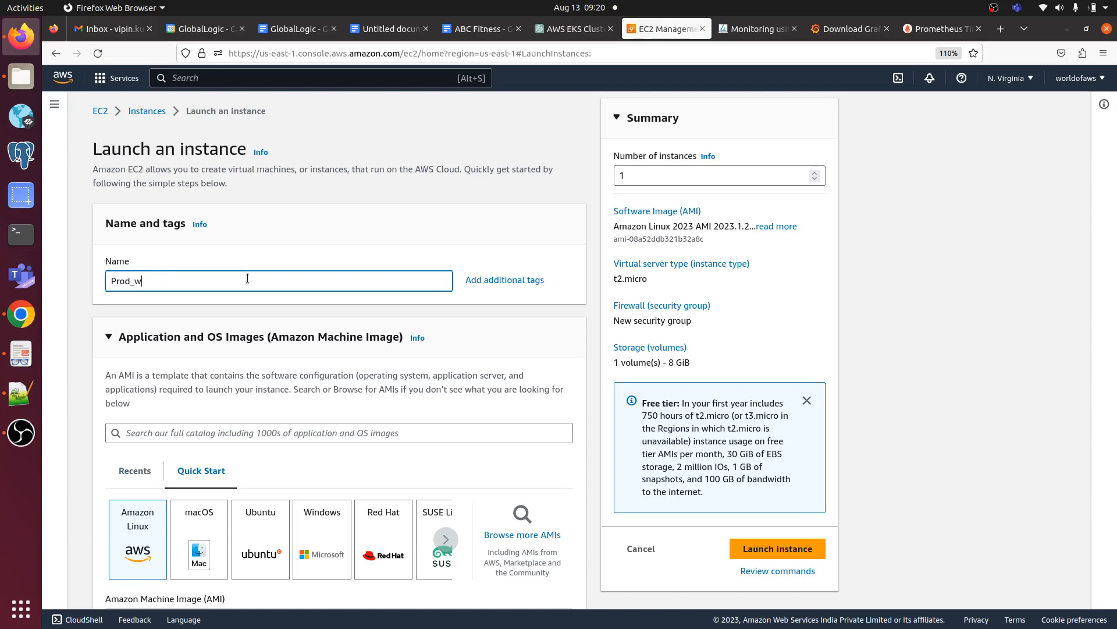
{"action": "type", "text": "eb"}
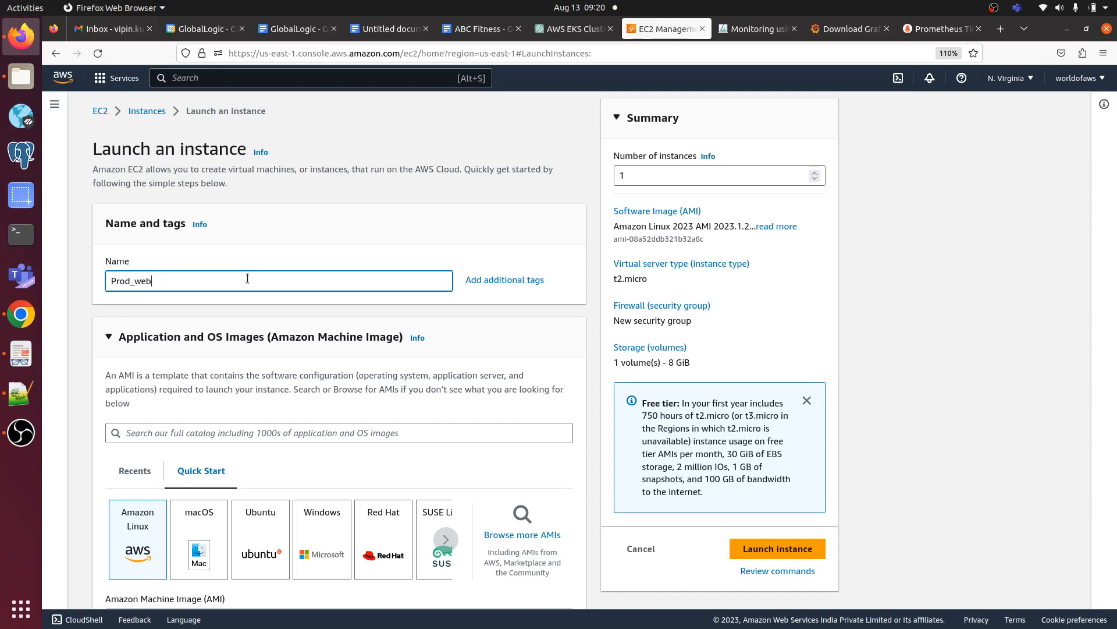
{"action": "type", "text": "_server"}
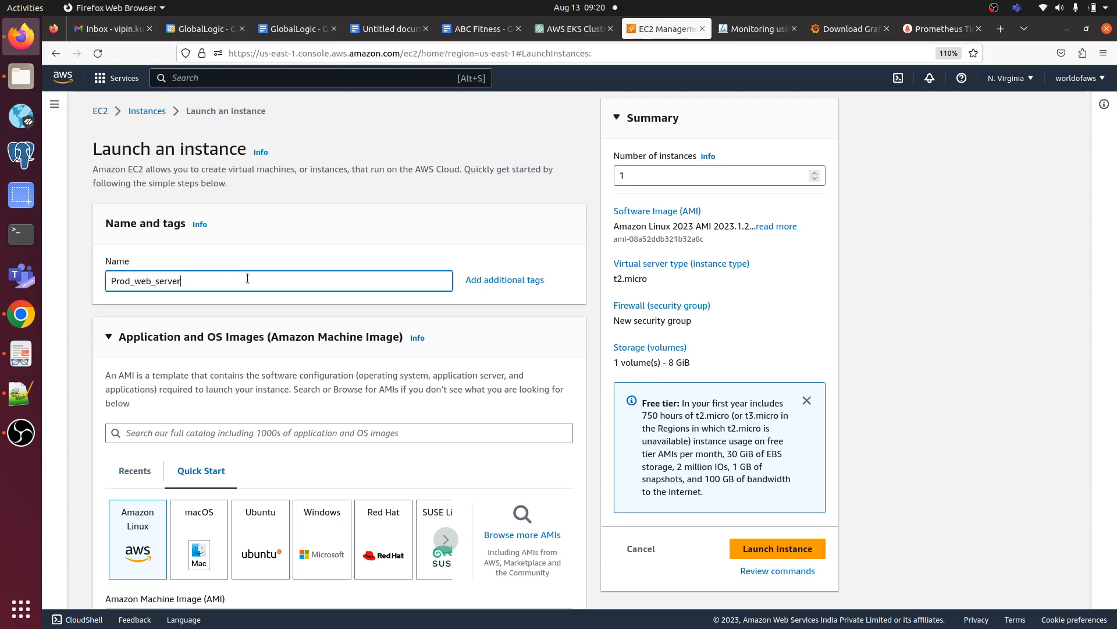
- Base the instance on the Ubuntu Server 22.04 LTS image under Quick Start
{"action": "scroll", "scroll_direction": "down", "scroll_amount": 3}
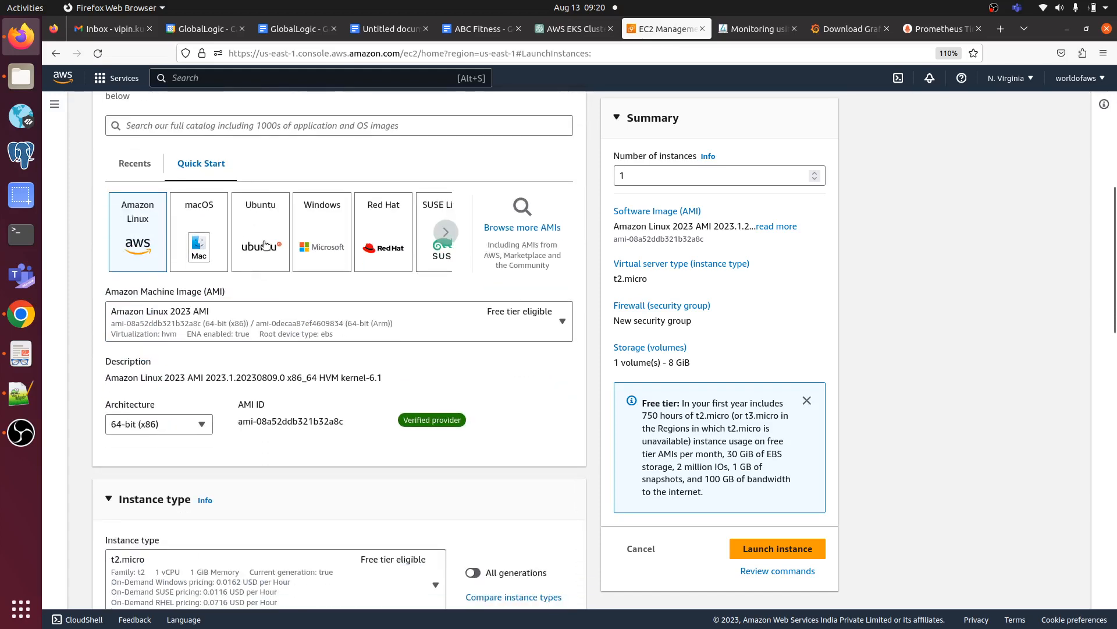
{"action": "left_click", "coordinate": [259, 231]}
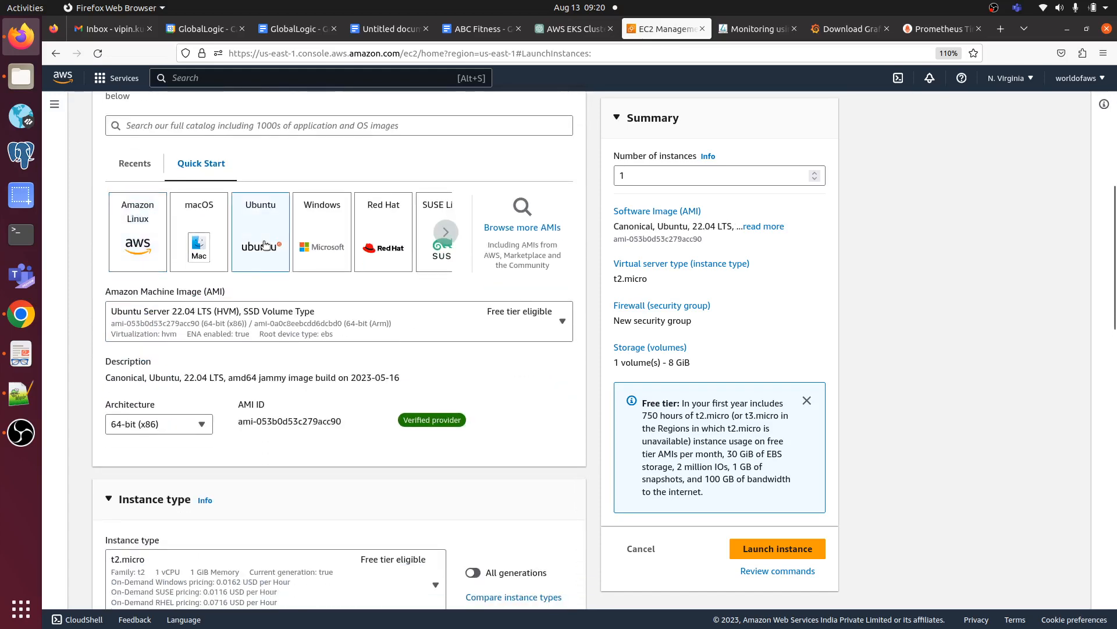
{"action": "scroll", "scroll_direction": "down", "scroll_amount": 3}
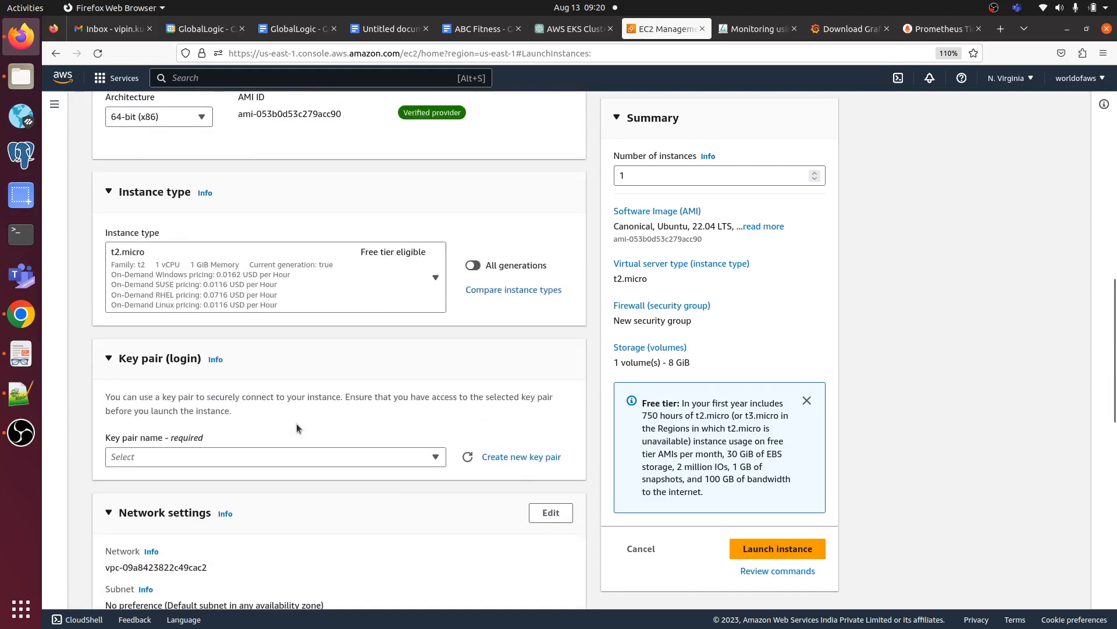
{"action": "left_click", "coordinate": [275, 456]}
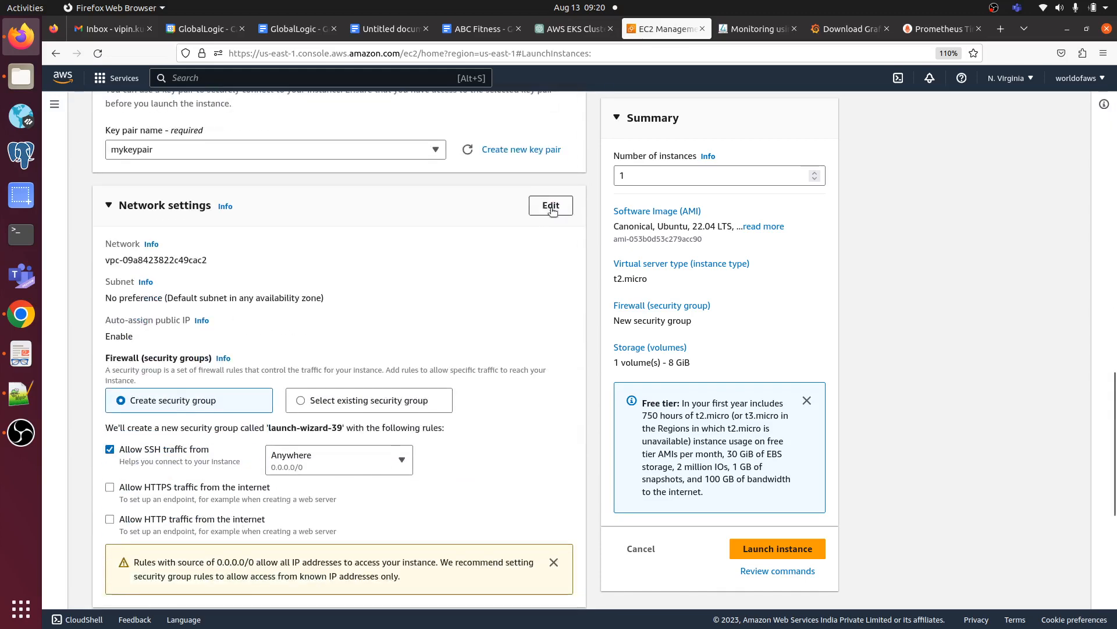
- Add a Custom TCP rule for port 9100 from 0.0.0.0/0 described Node_Exporter and launch Prod_web_server
{"action": "left_click", "coordinate": [550, 205]}
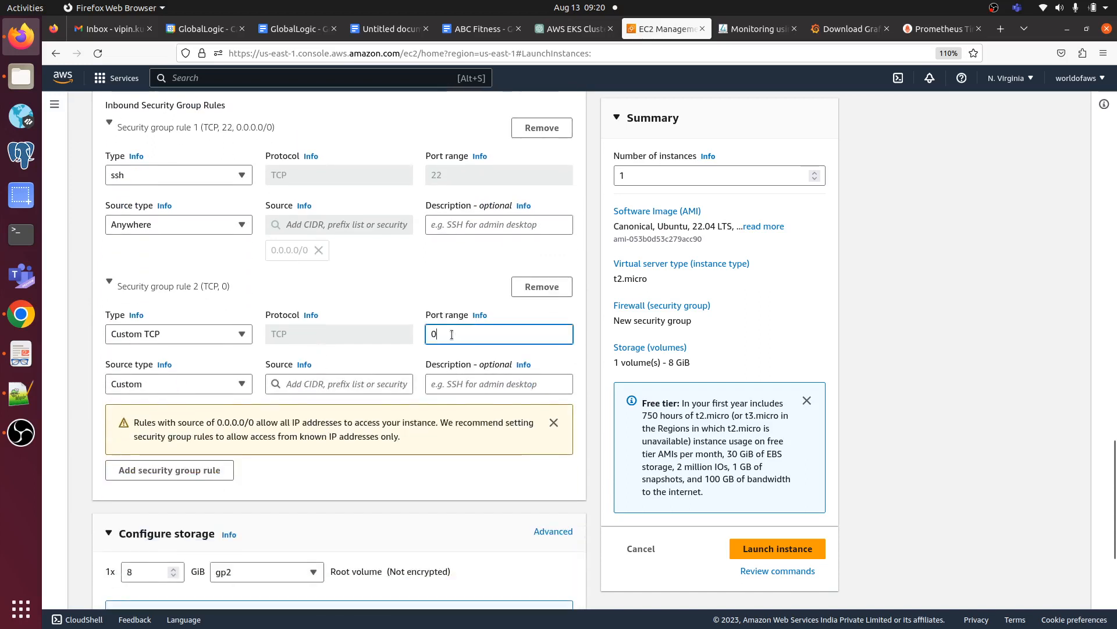
{"action": "type", "text": "9100"}
{"action": "left_click", "coordinate": [338, 383]}
{"action": "type", "text": "0.0.0.0/0"}
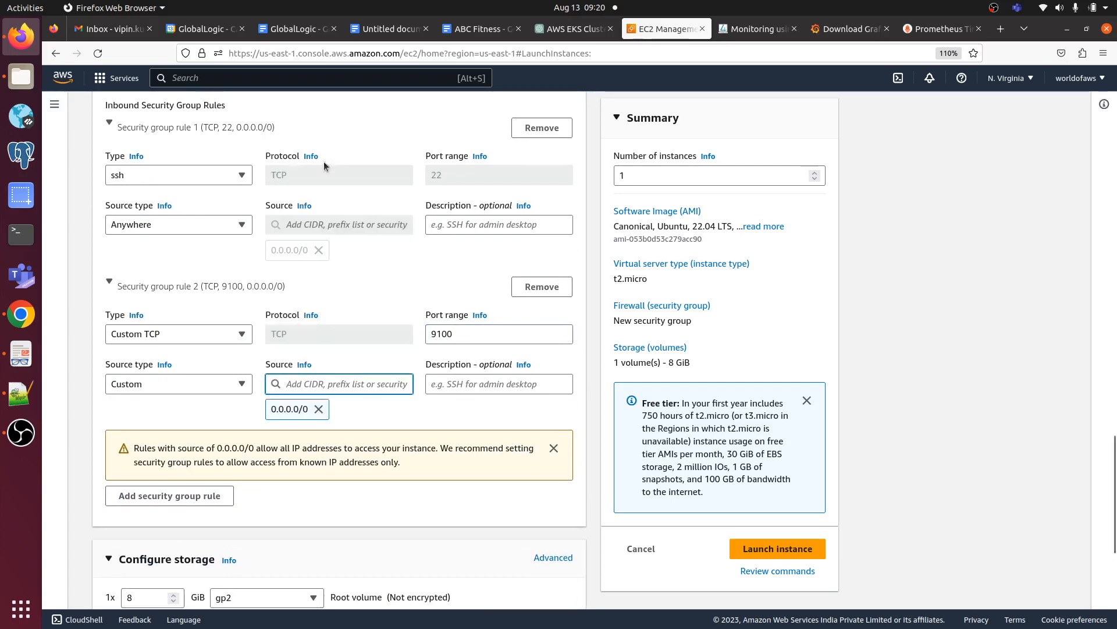
{"action": "left_click", "coordinate": [498, 383]}
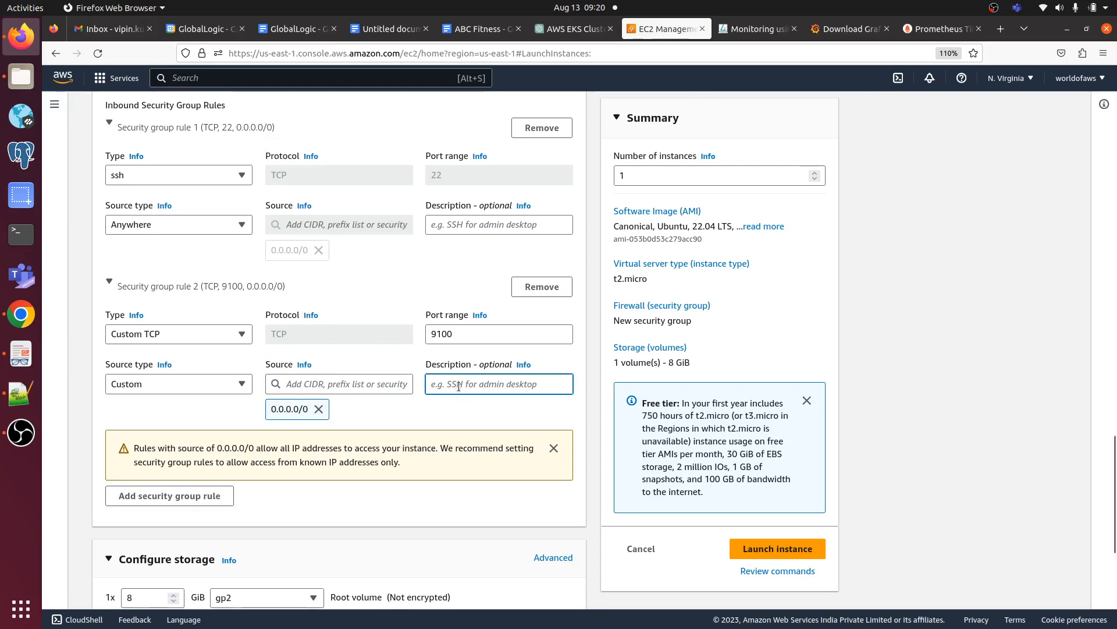
{"action": "type", "text": "Node_Ex"}
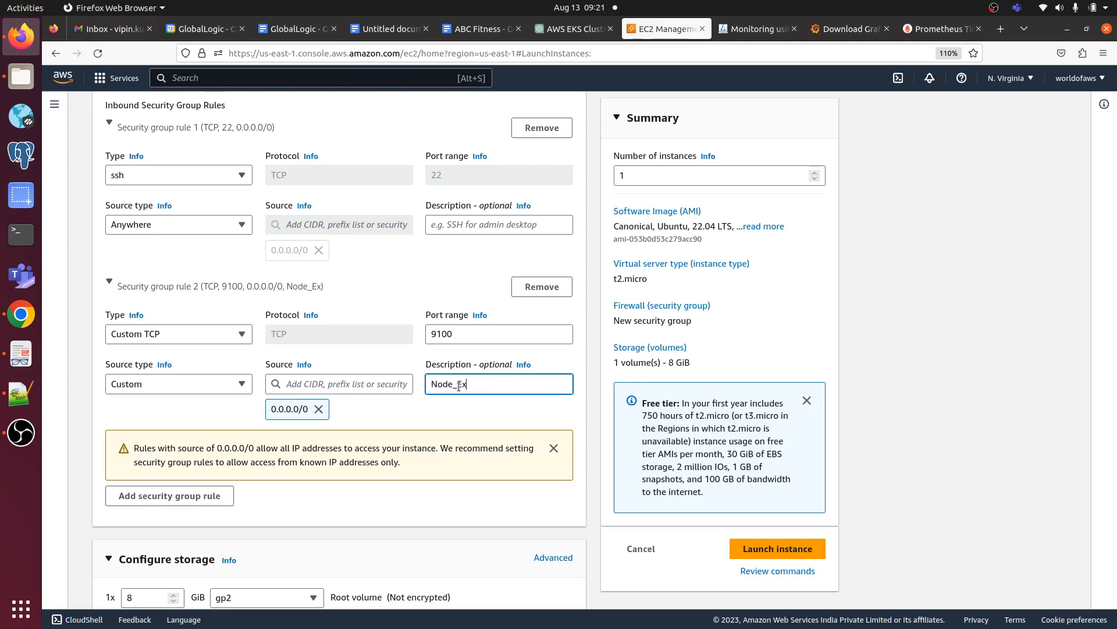
{"action": "type", "text": "P"}
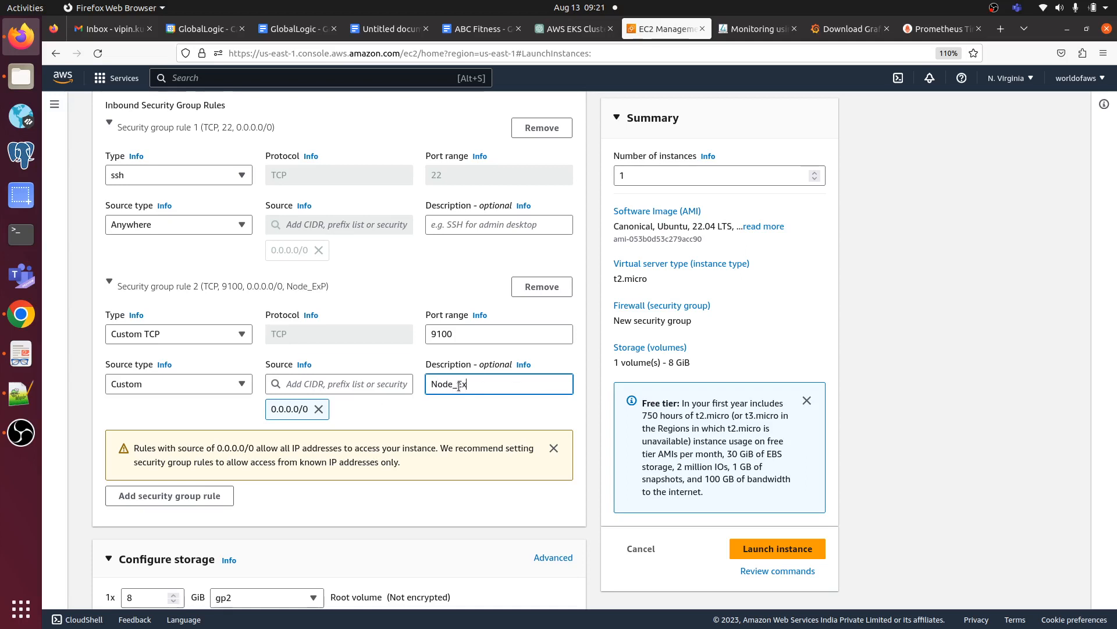
{"action": "type", "text": "porter"}
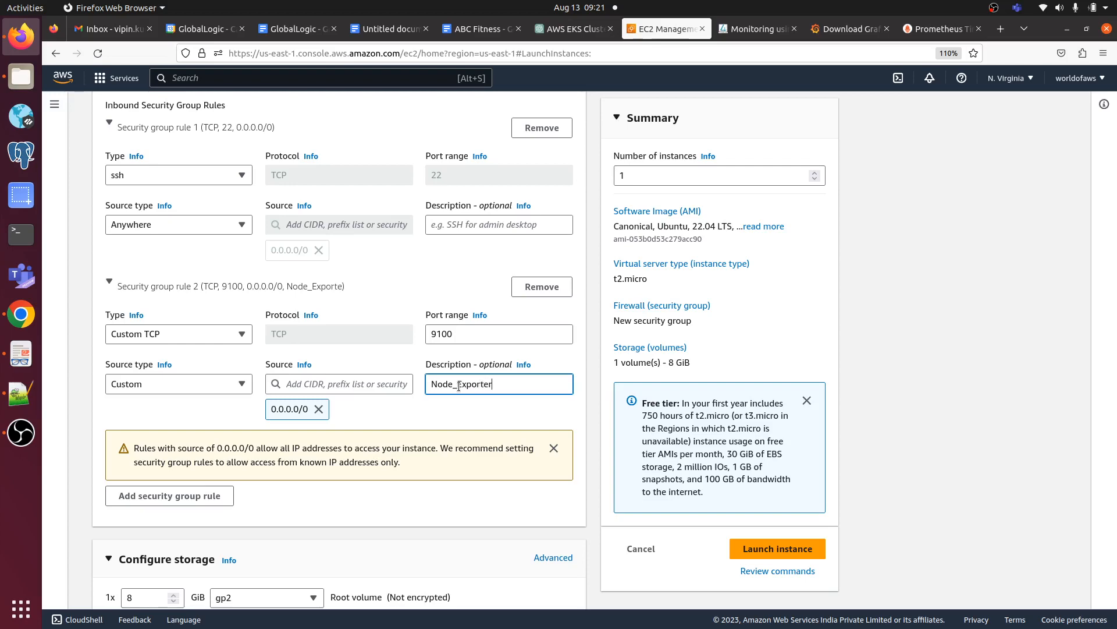
{"action": "scroll", "scroll_direction": "down", "scroll_amount": 3}
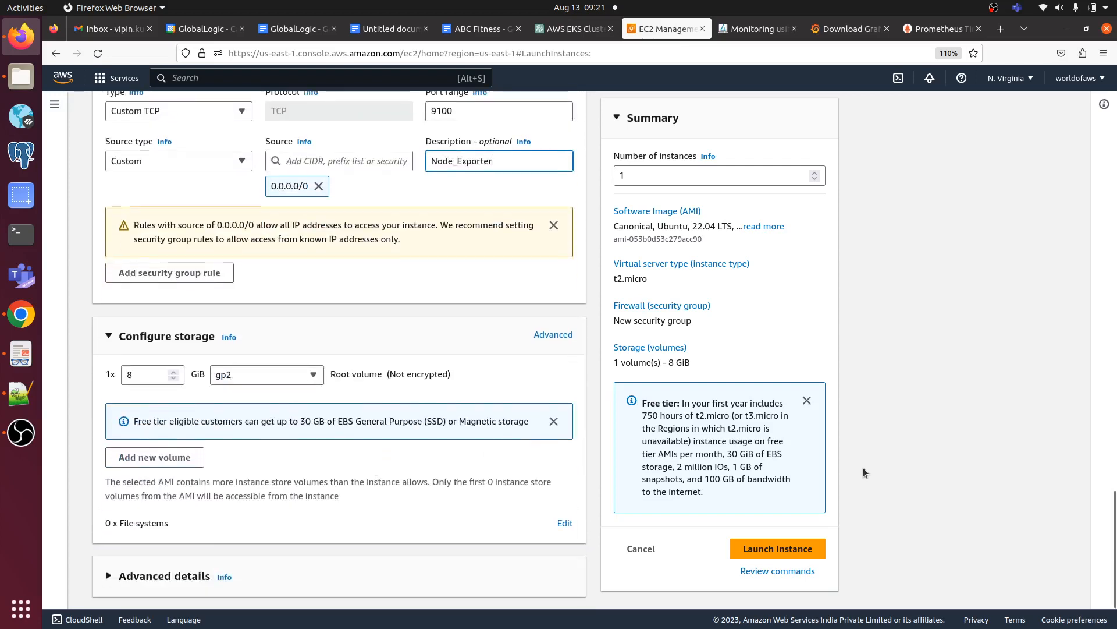
{"action": "left_click", "coordinate": [777, 549]}
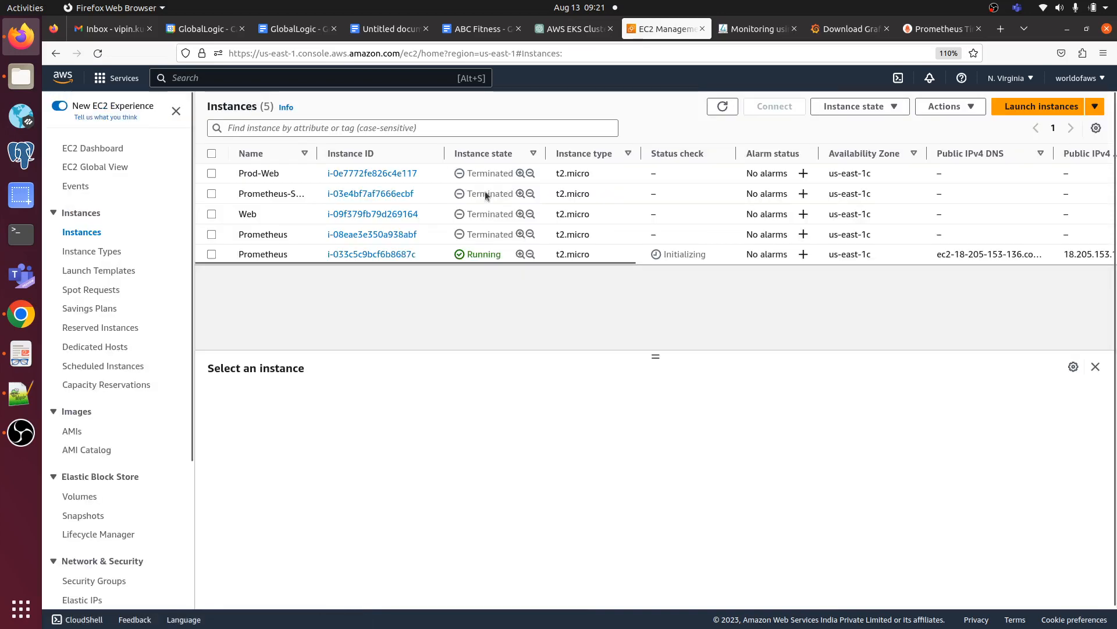
- Refresh the Instances list until the pending Prod_web_server instance appears
{"action": "left_click", "coordinate": [721, 106]}
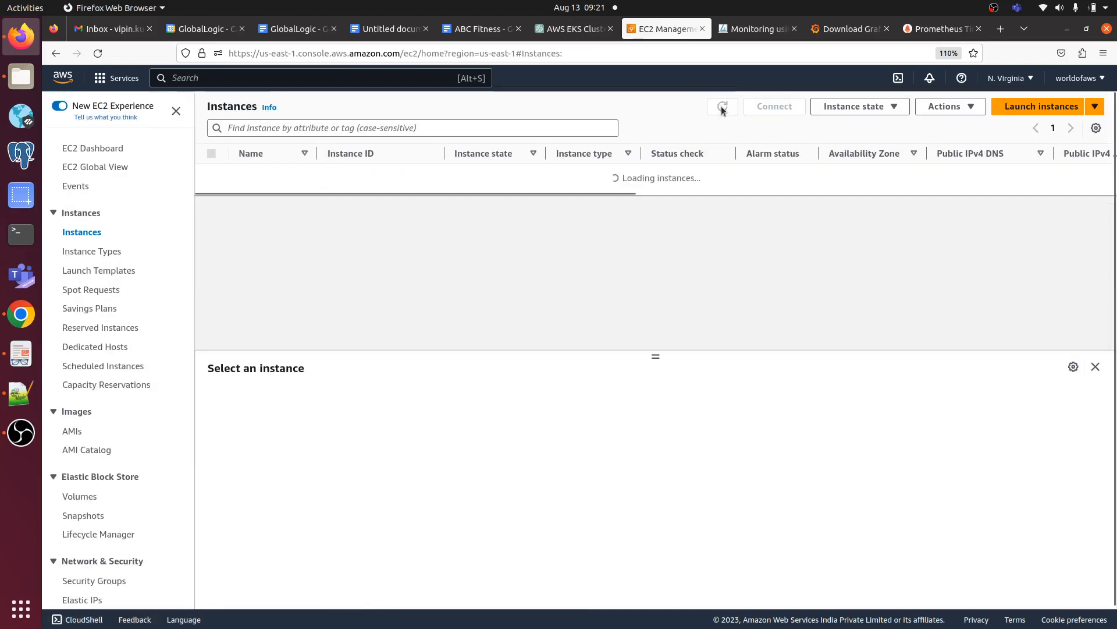
{"action": "left_click", "coordinate": [722, 106]}
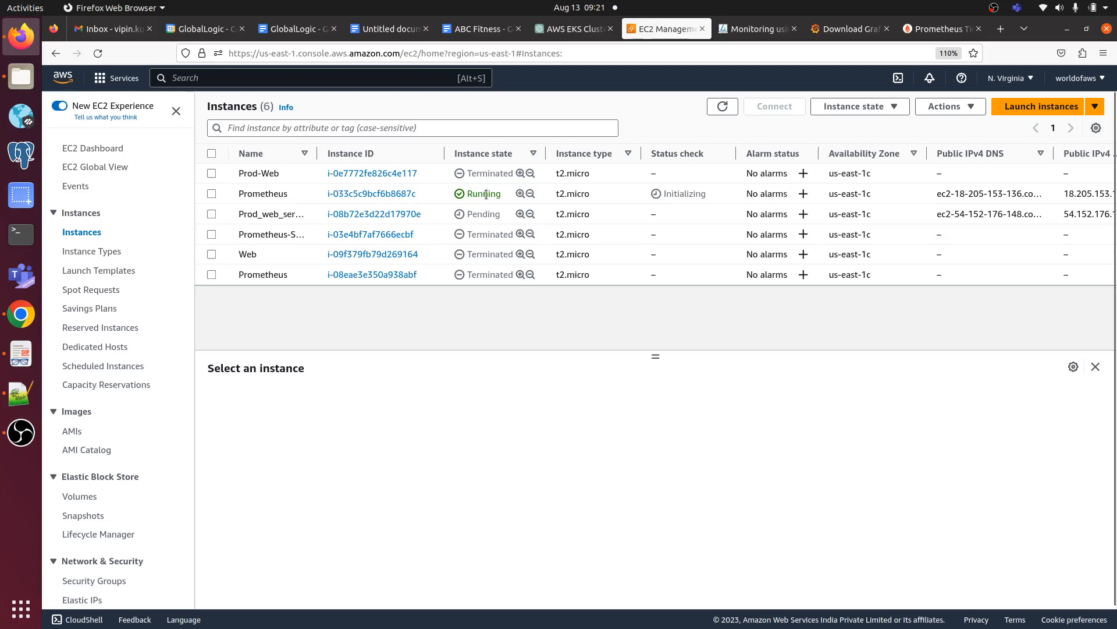
{"action": "mouse_move", "coordinate": [296, 269]}
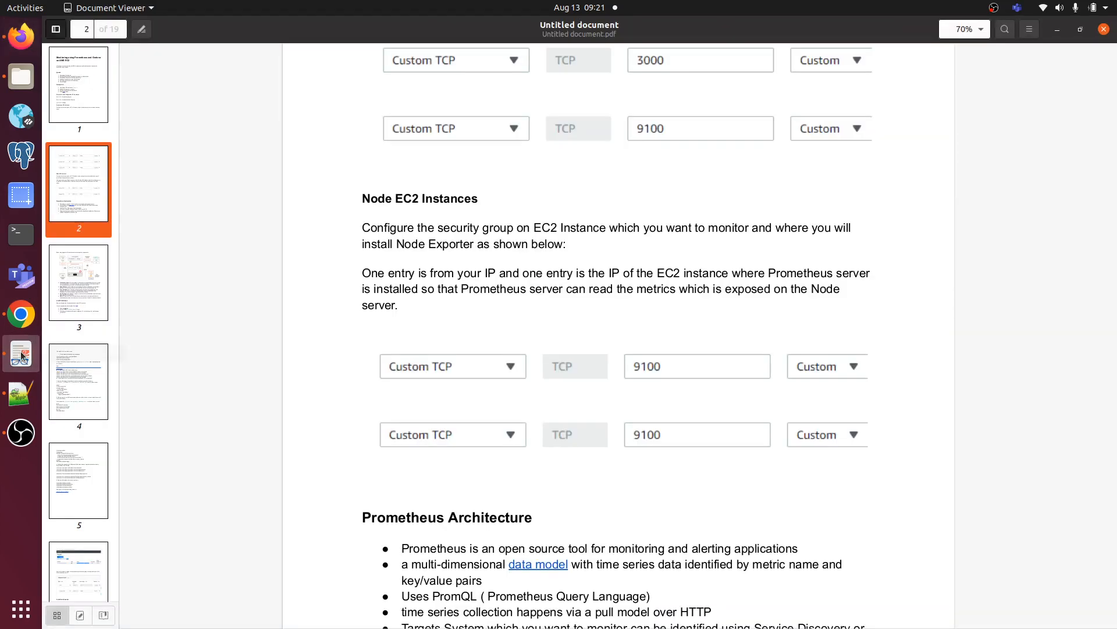
- Scroll the PDF guide down through the Prometheus Architecture key-concept bullets to the diagram on page 3
{"action": "scroll", "scroll_direction": "down", "scroll_amount": 3}
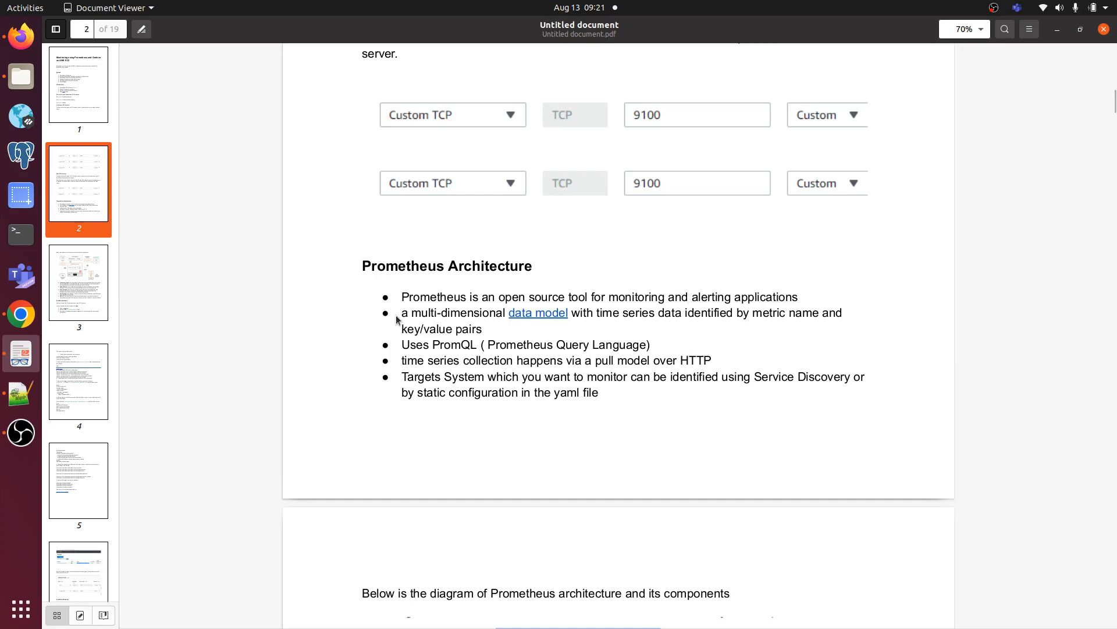
{"action": "mouse_move", "coordinate": [596, 317]}
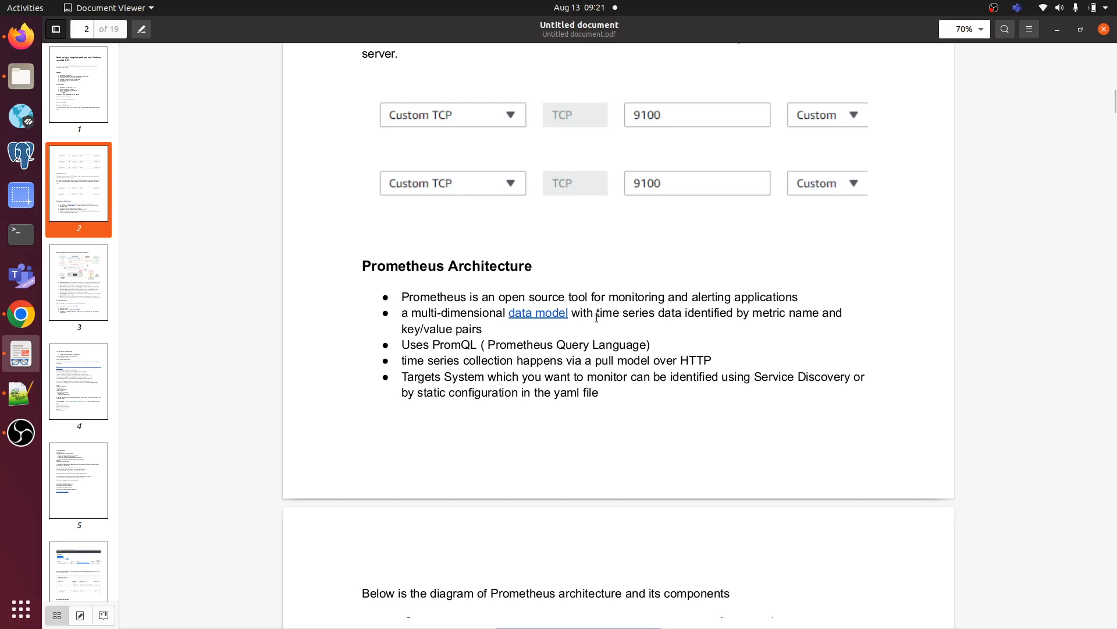
{"action": "mouse_move", "coordinate": [631, 326]}
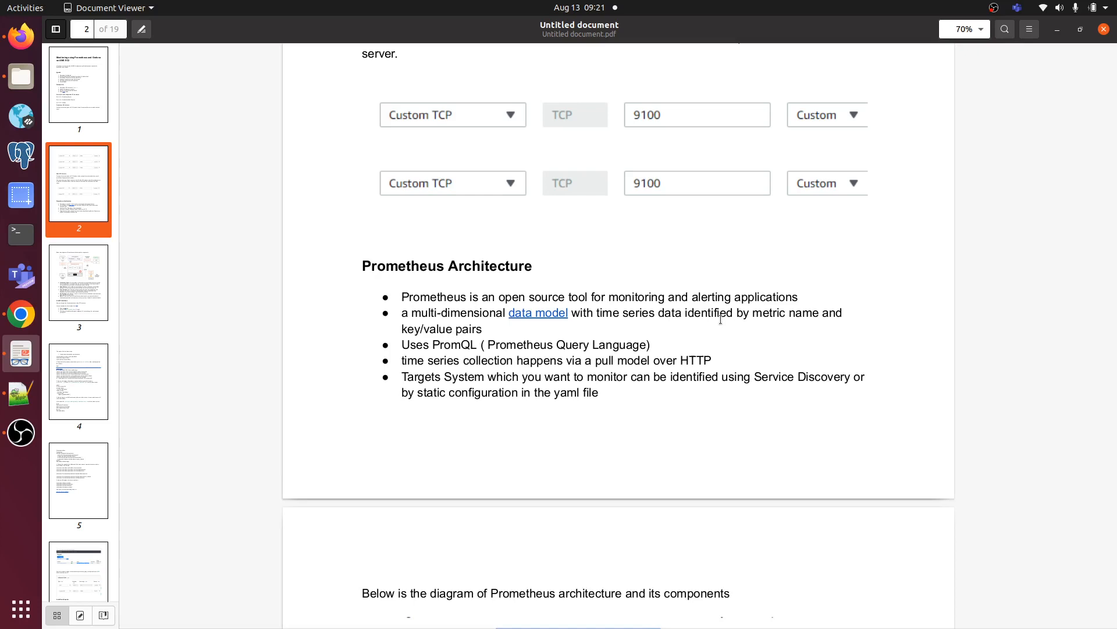
{"action": "scroll", "scroll_direction": "down", "scroll_amount": 3}
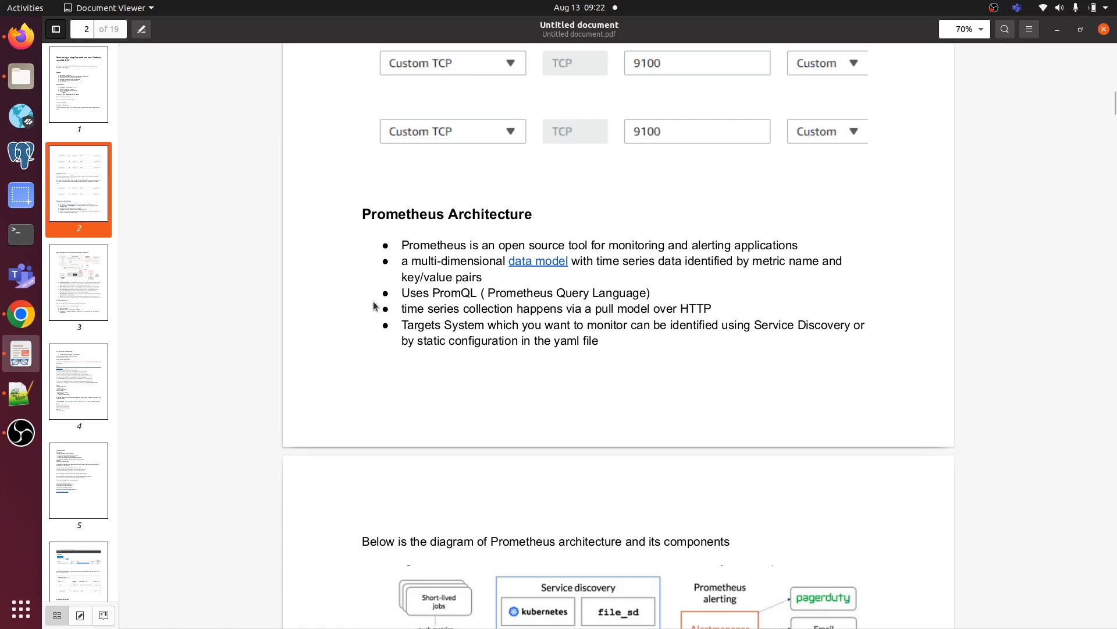
{"action": "mouse_move", "coordinate": [449, 282]}
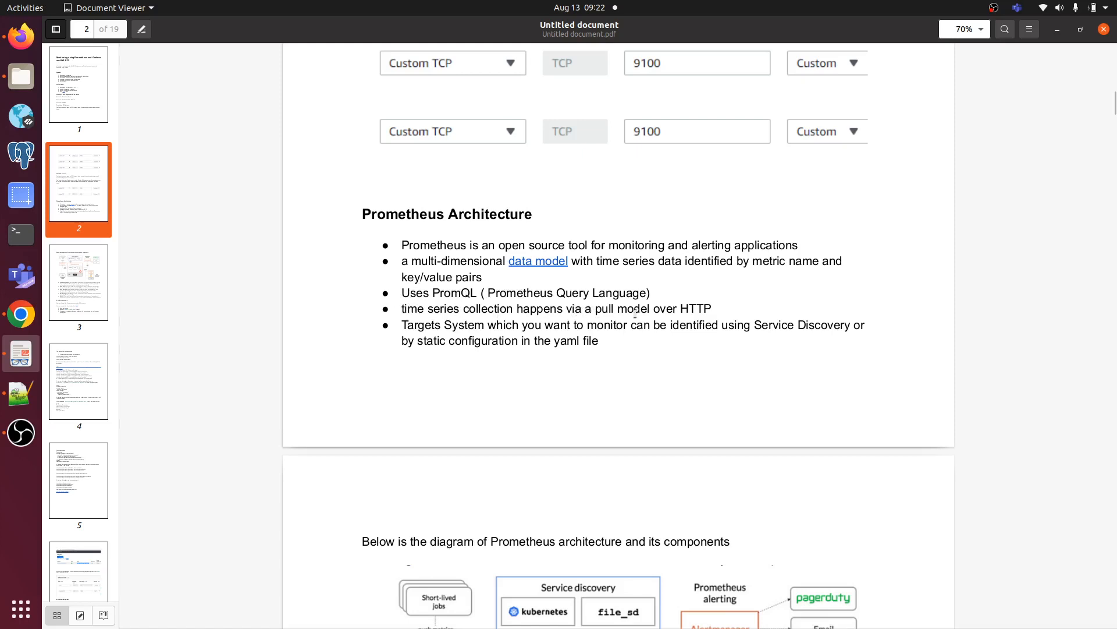
{"action": "mouse_move", "coordinate": [504, 336]}
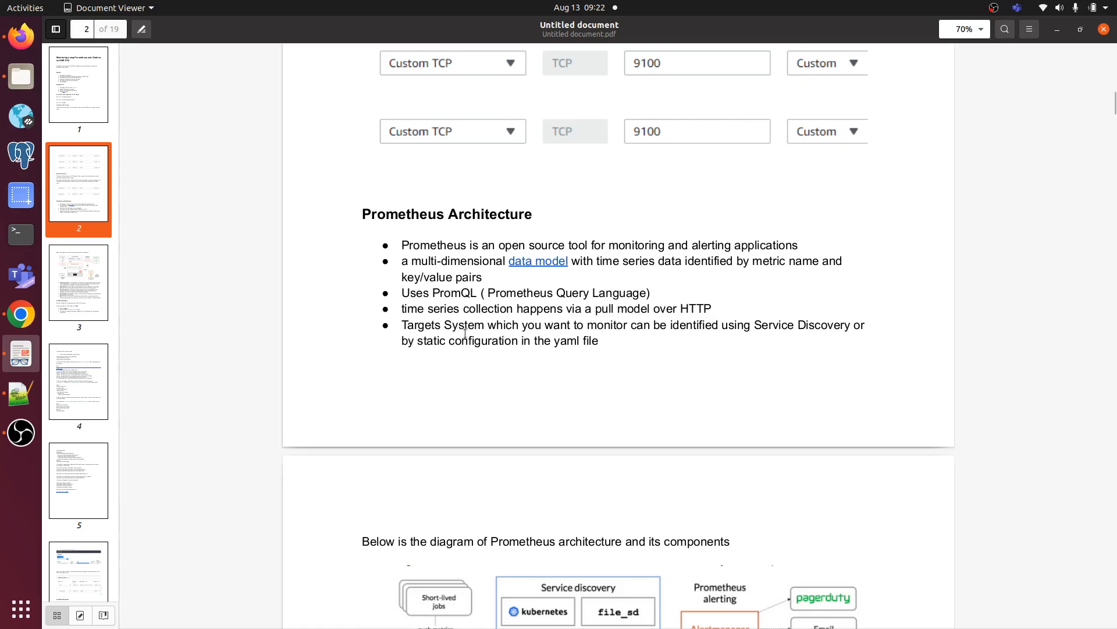
{"action": "mouse_move", "coordinate": [653, 327]}
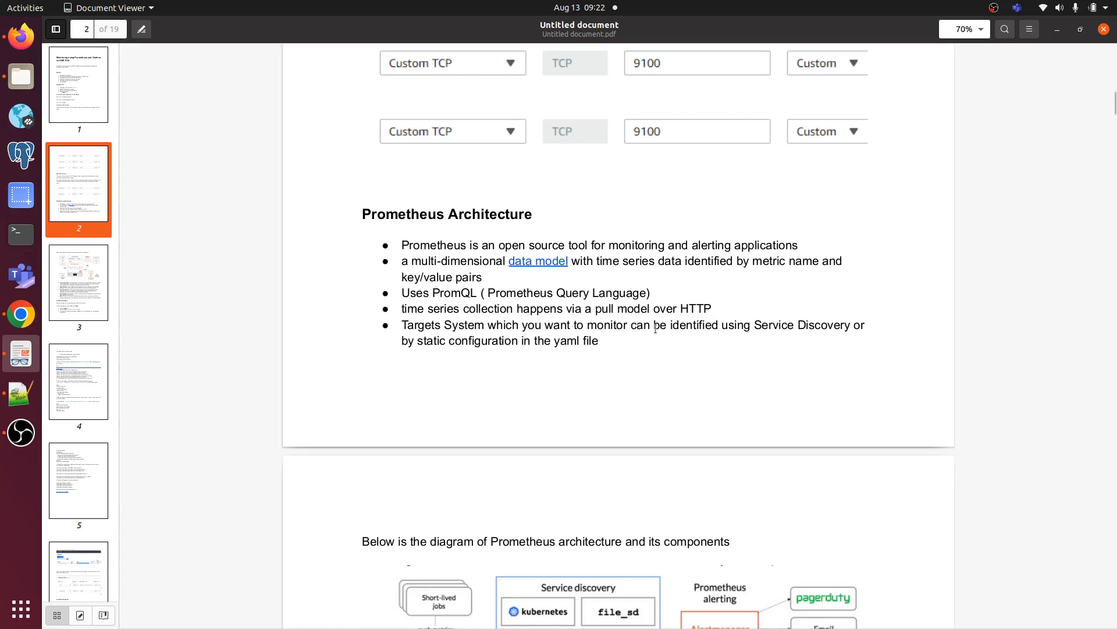
{"action": "mouse_move", "coordinate": [744, 328]}
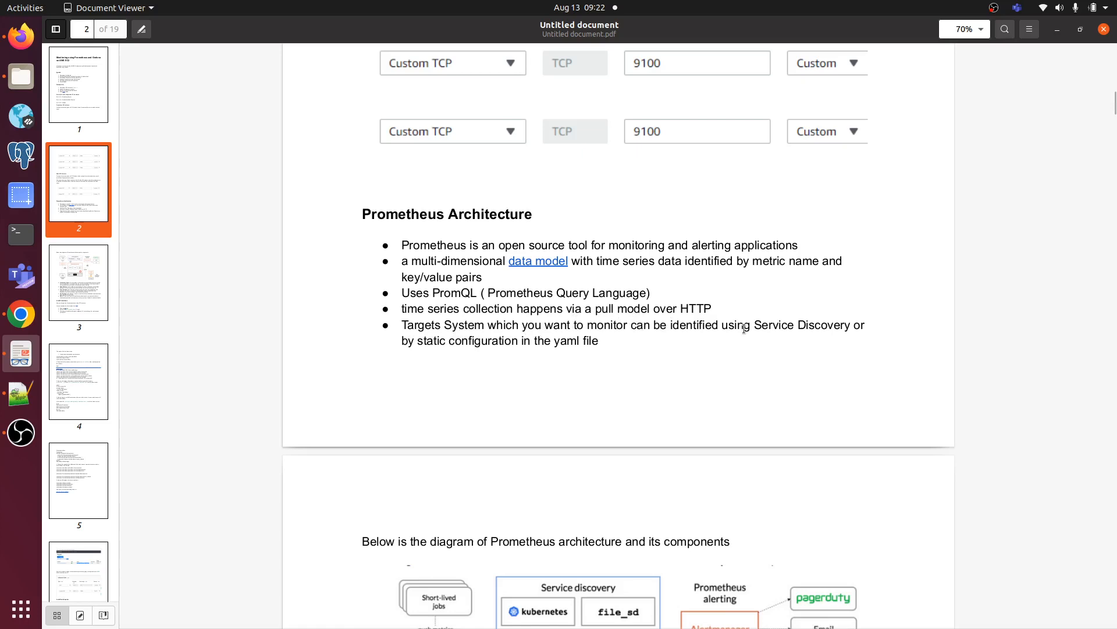
{"action": "mouse_move", "coordinate": [840, 325]}
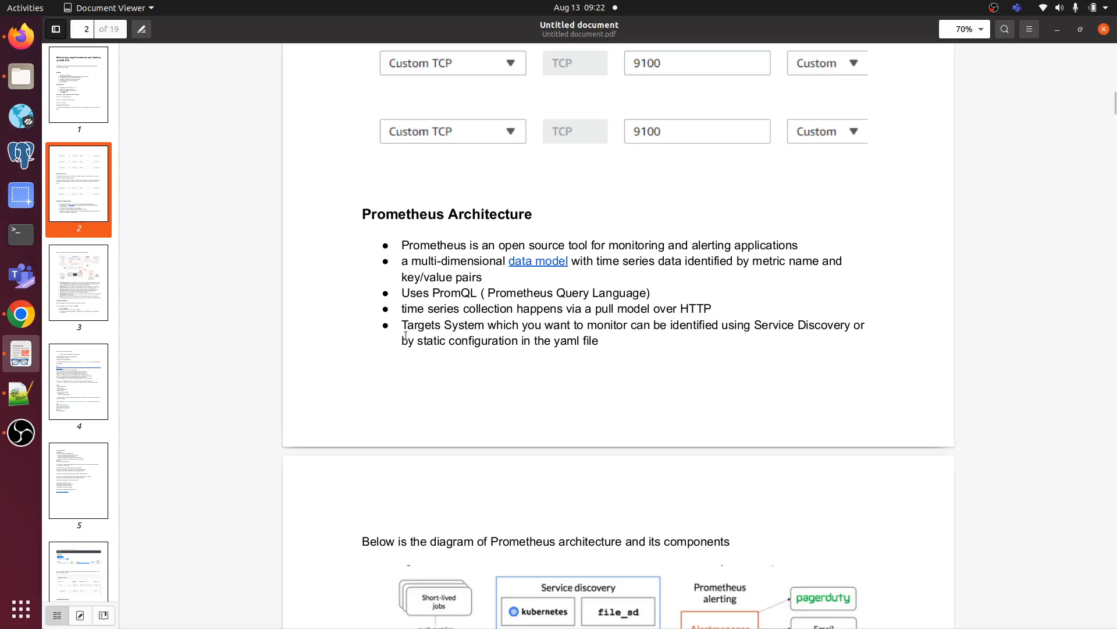
{"action": "mouse_move", "coordinate": [398, 349]}
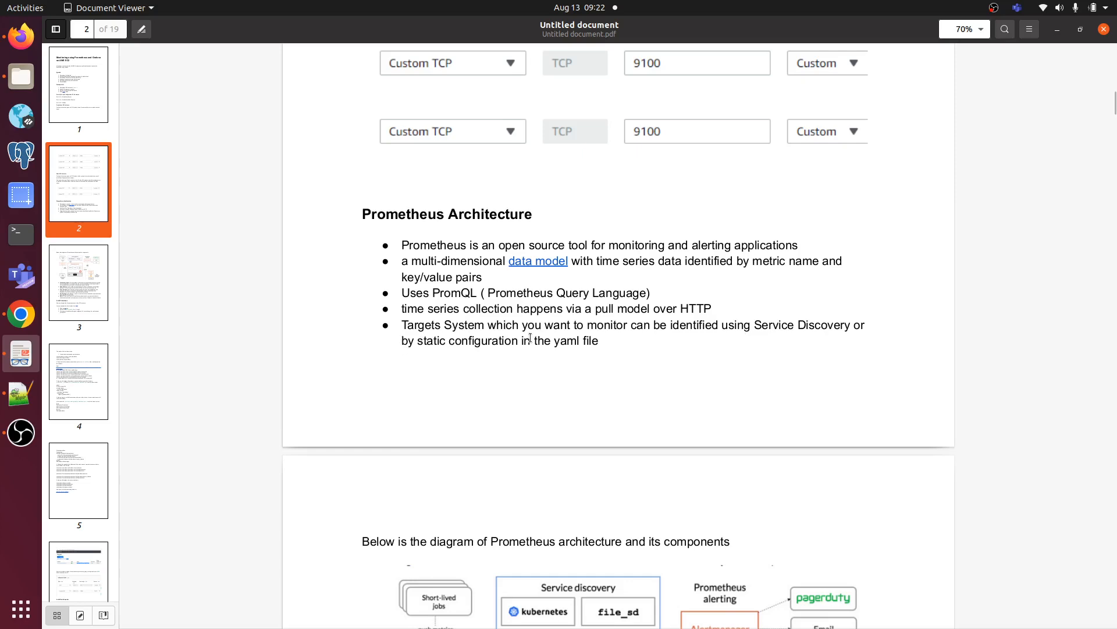
{"action": "scroll", "scroll_direction": "down", "scroll_amount": 3}
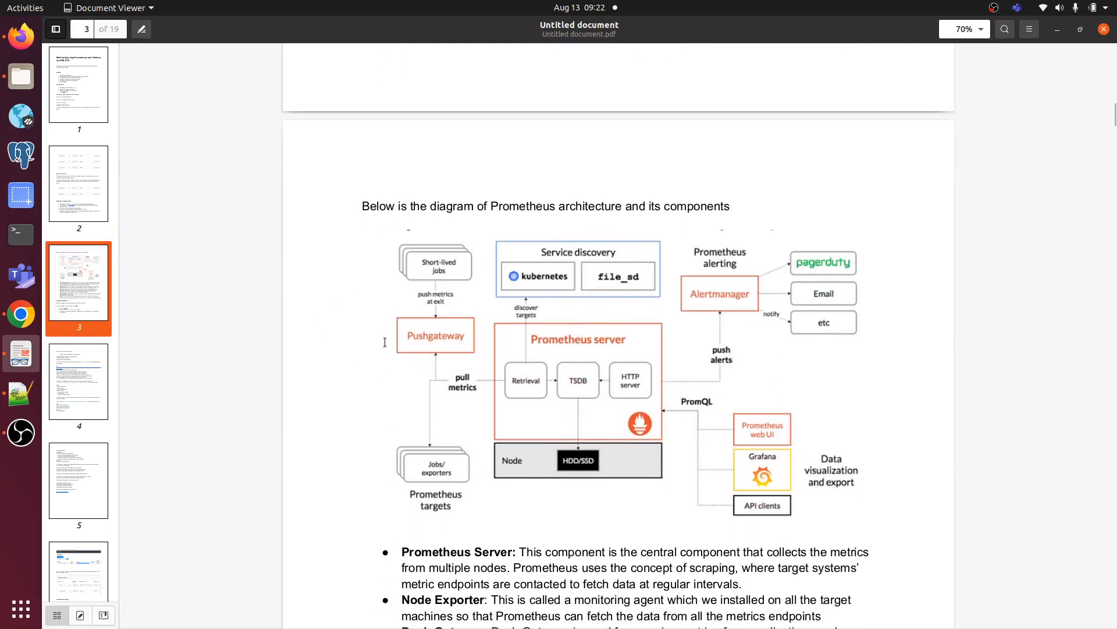
{"action": "mouse_move", "coordinate": [721, 349]}
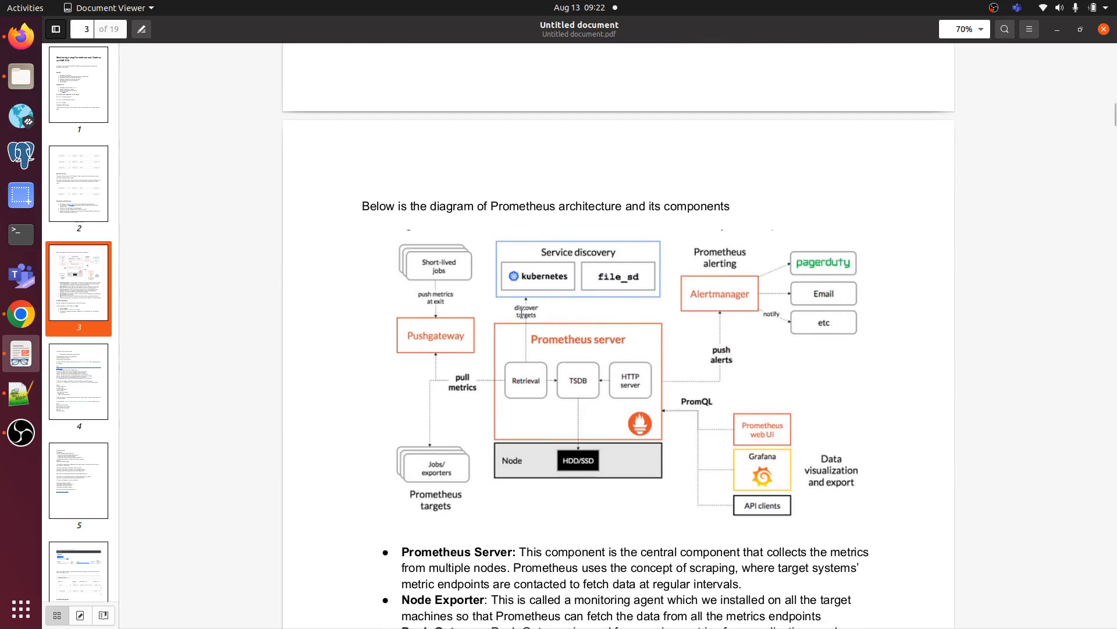
- Bring the architecture diagram fully into view, then switch to the Firefox EC2 instances list
{"action": "scroll", "scroll_direction": "down", "scroll_amount": 3}
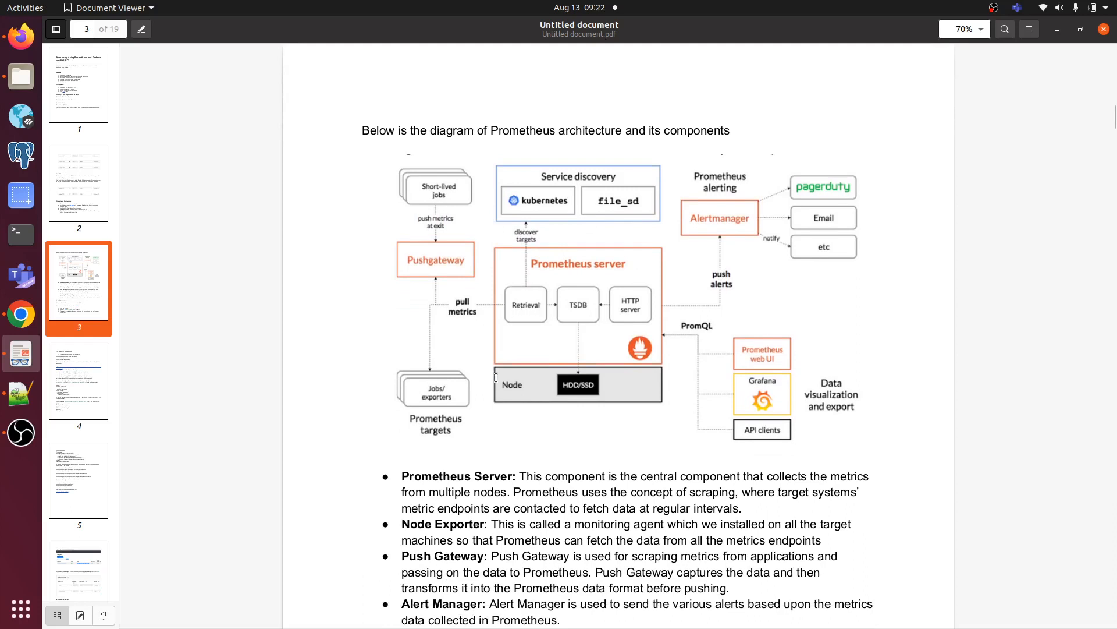
{"action": "mouse_move", "coordinate": [567, 194]}
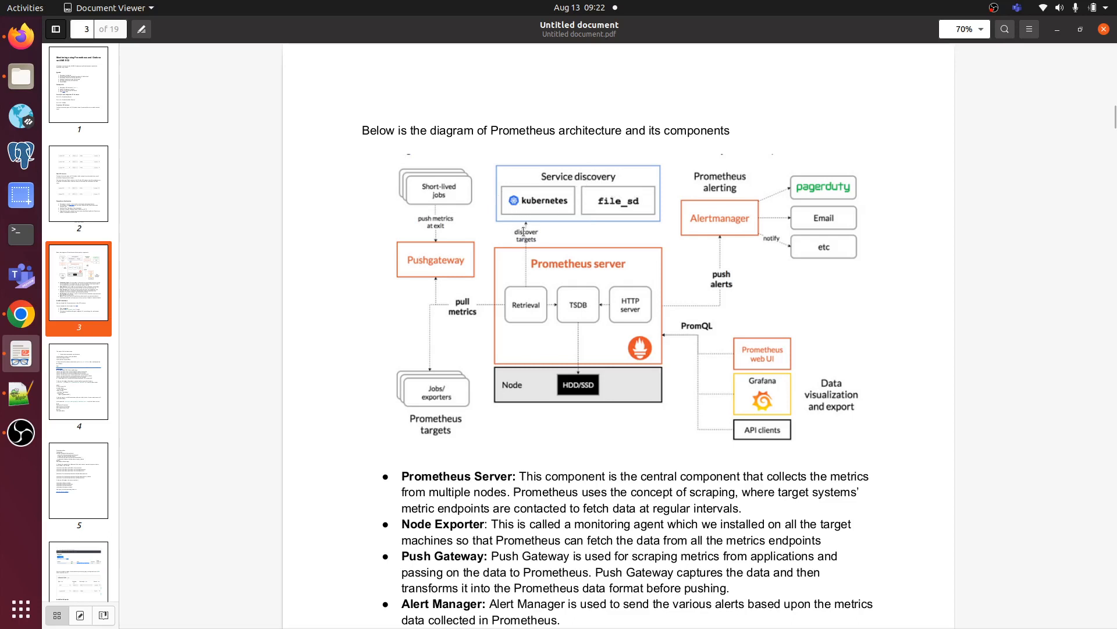
{"action": "mouse_move", "coordinate": [450, 417]}
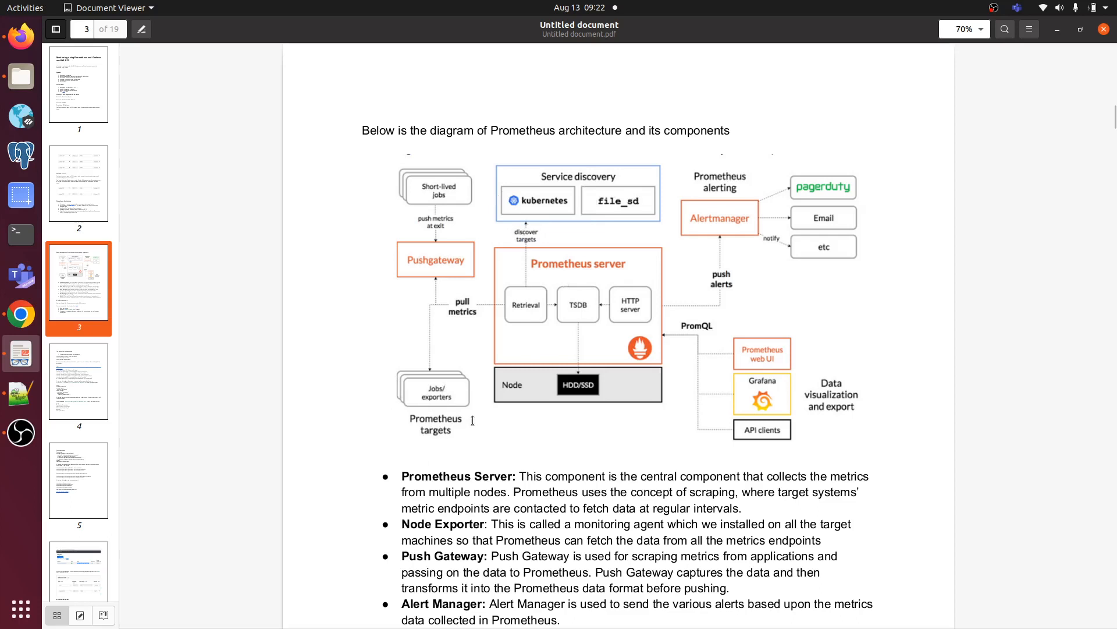
{"action": "mouse_move", "coordinate": [791, 354]}
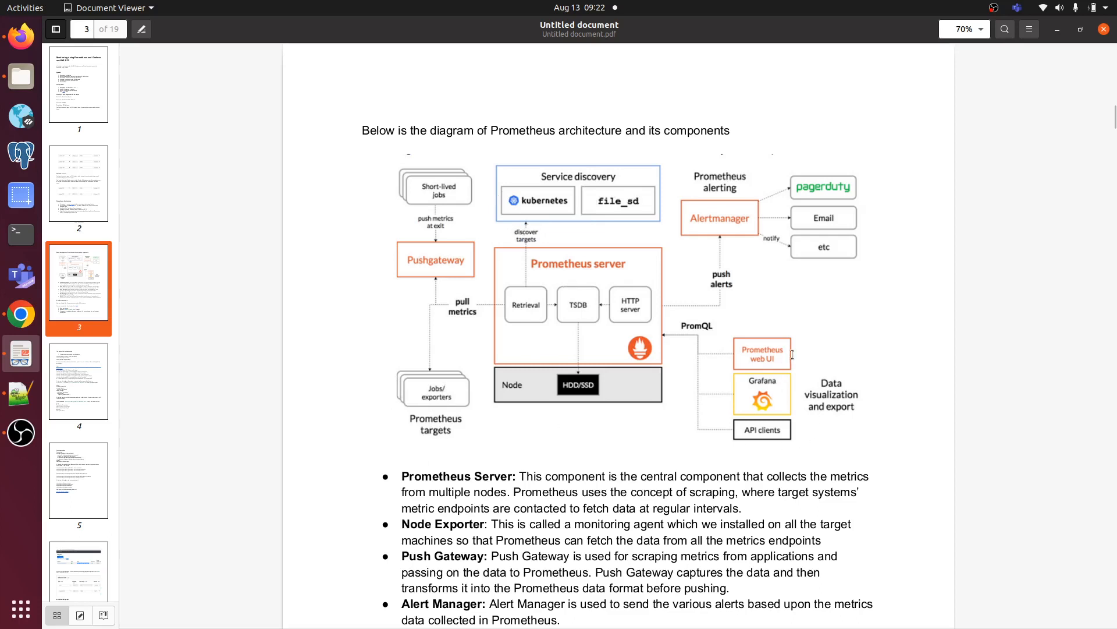
{"action": "mouse_move", "coordinate": [728, 211]}
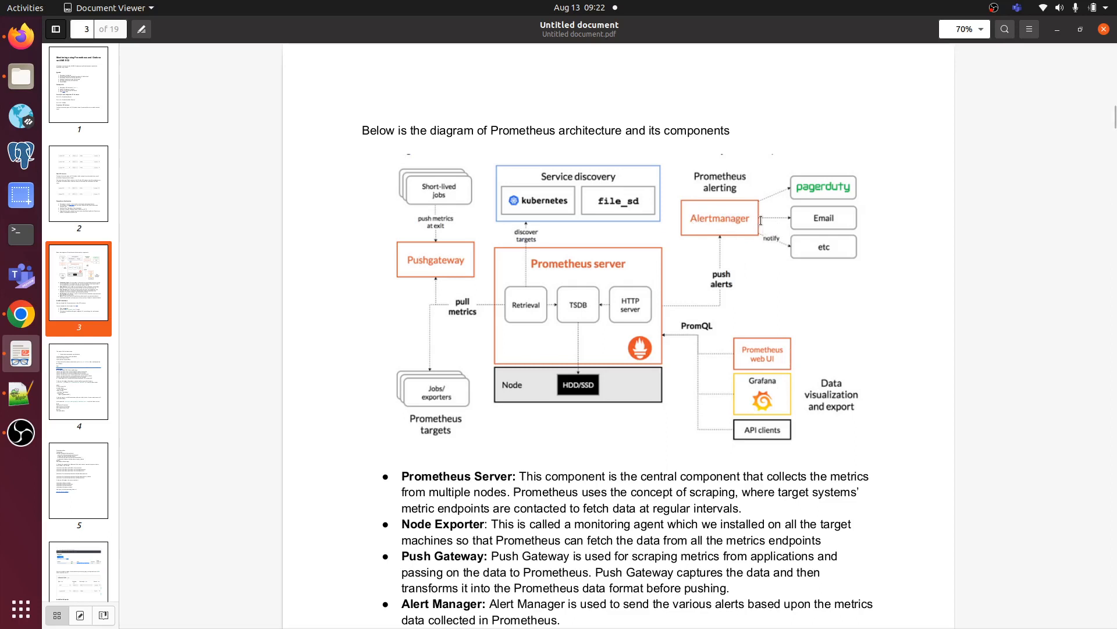
{"action": "mouse_move", "coordinate": [713, 207]}
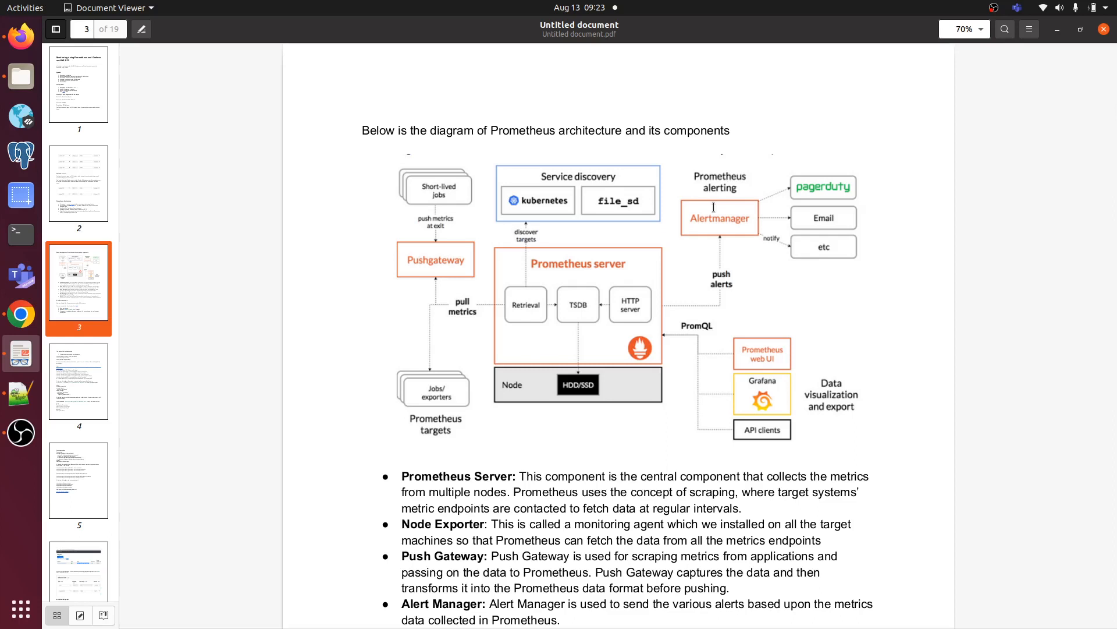
{"action": "mouse_move", "coordinate": [538, 187]}
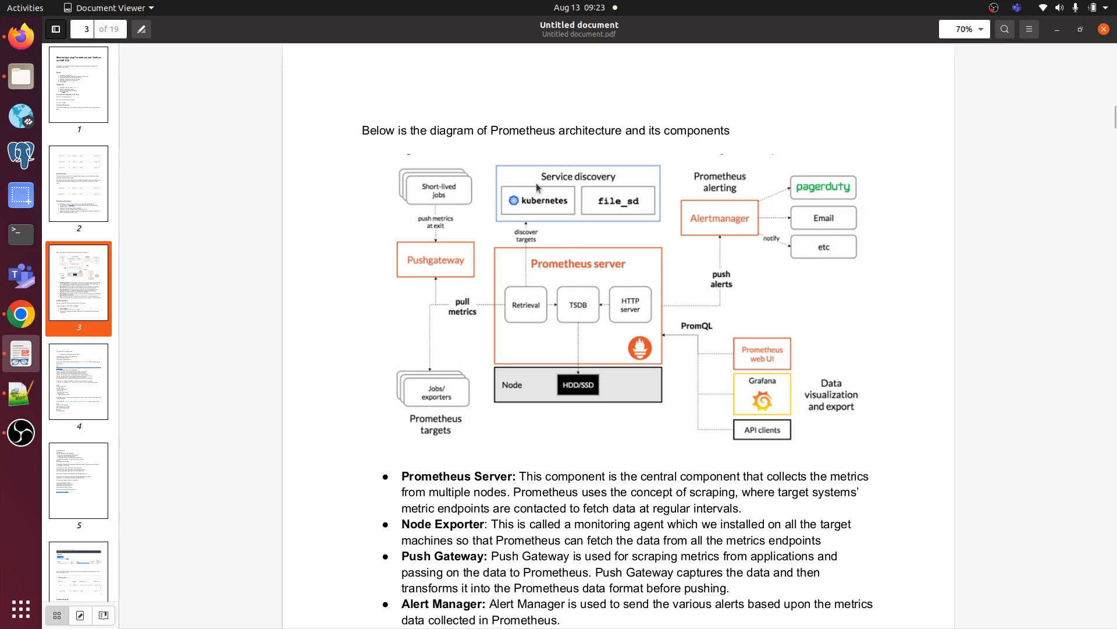
{"action": "mouse_move", "coordinate": [695, 227]}
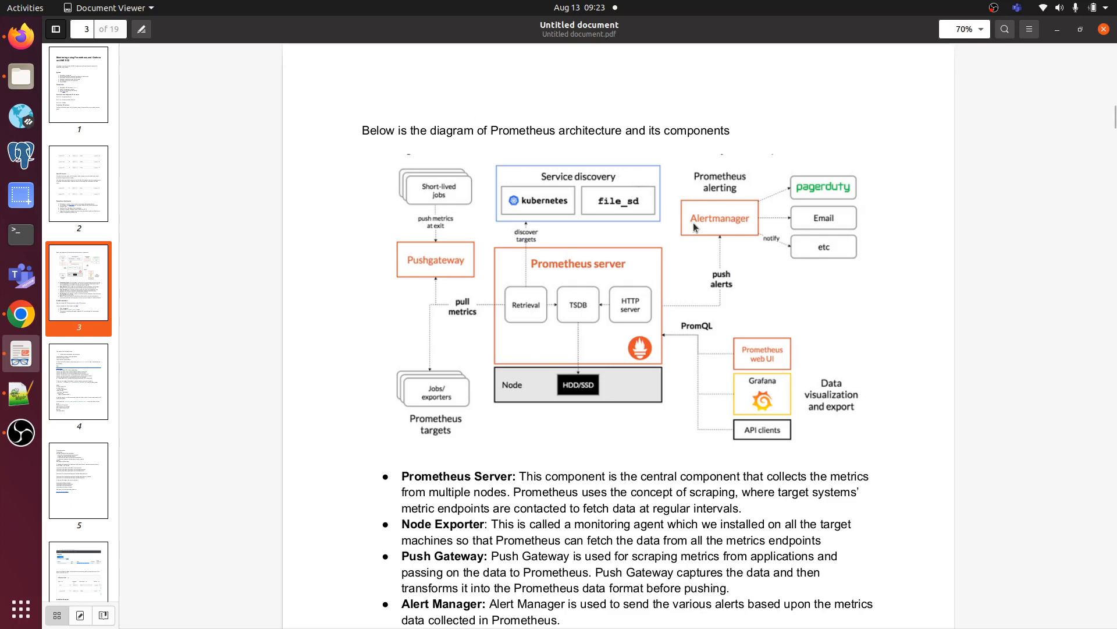
{"action": "mouse_move", "coordinate": [729, 225]}
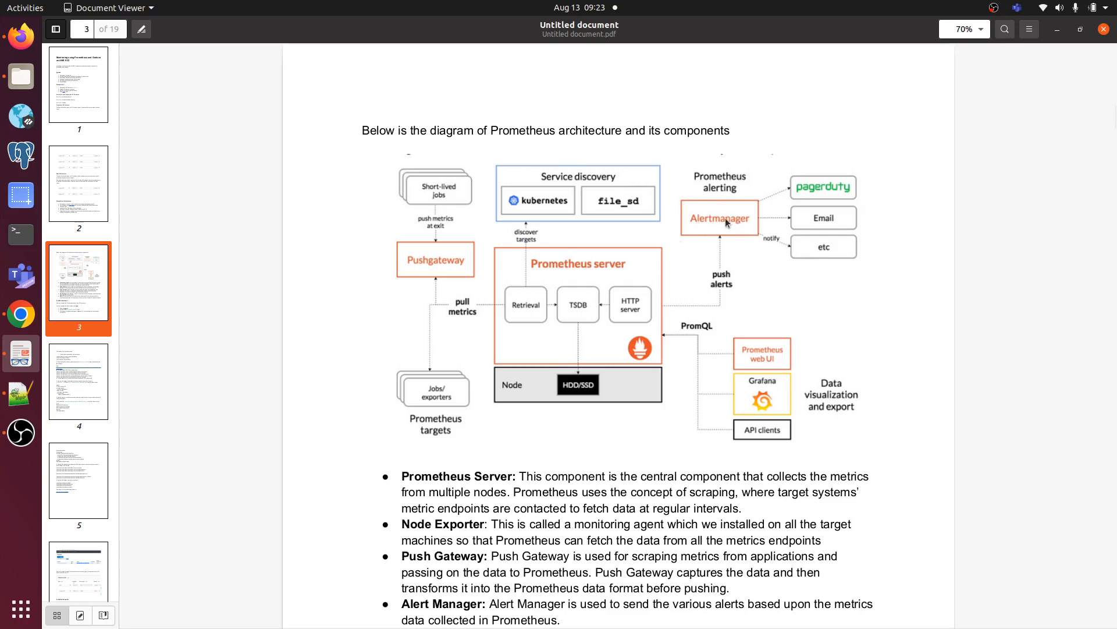
{"action": "mouse_move", "coordinate": [368, 157]}
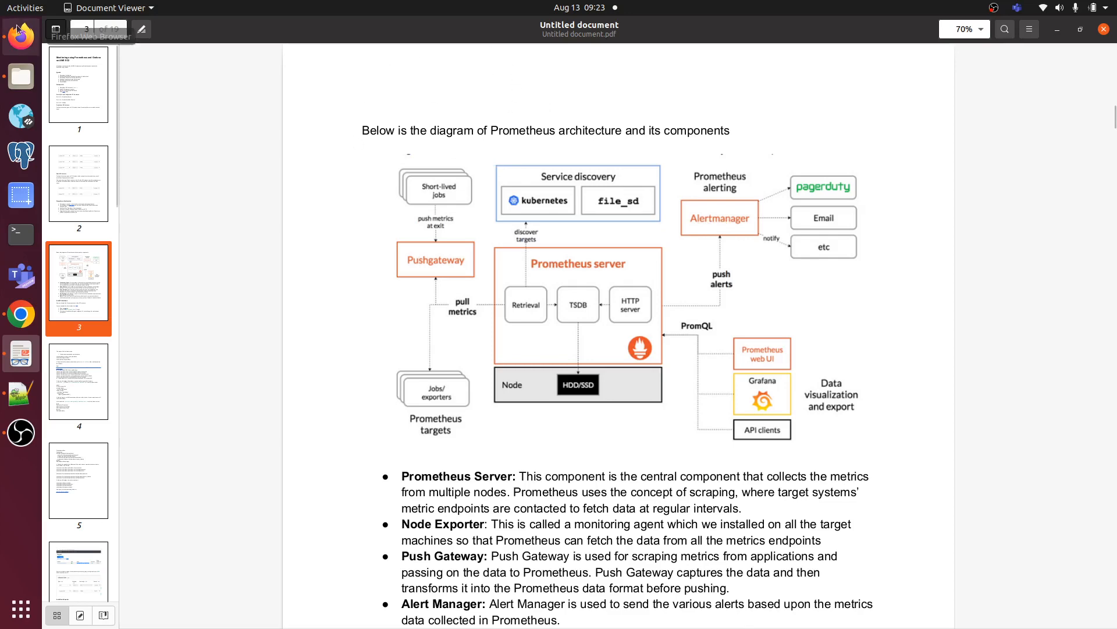
{"action": "left_click", "coordinate": [665, 28]}
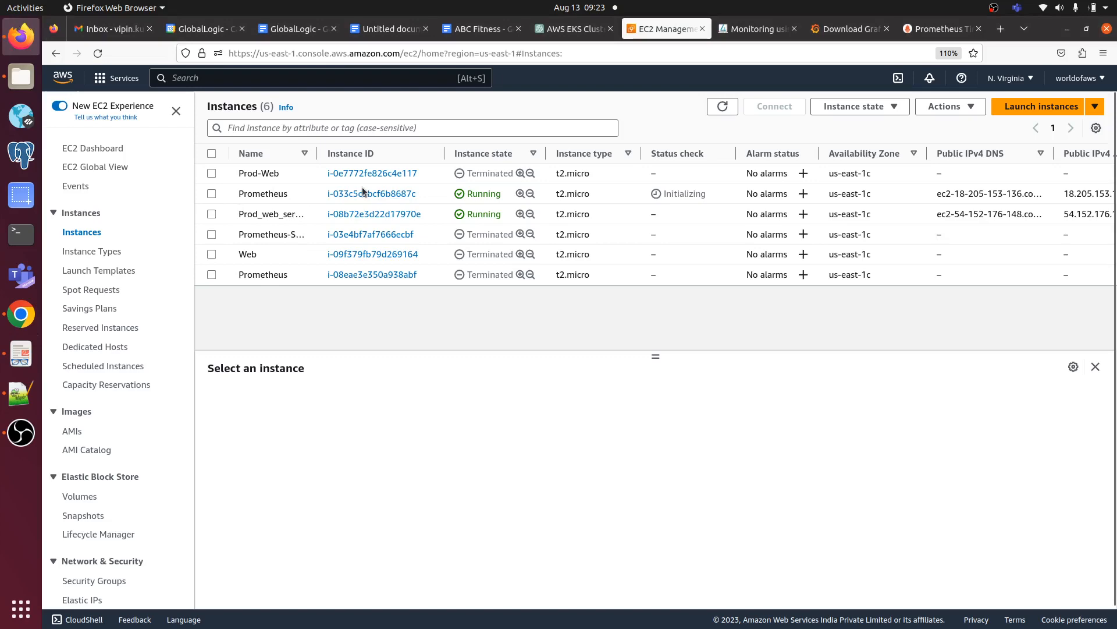
- Open the running Prometheus instance's summary showing public IP 18.205.153.136
{"action": "left_click", "coordinate": [371, 194]}
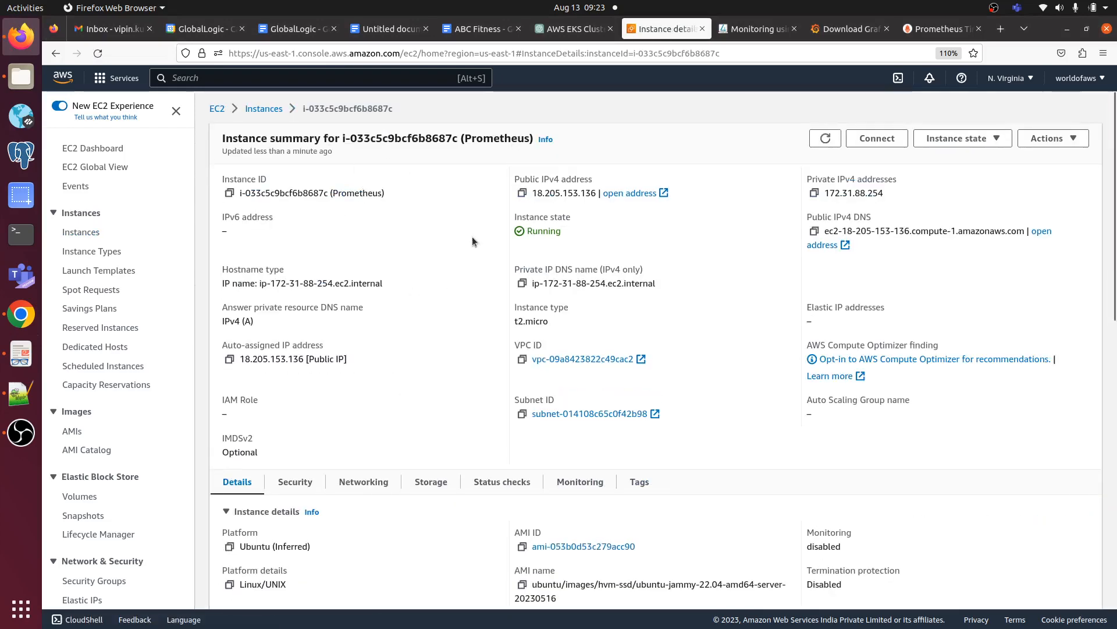
{"action": "mouse_move", "coordinate": [477, 267]}
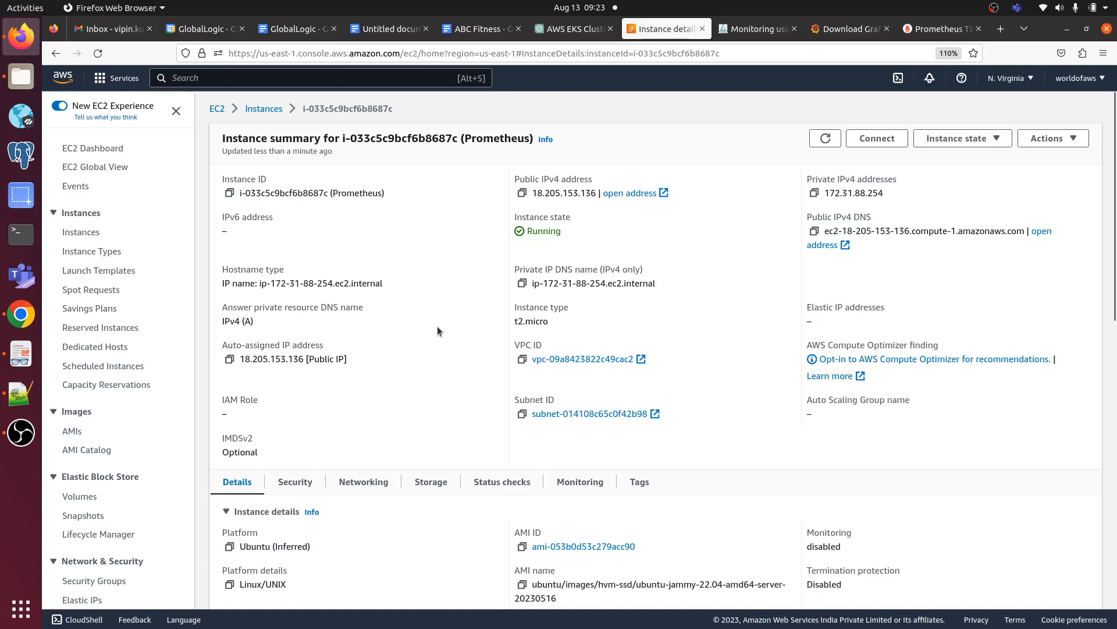
{"action": "mouse_move", "coordinate": [295, 305]}
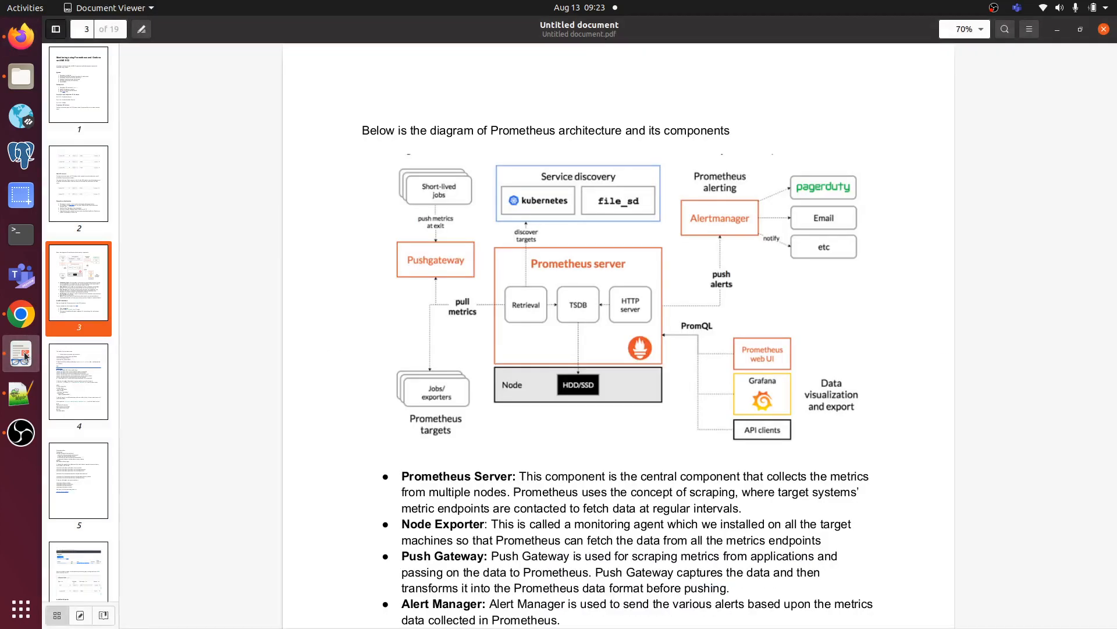
- Scroll page 3 past the diagram to the component bullets and the Install Prometheus heading
{"action": "scroll", "scroll_direction": "down", "scroll_amount": 3}
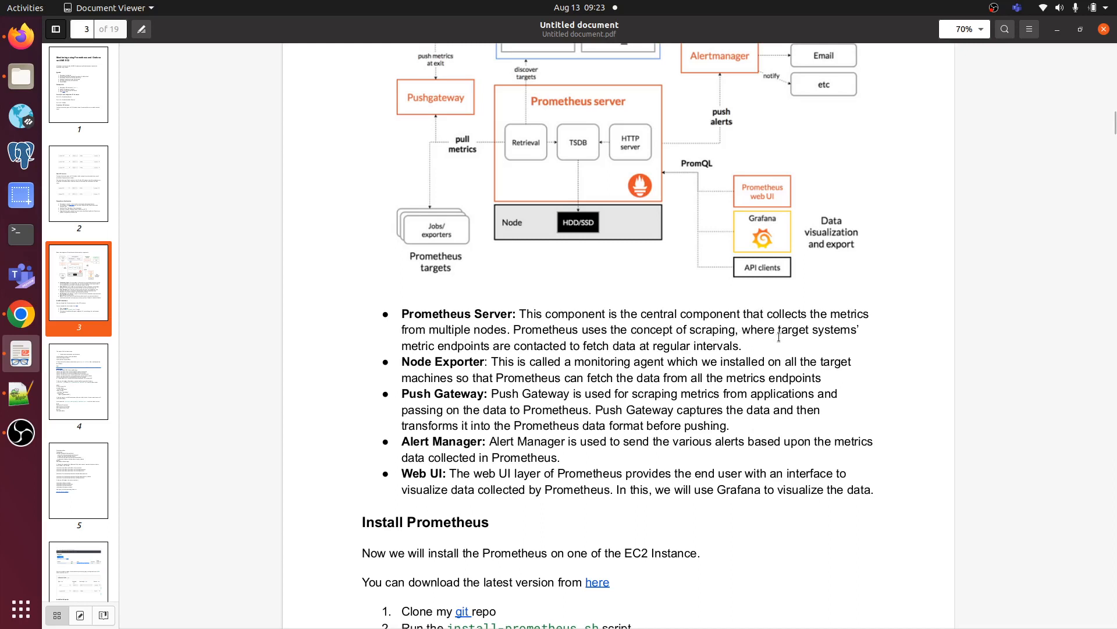
{"action": "mouse_move", "coordinate": [412, 344]}
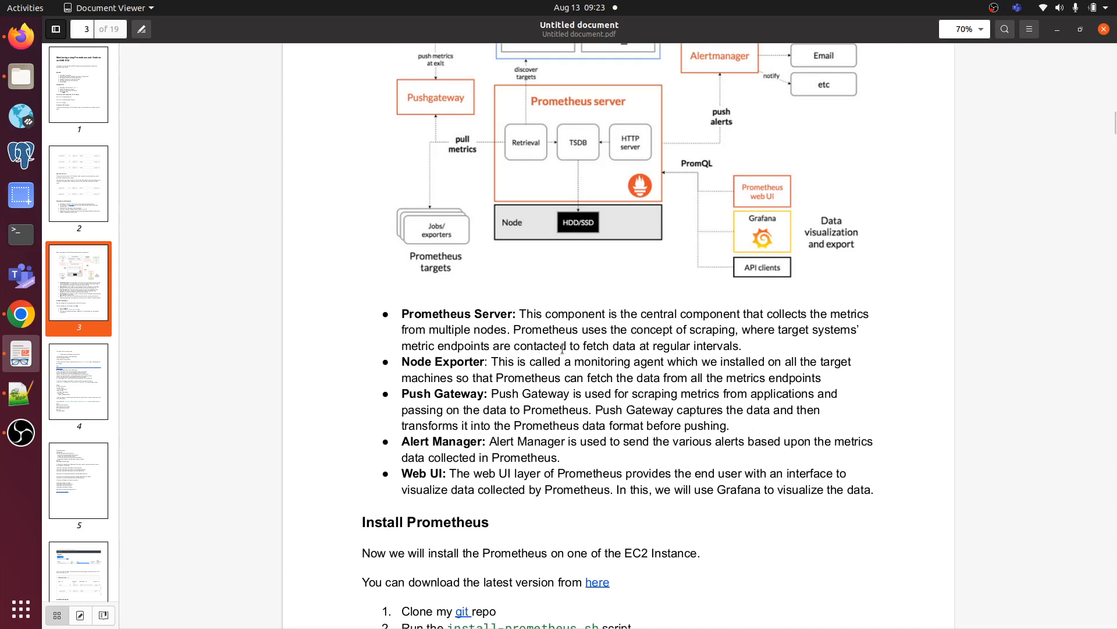
{"action": "mouse_move", "coordinate": [662, 345]}
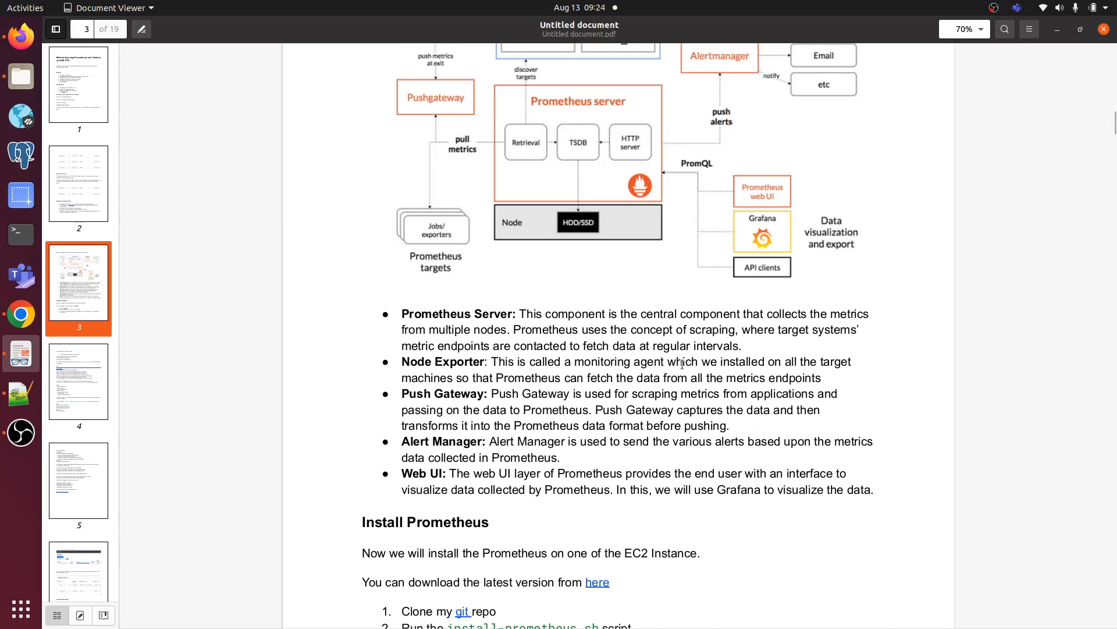
{"action": "mouse_move", "coordinate": [725, 364]}
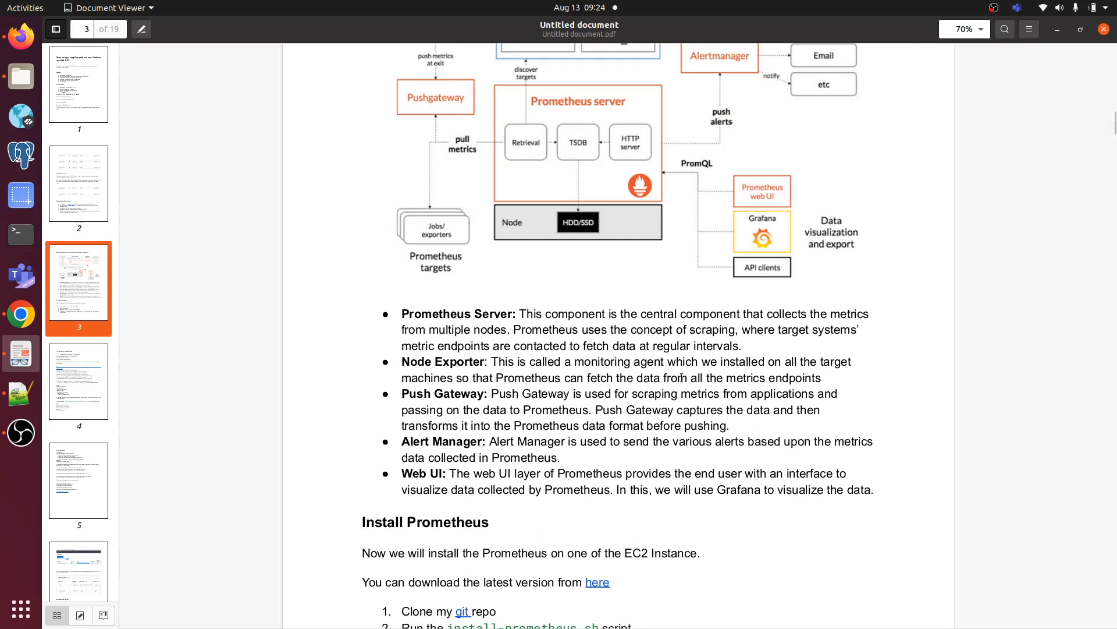
{"action": "mouse_move", "coordinate": [816, 377]}
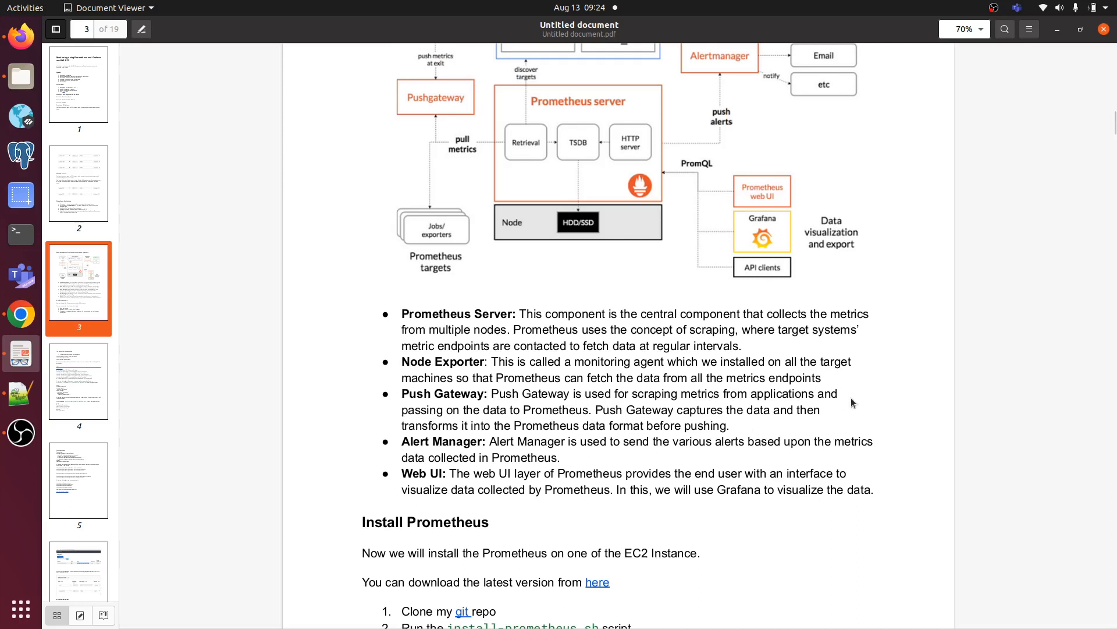
{"action": "mouse_move", "coordinate": [537, 413]}
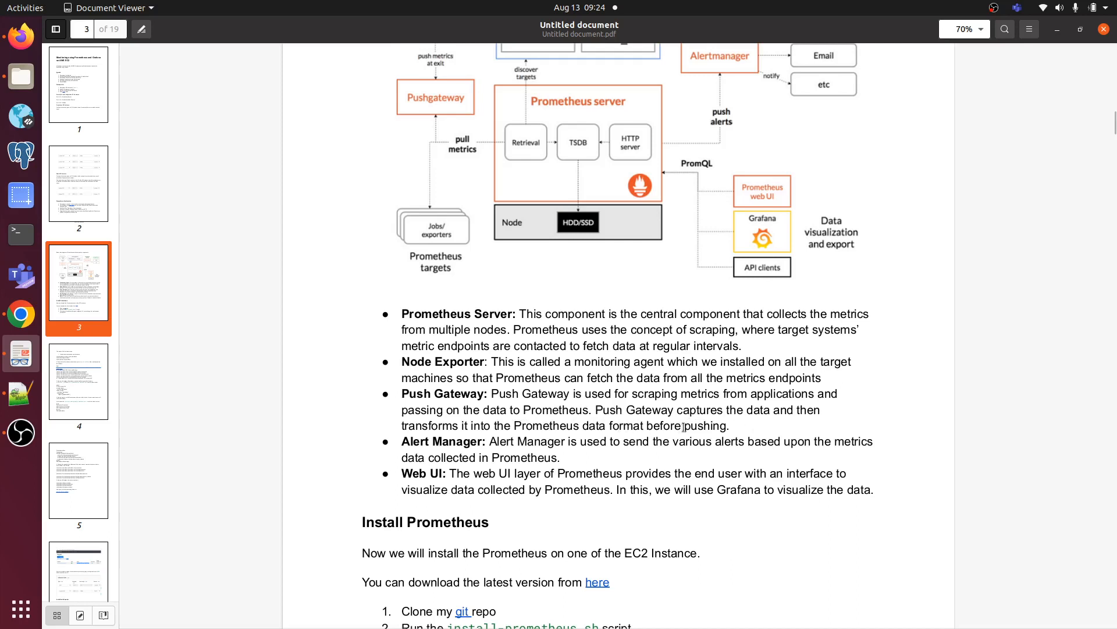
{"action": "scroll", "scroll_direction": "down", "scroll_amount": 3}
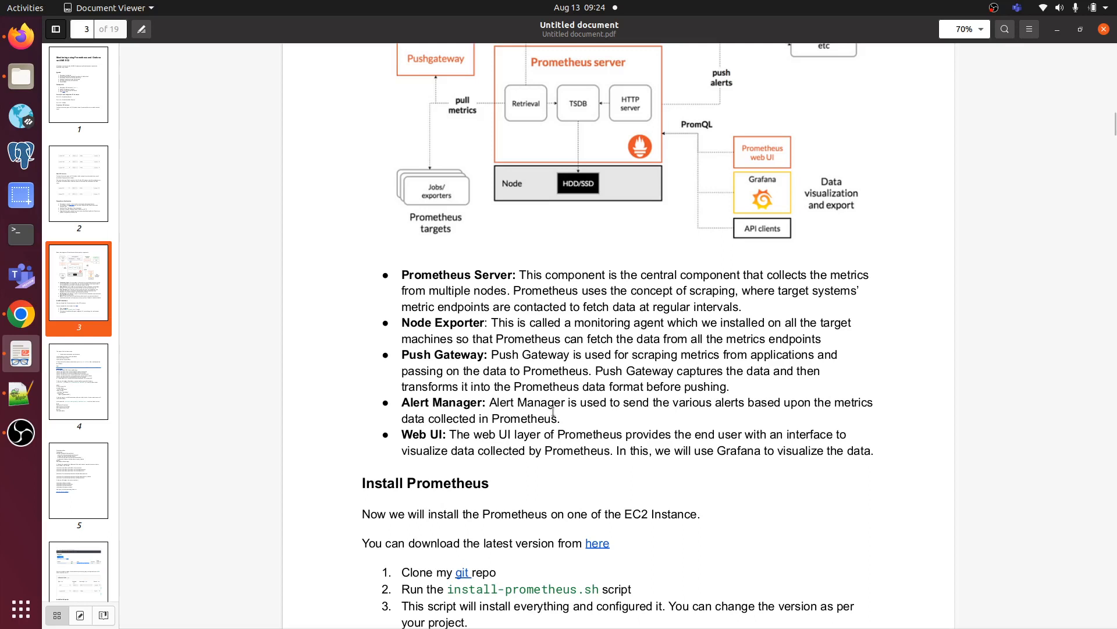
- Scroll page 3 until all three Install Prometheus steps (clone repo, run install-prometheus.sh) are visible
{"action": "scroll", "scroll_direction": "down", "scroll_amount": 3}
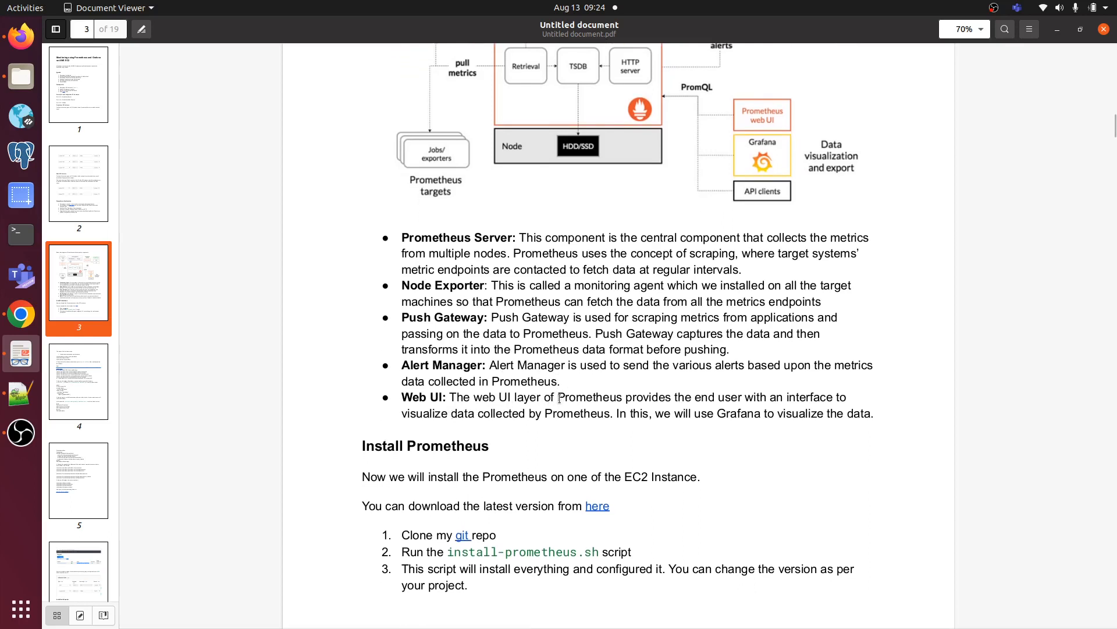
{"action": "mouse_move", "coordinate": [738, 397]}
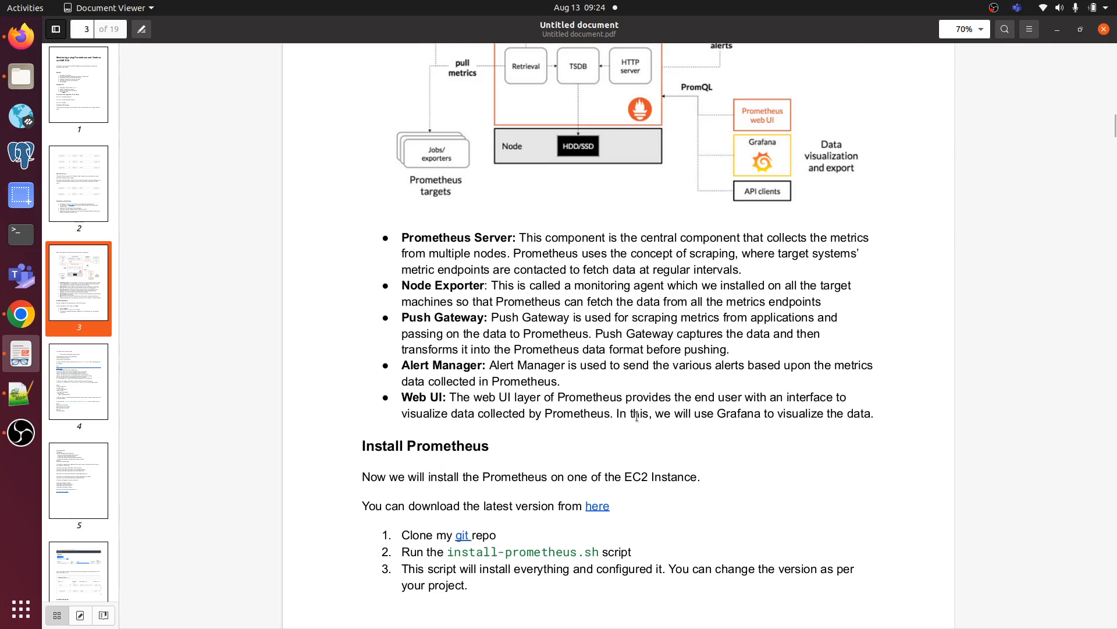
{"action": "mouse_move", "coordinate": [690, 430]}
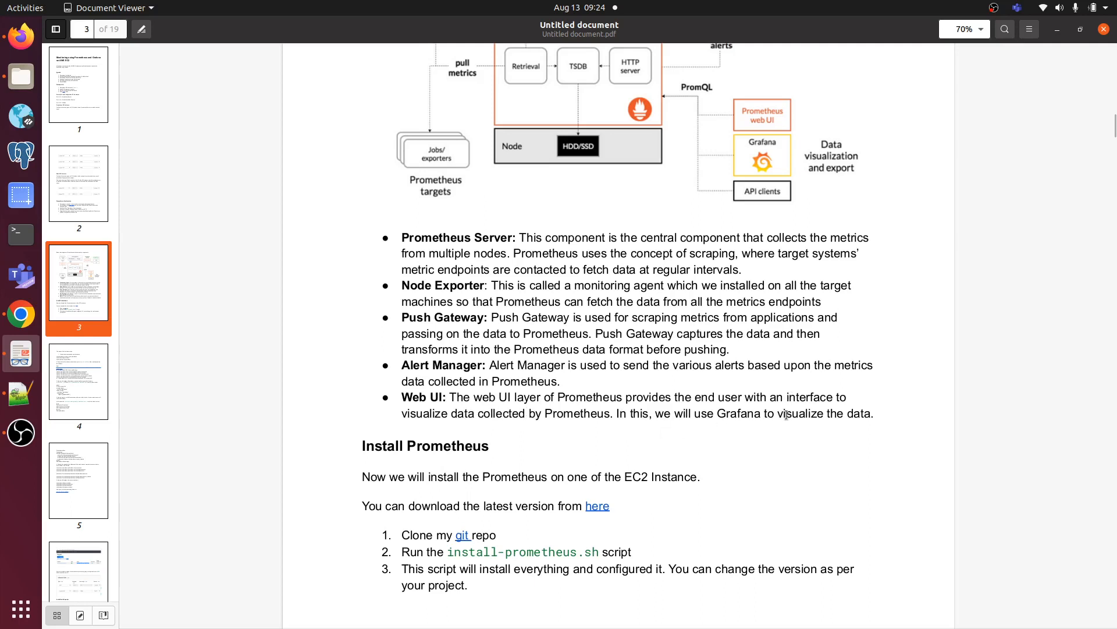
{"action": "scroll", "scroll_direction": "down", "scroll_amount": 3}
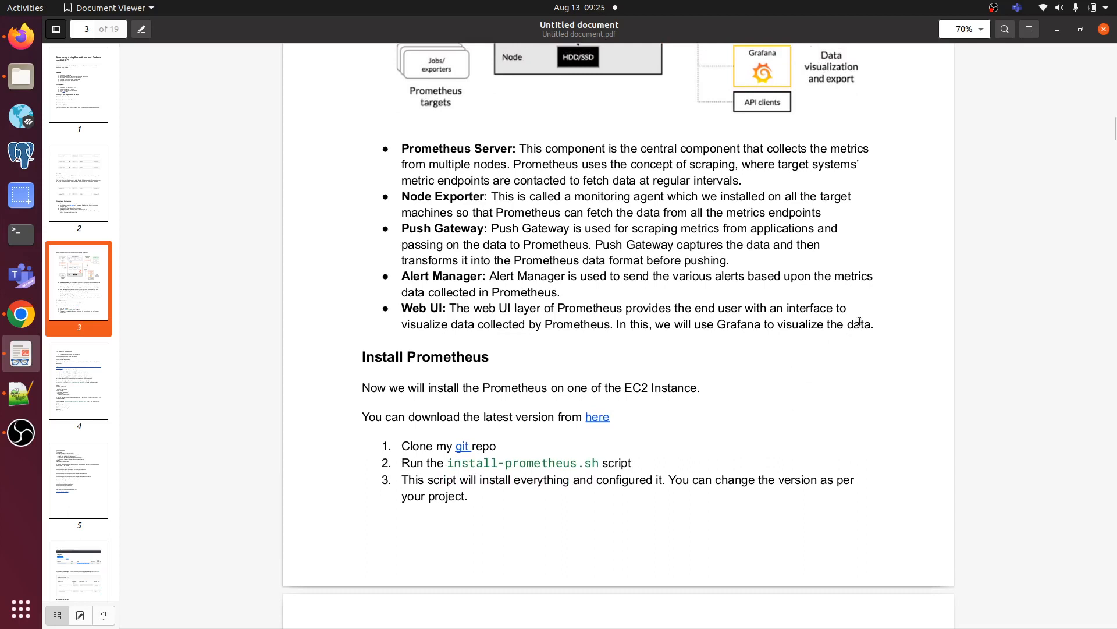
{"action": "mouse_move", "coordinate": [968, 253]}
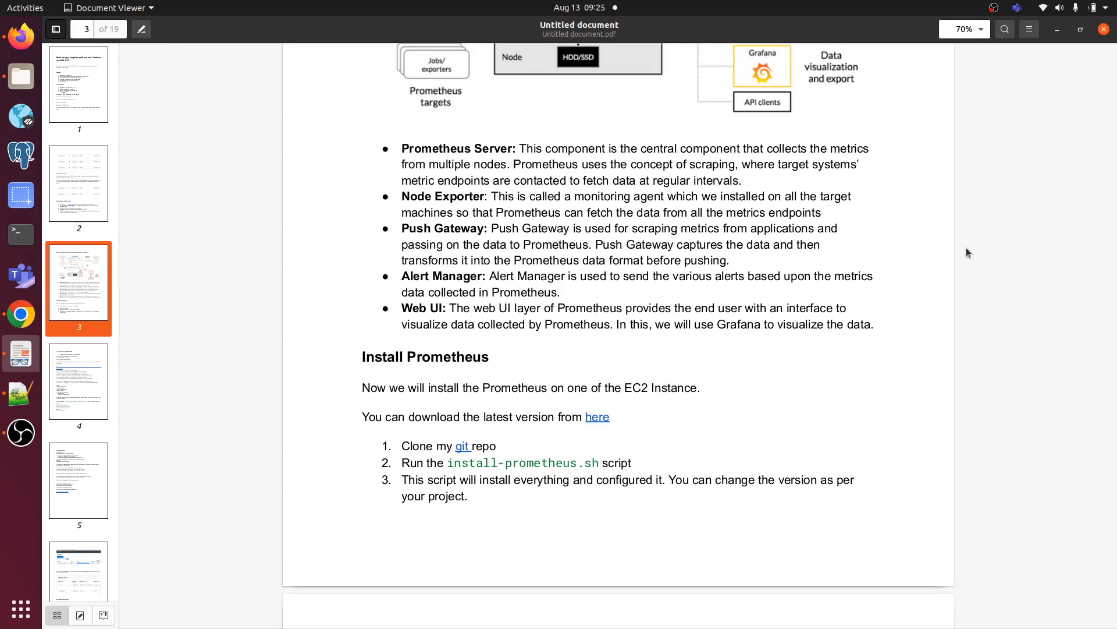
{"action": "mouse_move", "coordinate": [968, 227]}
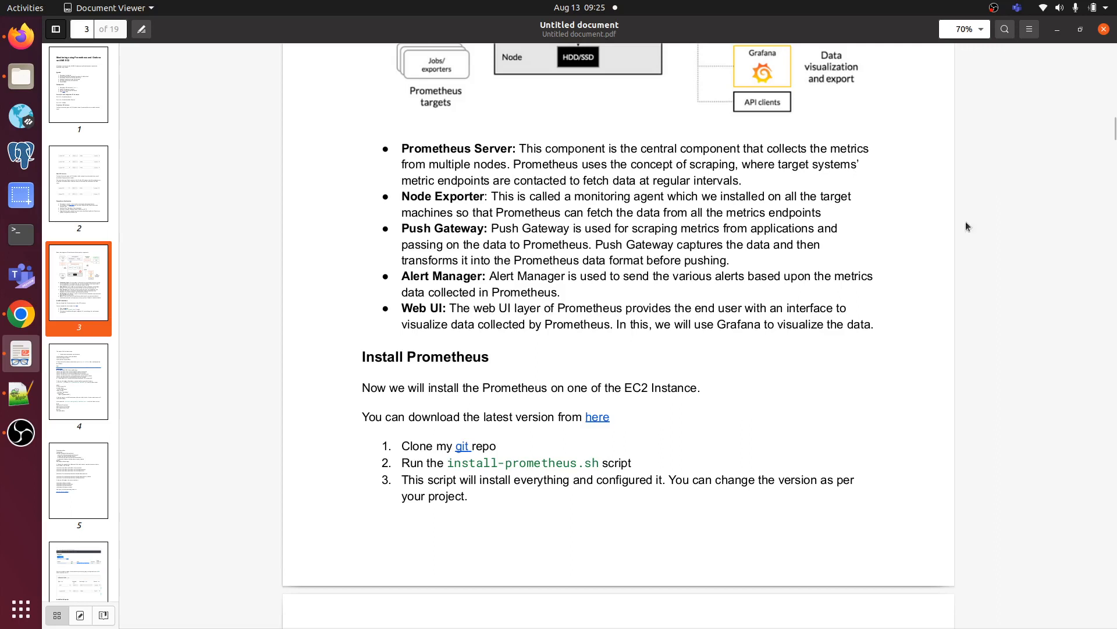
{"action": "mouse_move", "coordinate": [990, 8]}
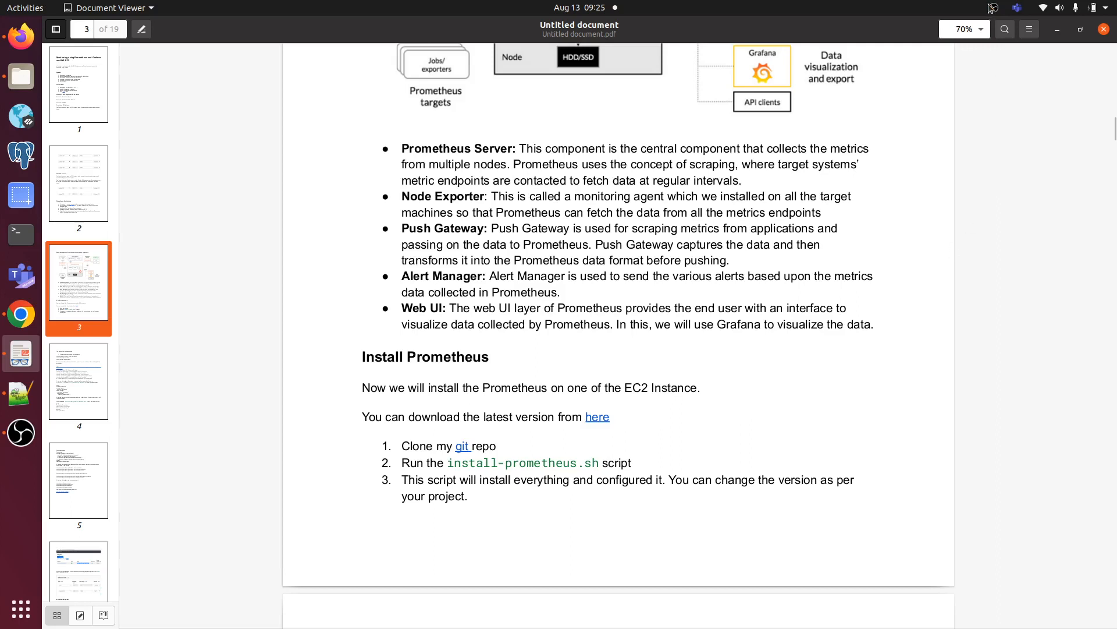